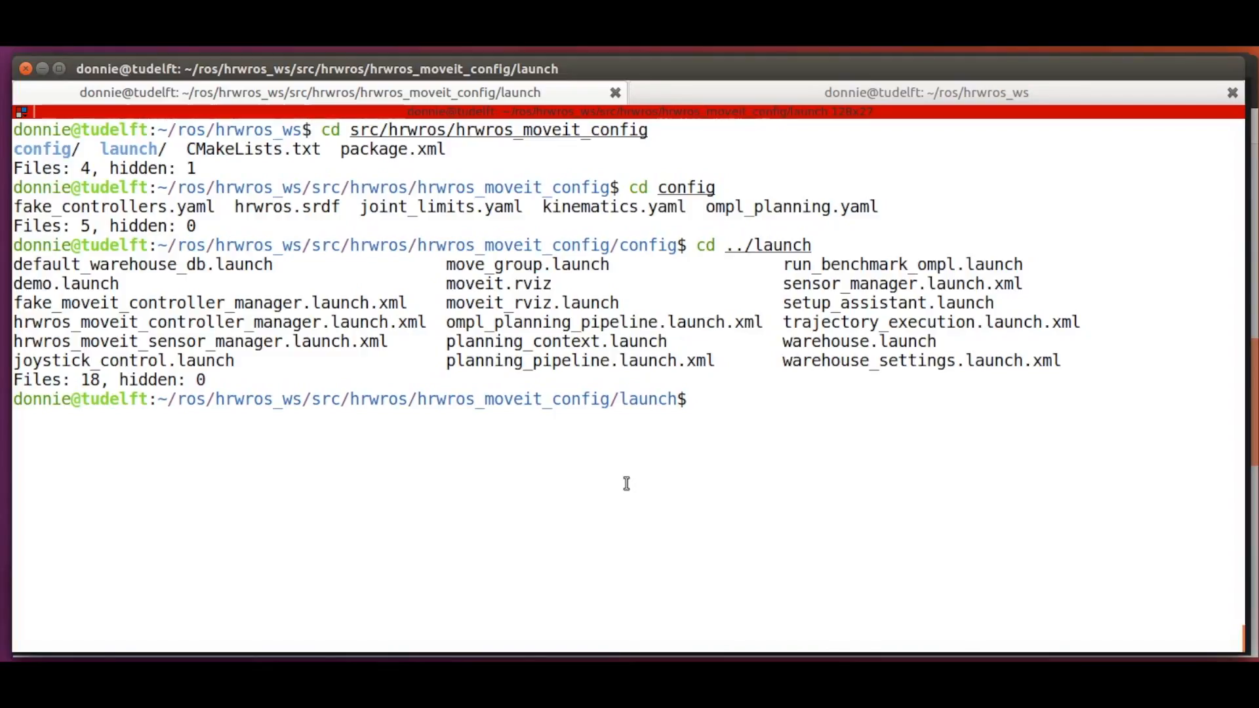
Build the workspace with catkin and re-source ~/ros/hrwros_ws/devel/setup.zsh
text(catkin b)
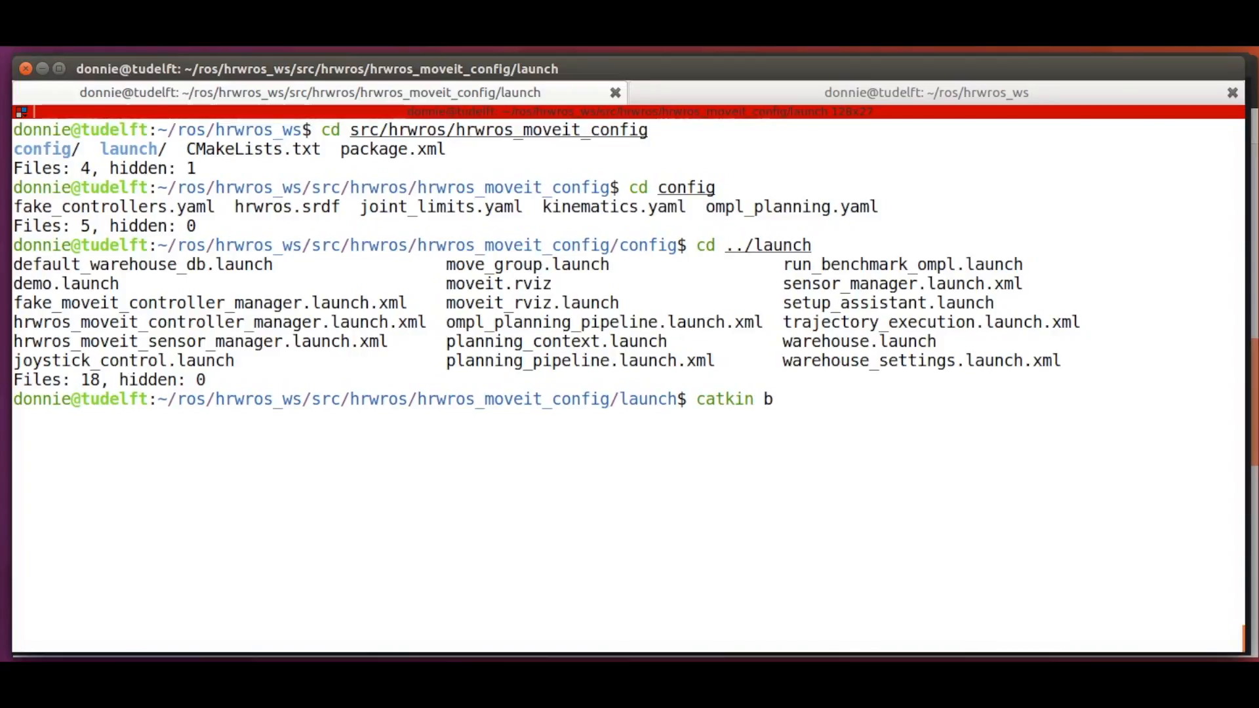
key(Return)
text(source ~)
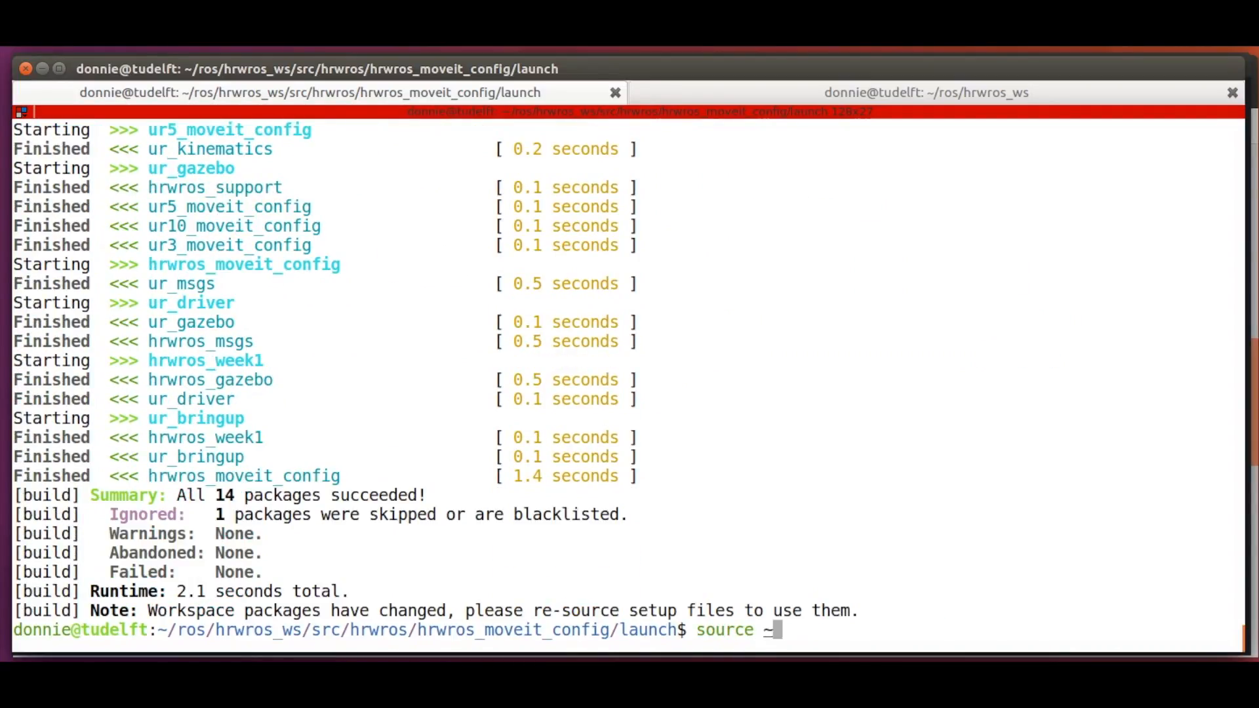
text(/ros/hrwros_ws/)
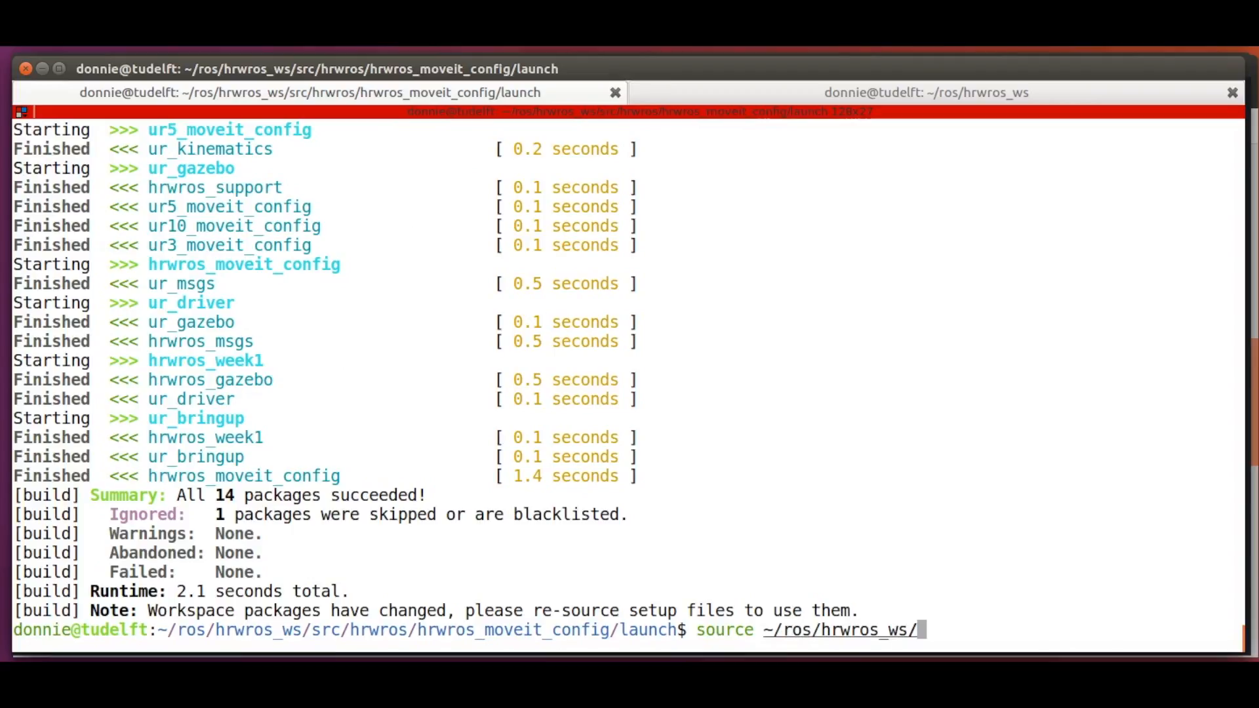
text(devel/setup.zsh)
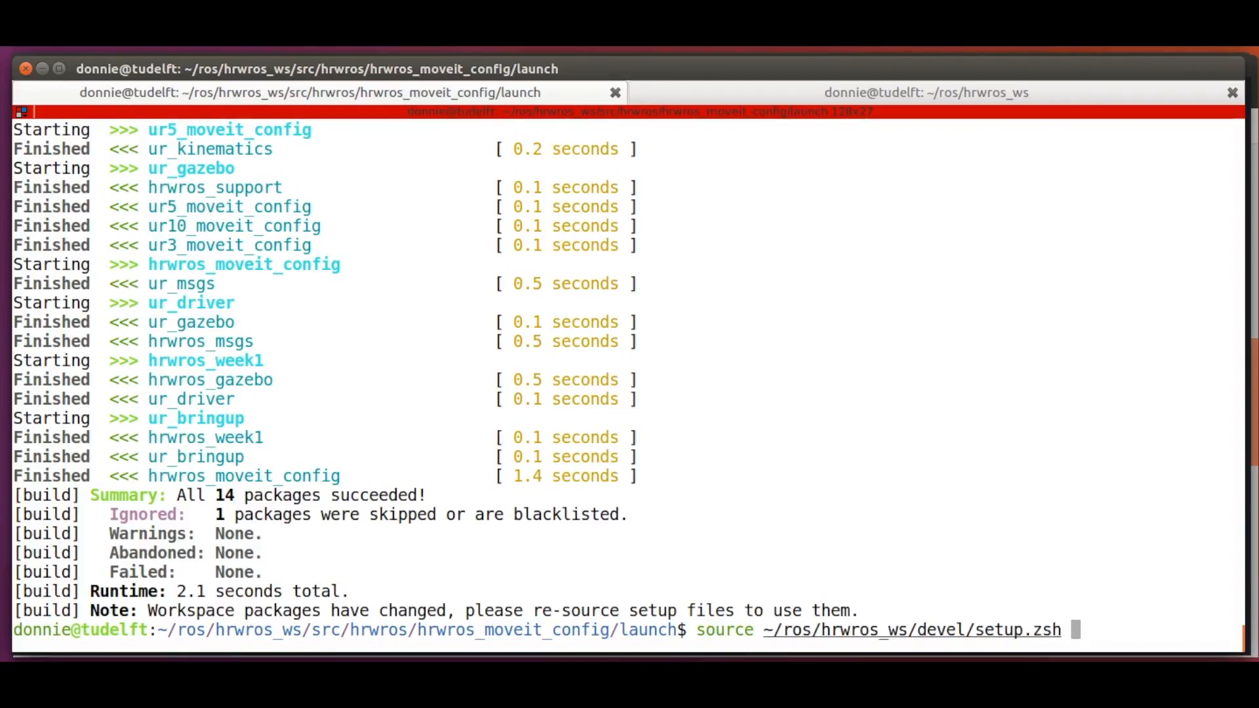
Move into the hrwros_moveit_config package directory with roscd
text(rosc)
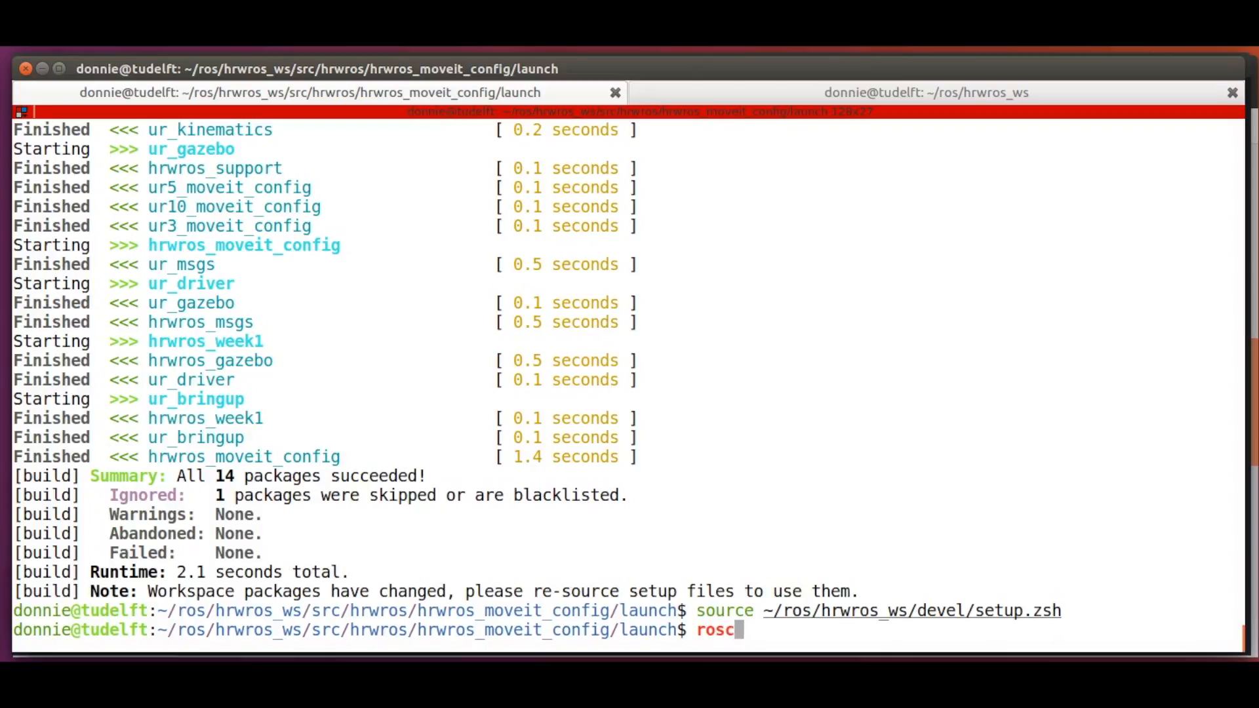
text(d hrwros_)
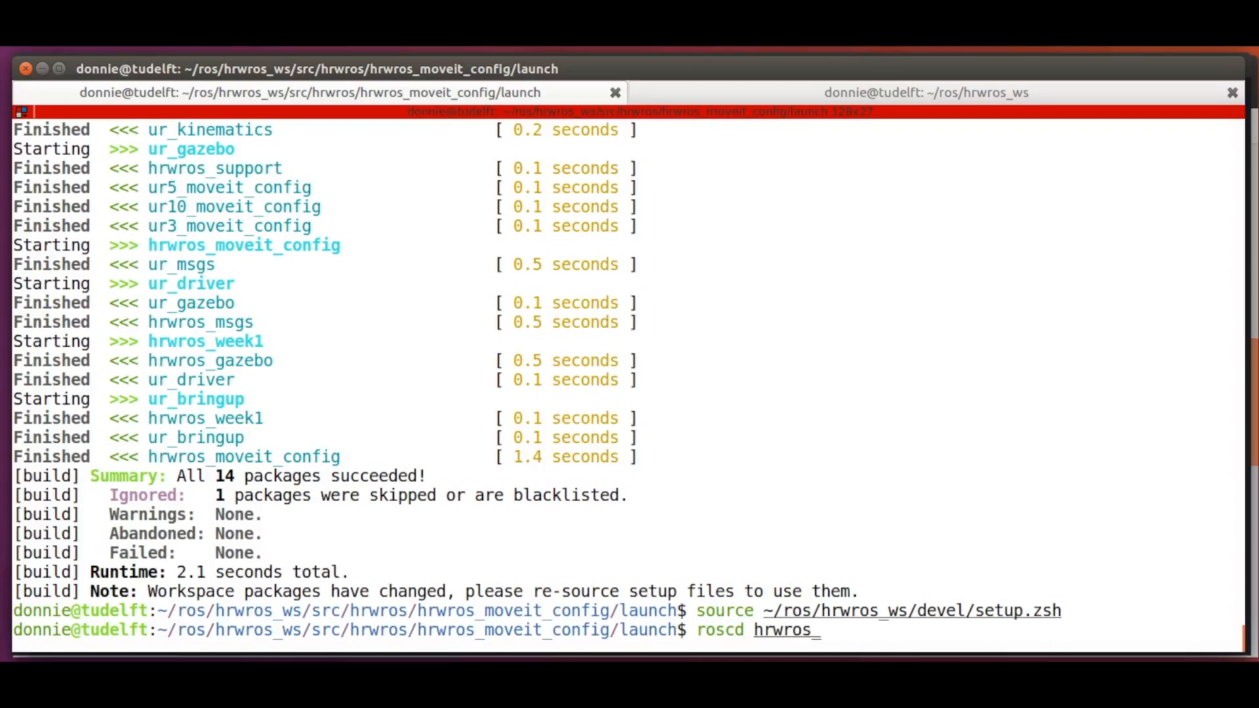
key(Return)
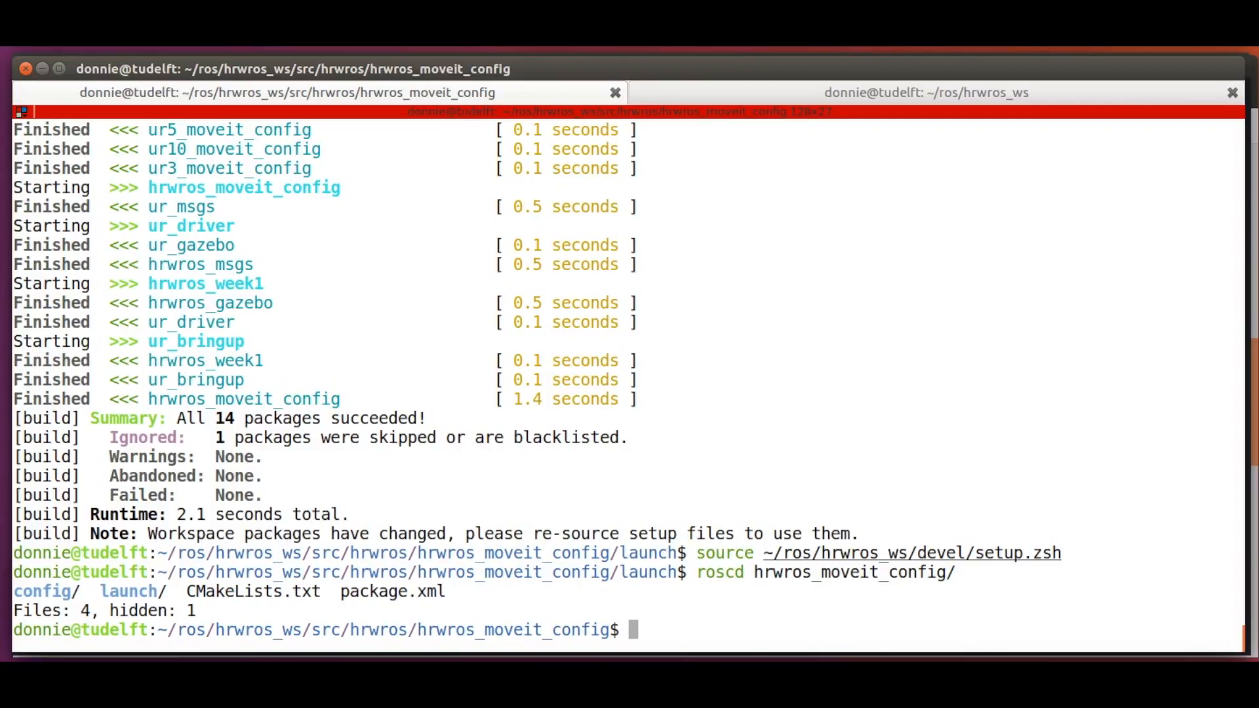
Read package.xml in less, noting maintainer, BSD license and run dependencies, then quit
text(less p)
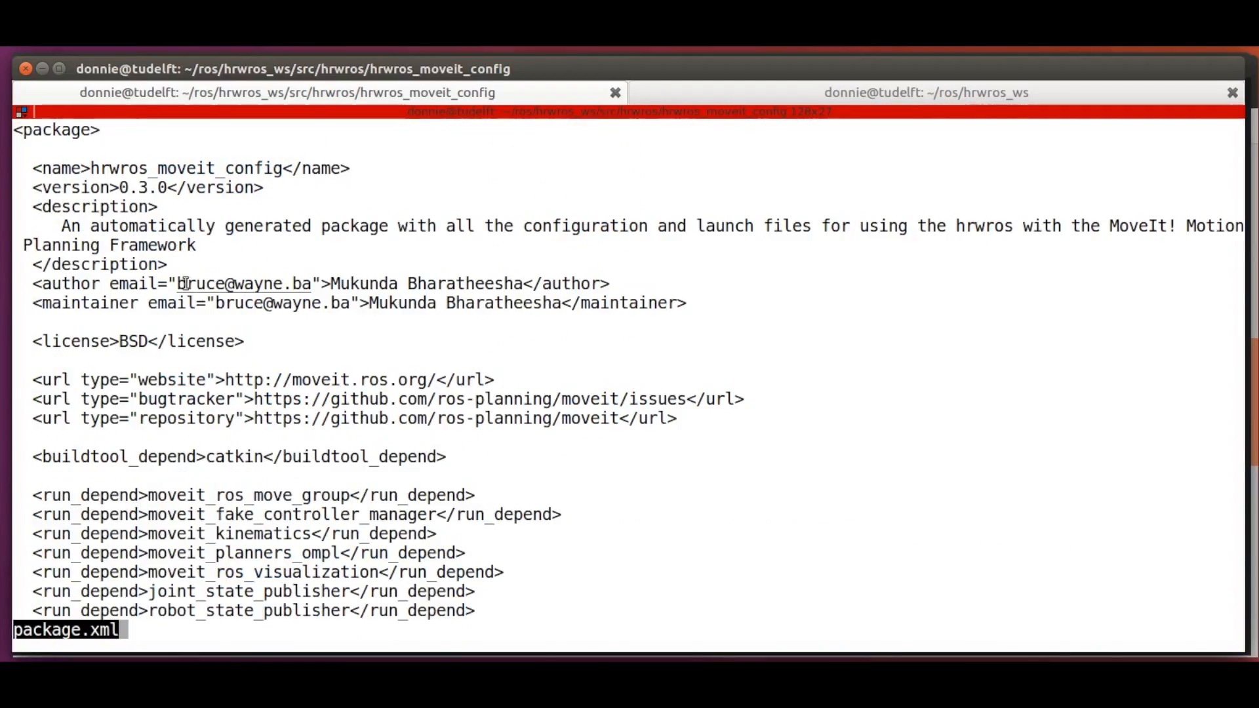
double_click(241, 284)
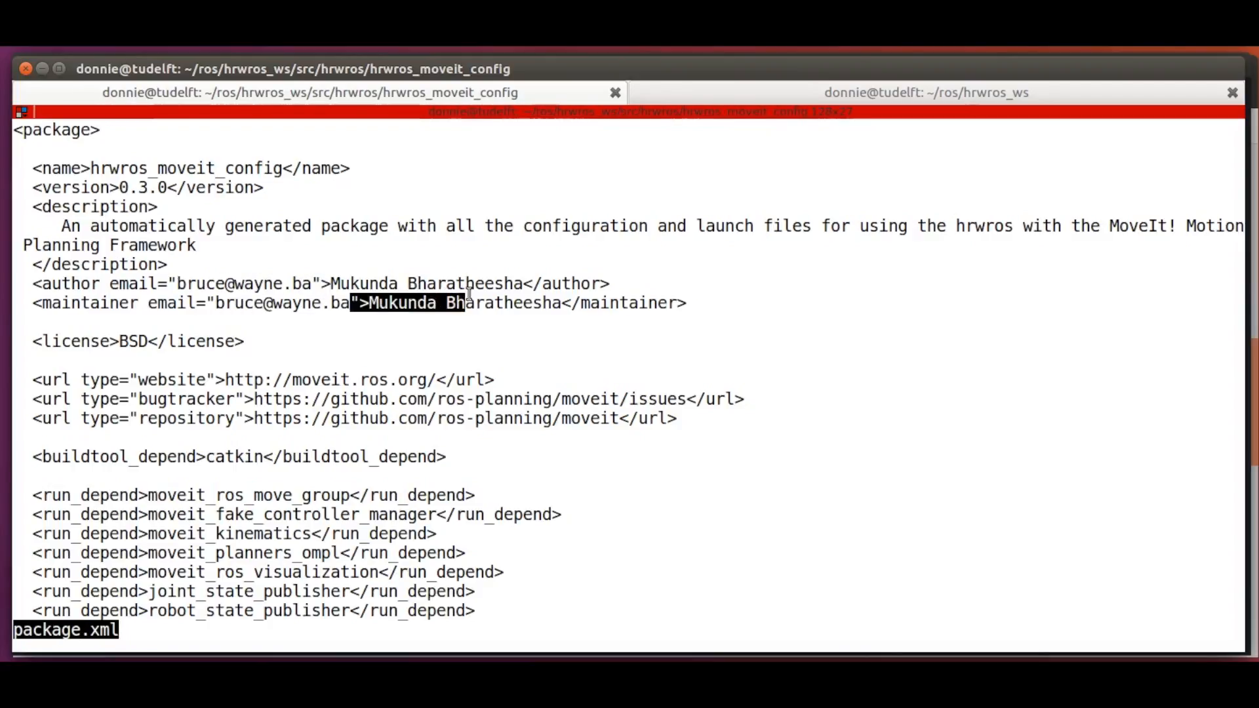
scroll(down, 3)
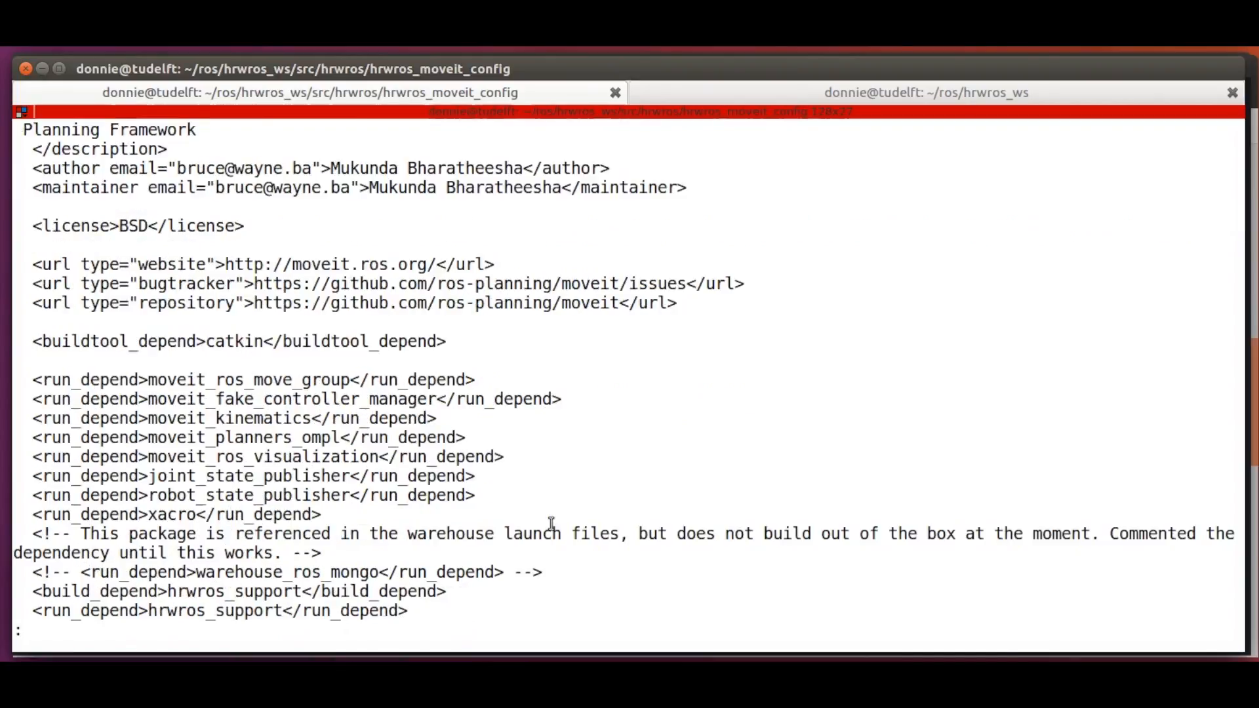
scroll(up, 3)
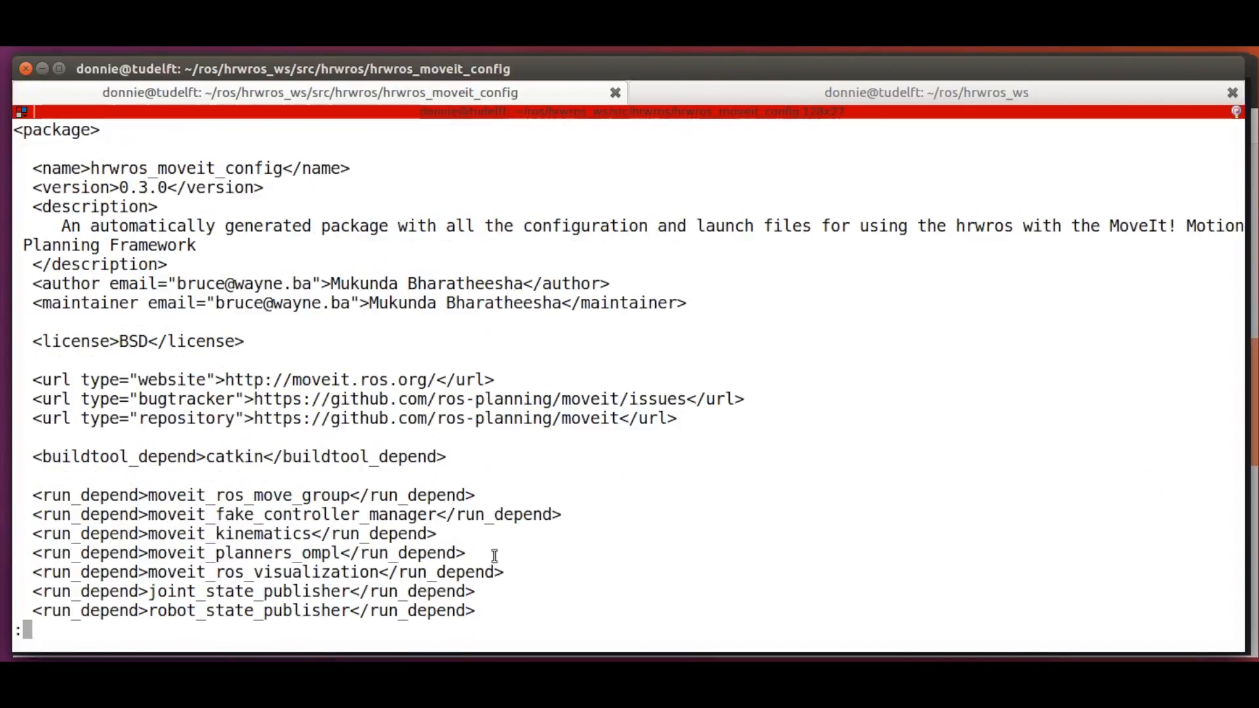
key(q)
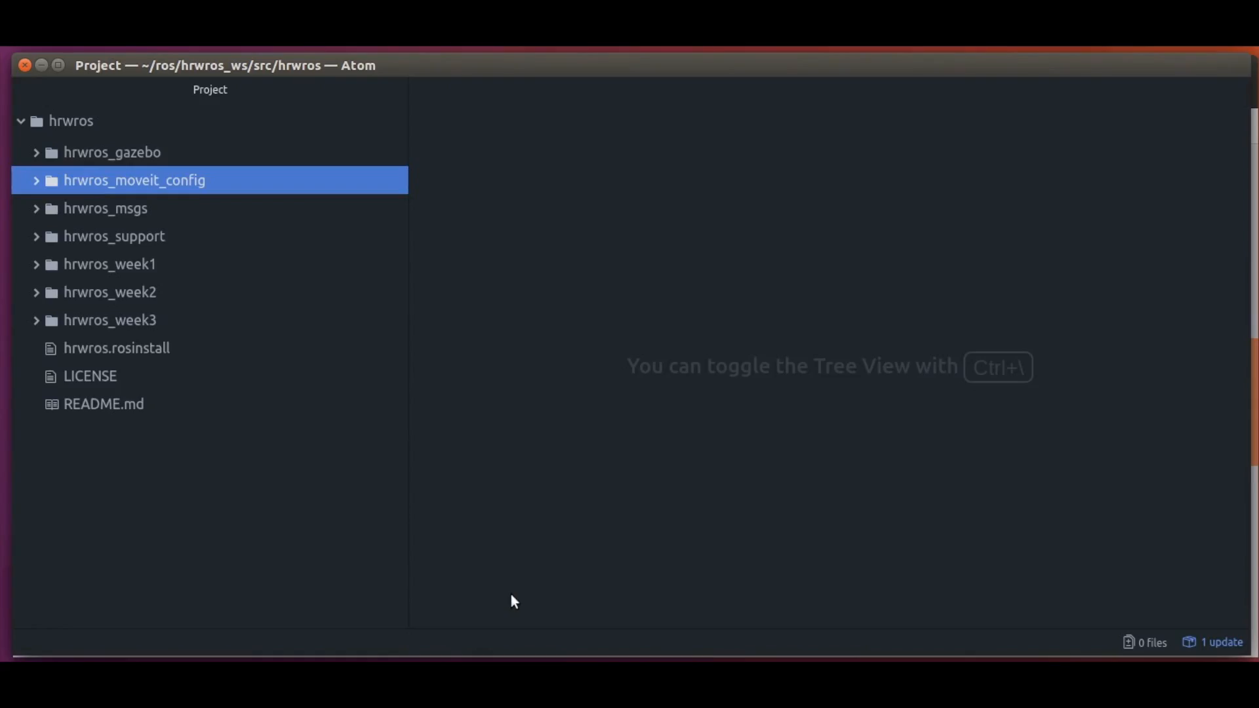
mouse_move(159, 235)
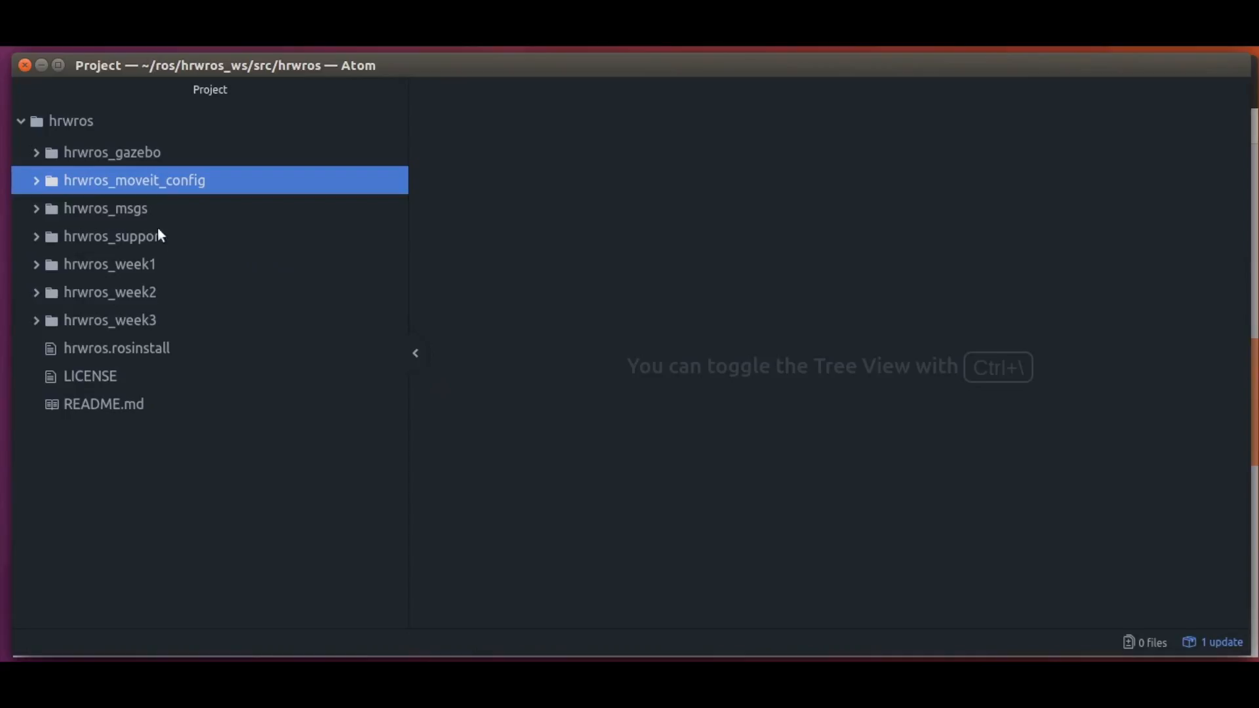
mouse_move(50, 181)
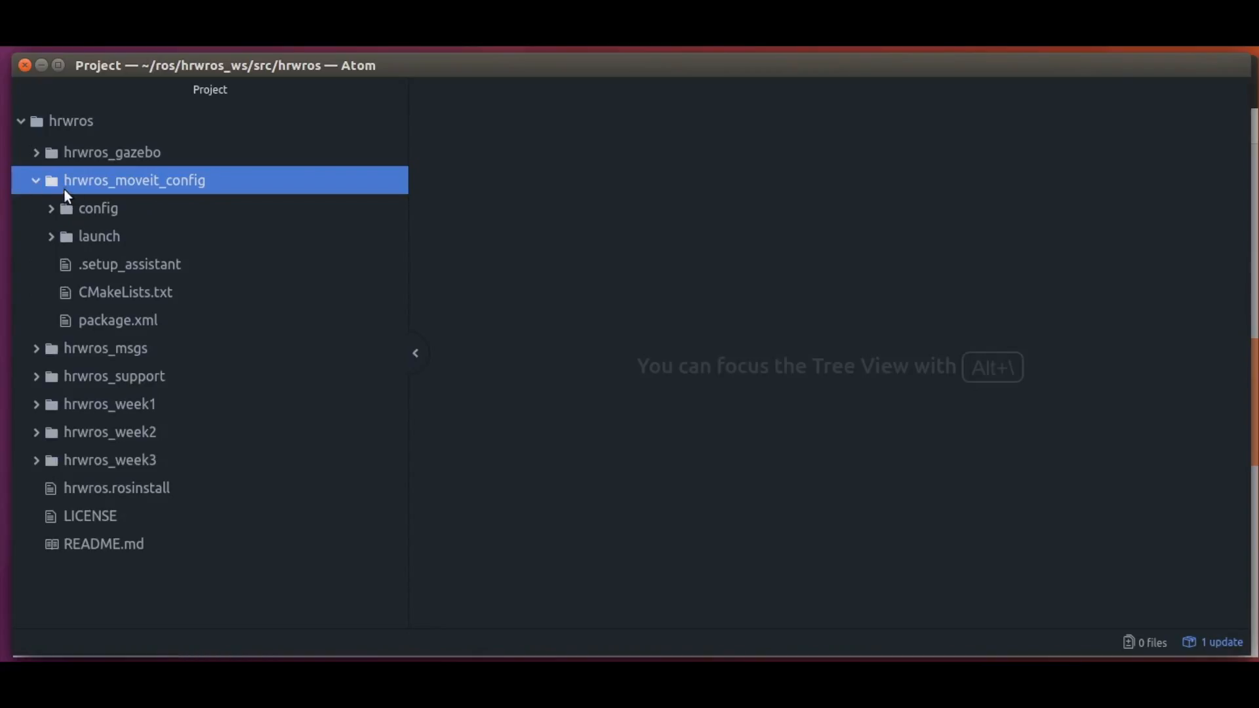
mouse_move(46, 240)
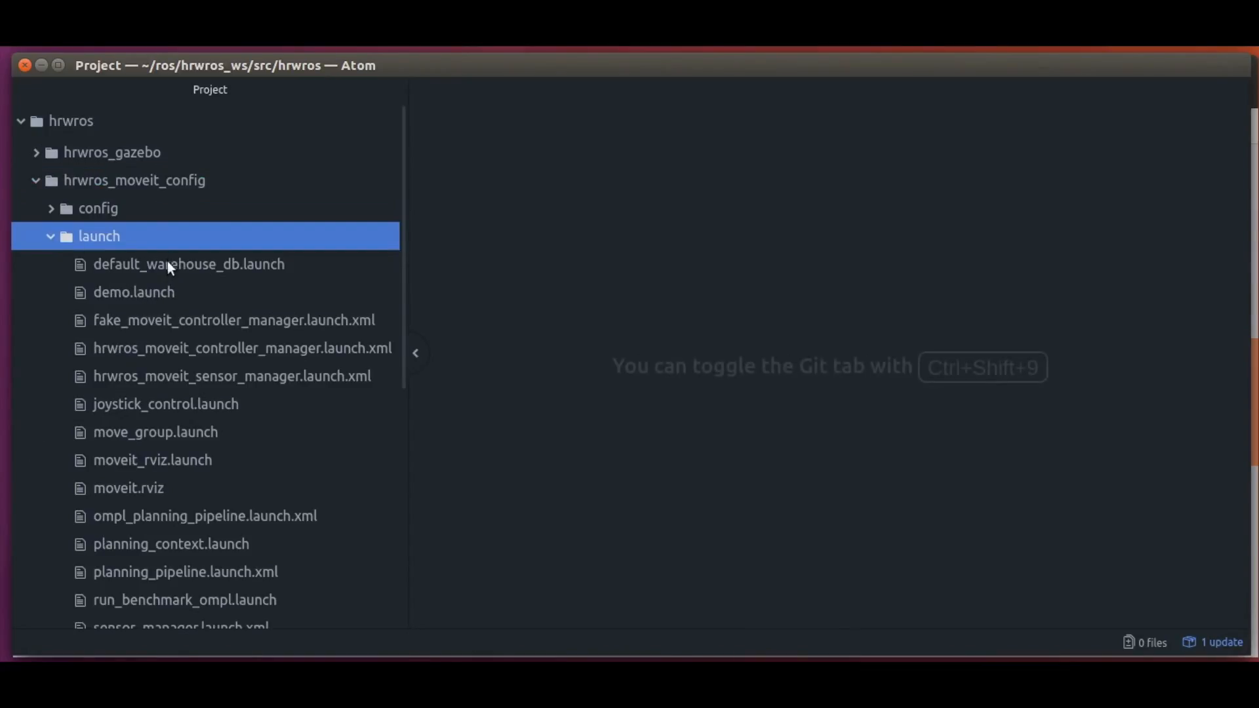
Select move_group.launch in the expanded hrwros_moveit_config launch folder
scroll(down, 3)
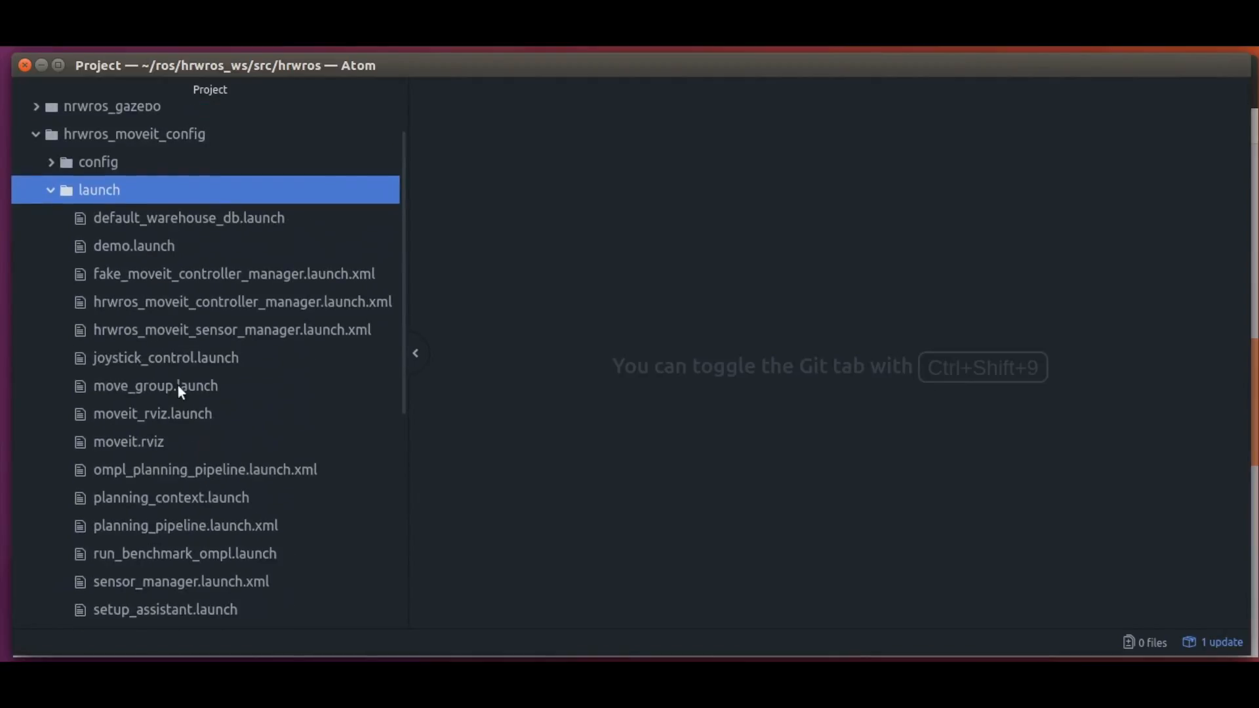
click(155, 385)
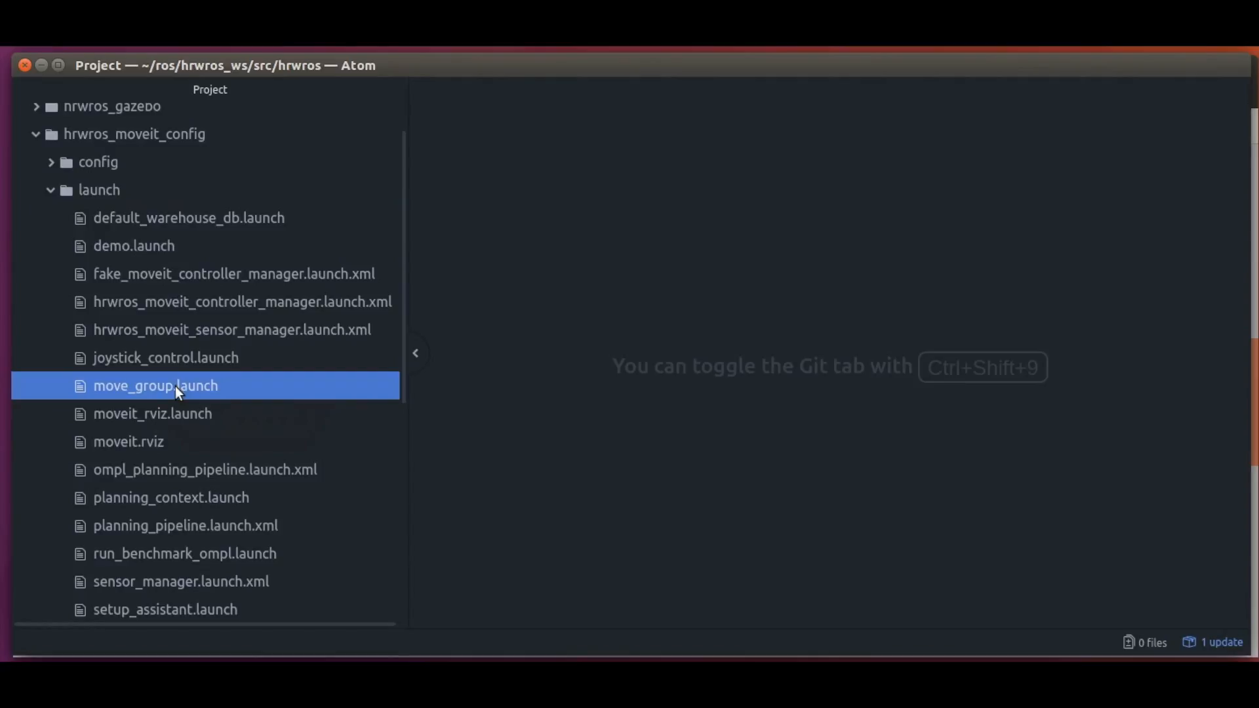
Review move_group.launch's planning, trajectory execution and move_group node settings
double_click(156, 385)
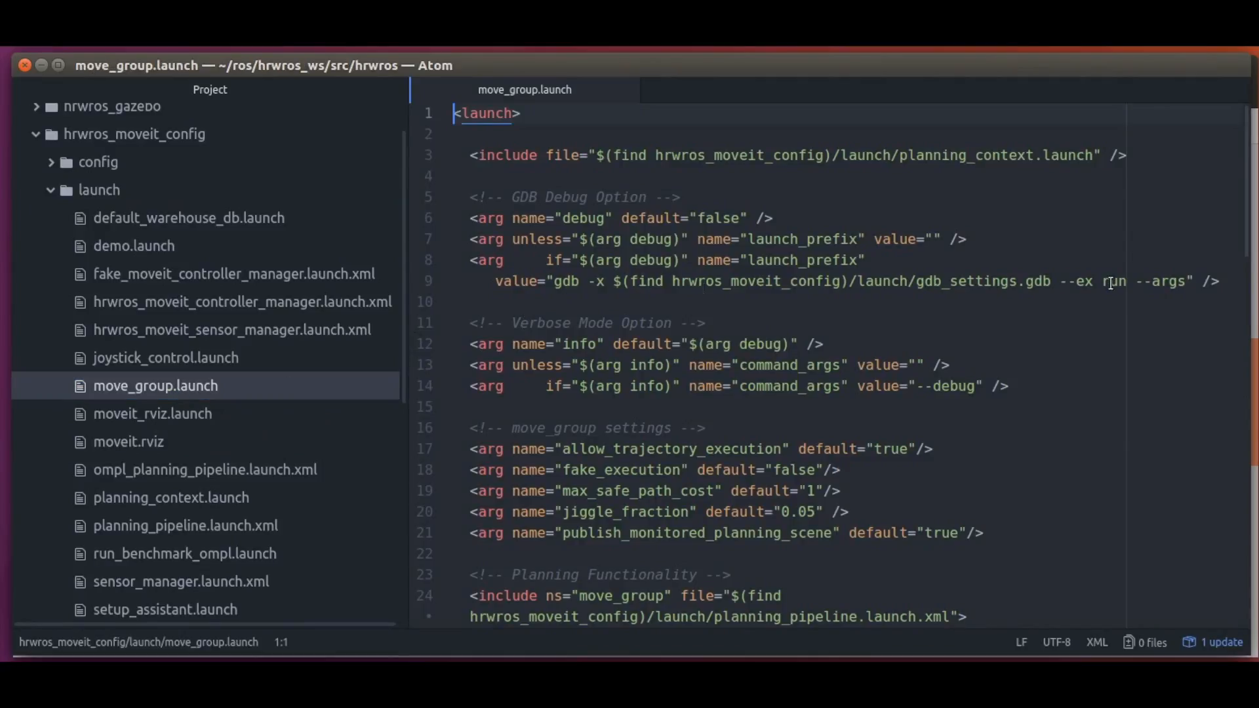
scroll(down, 3)
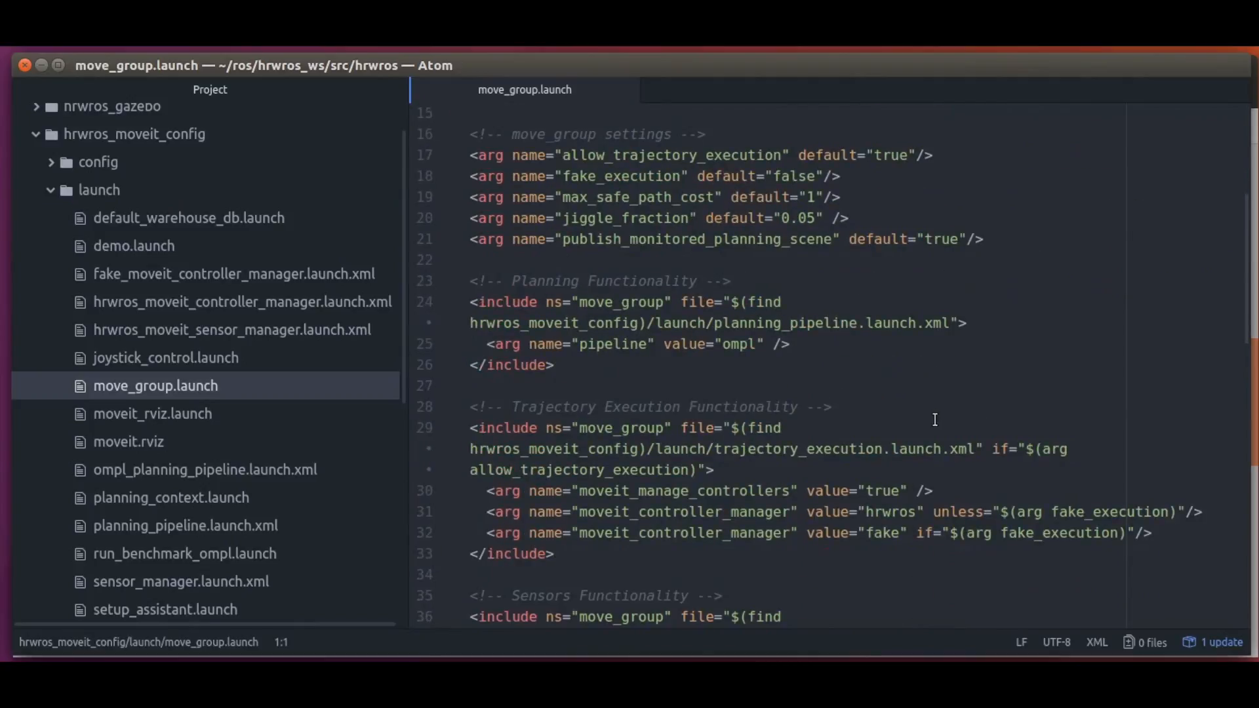
scroll(down, 3)
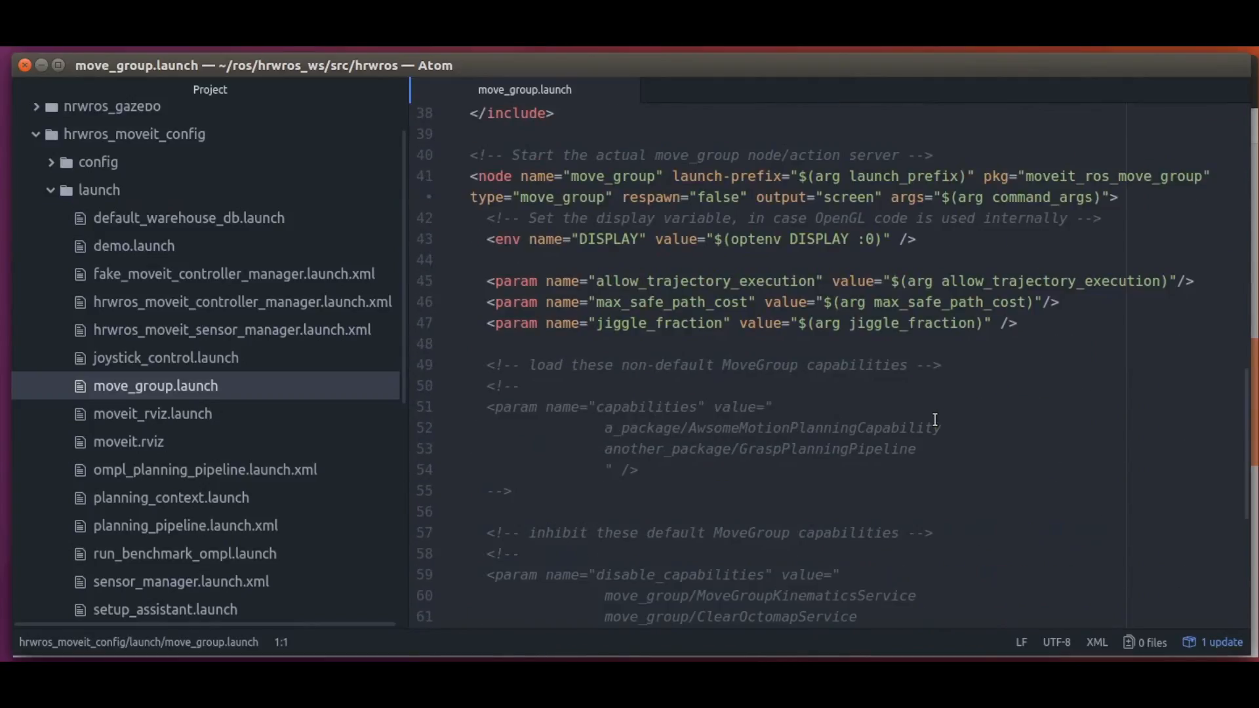
scroll(up, 3)
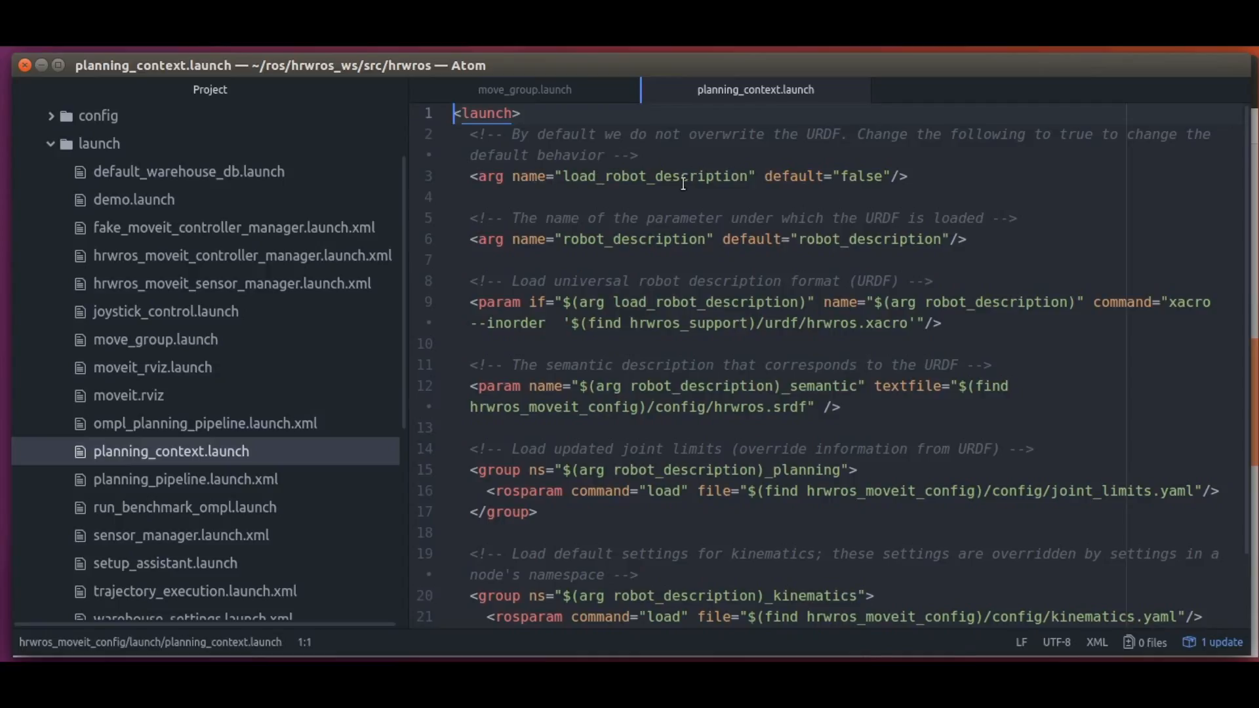
Review robot_description and the config/hrwros.srdf path in planning_context.launch, then expand the config folder
double_click(857, 175)
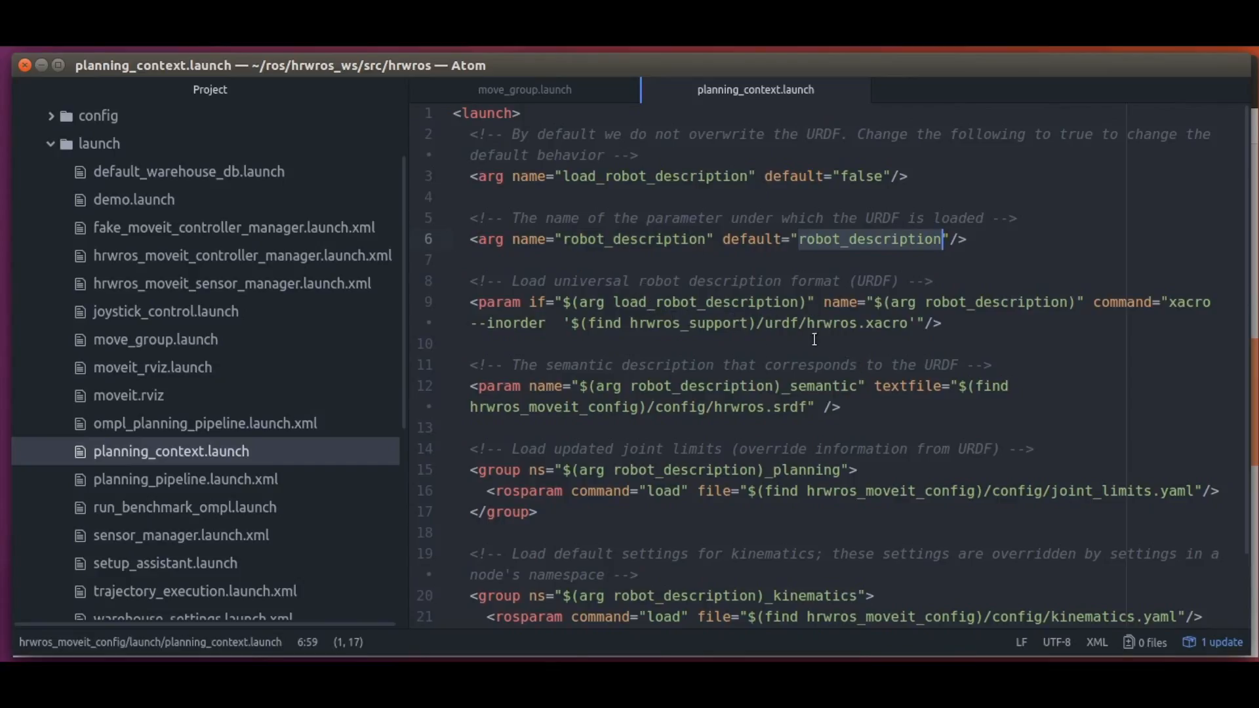
click(834, 323)
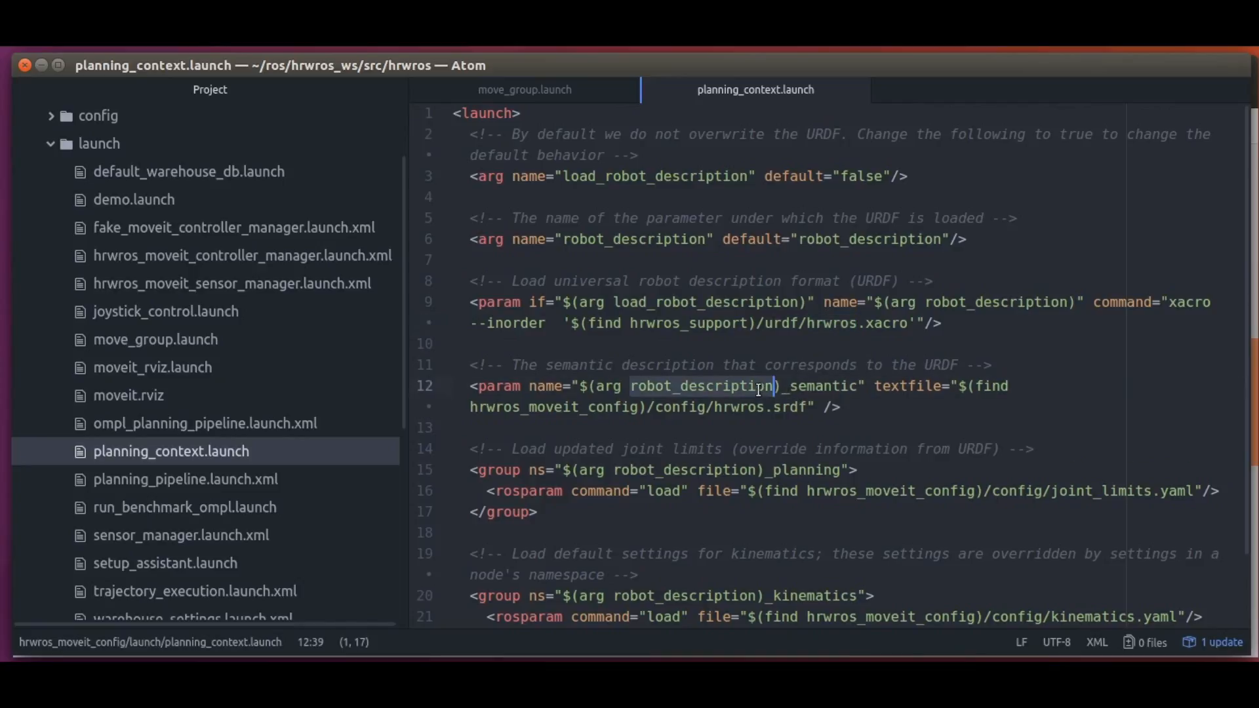
click(783, 406)
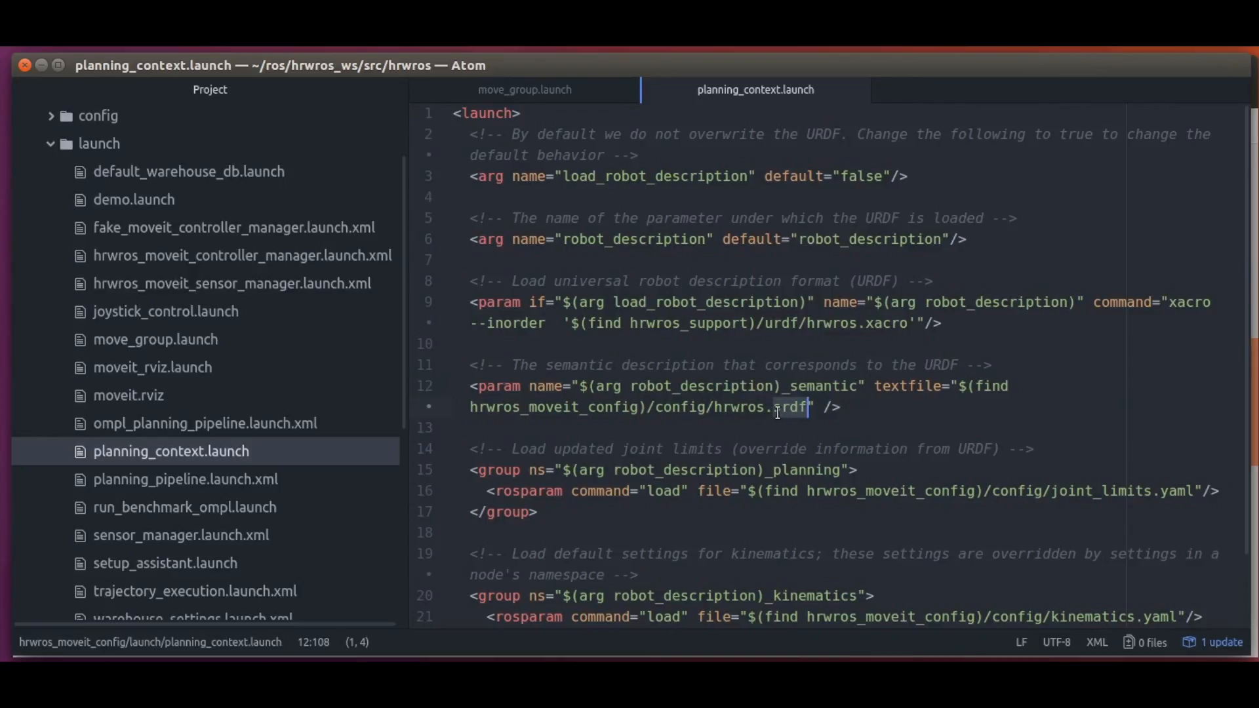
click(658, 406)
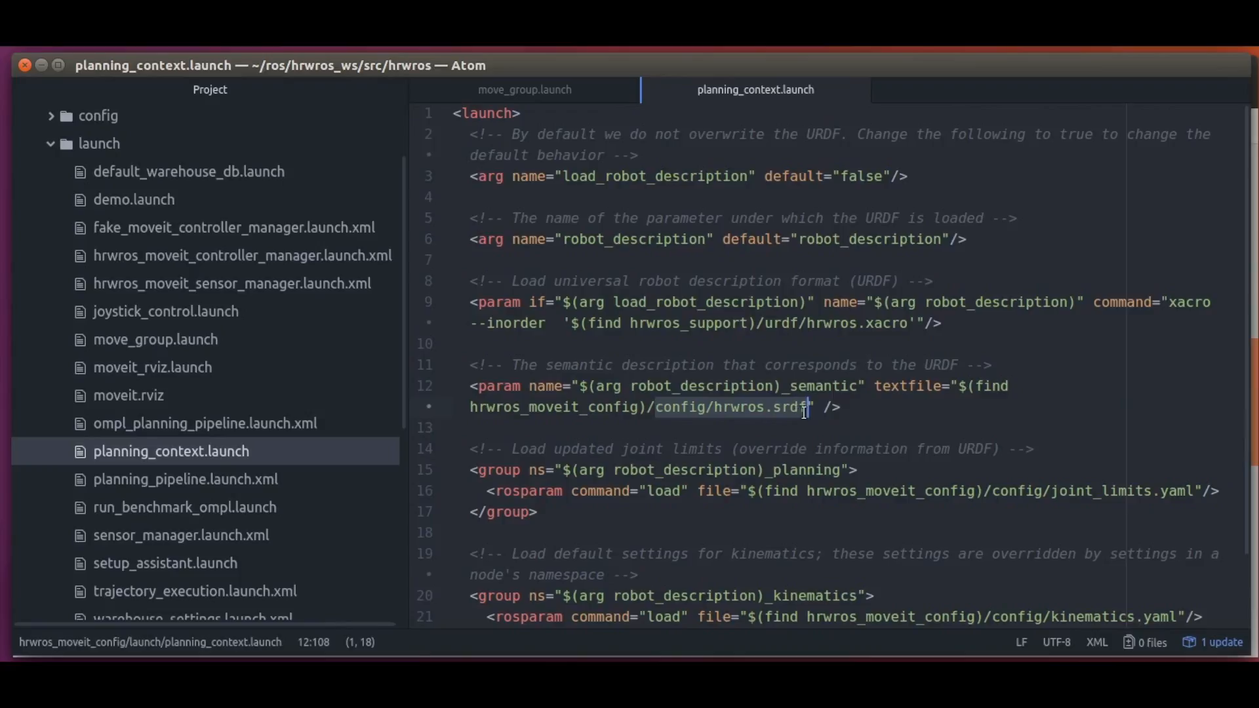
click(97, 116)
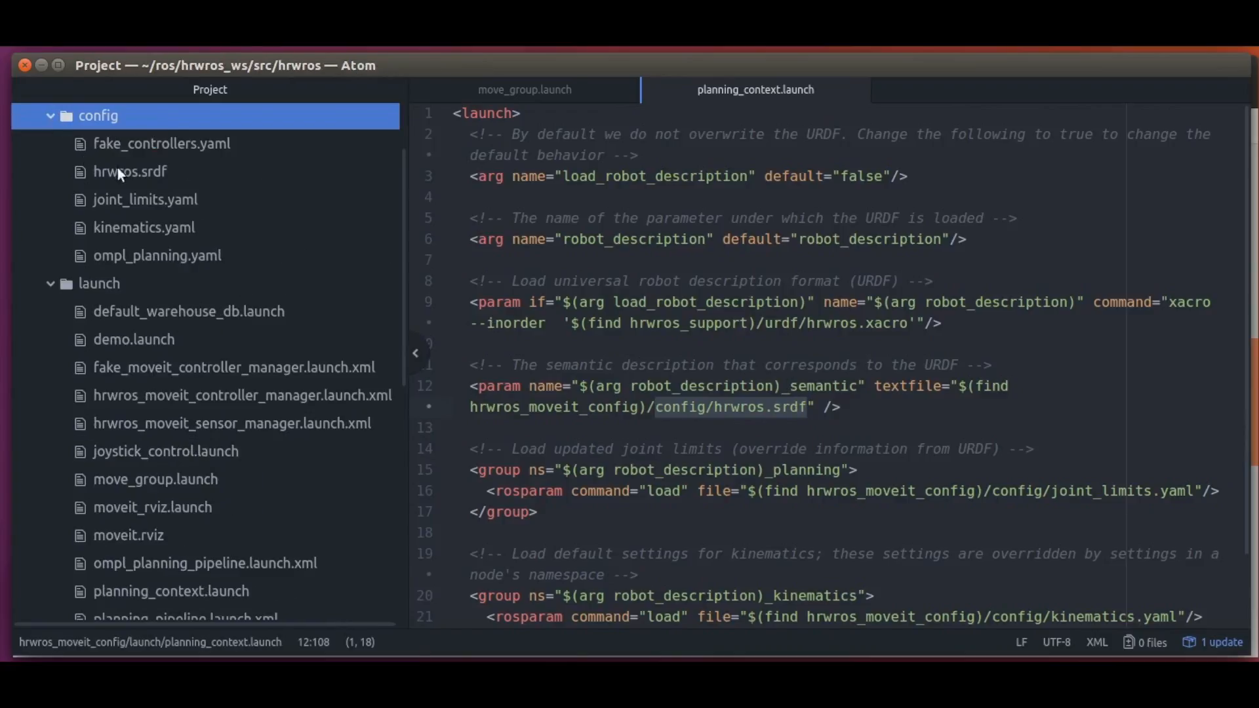
click(130, 171)
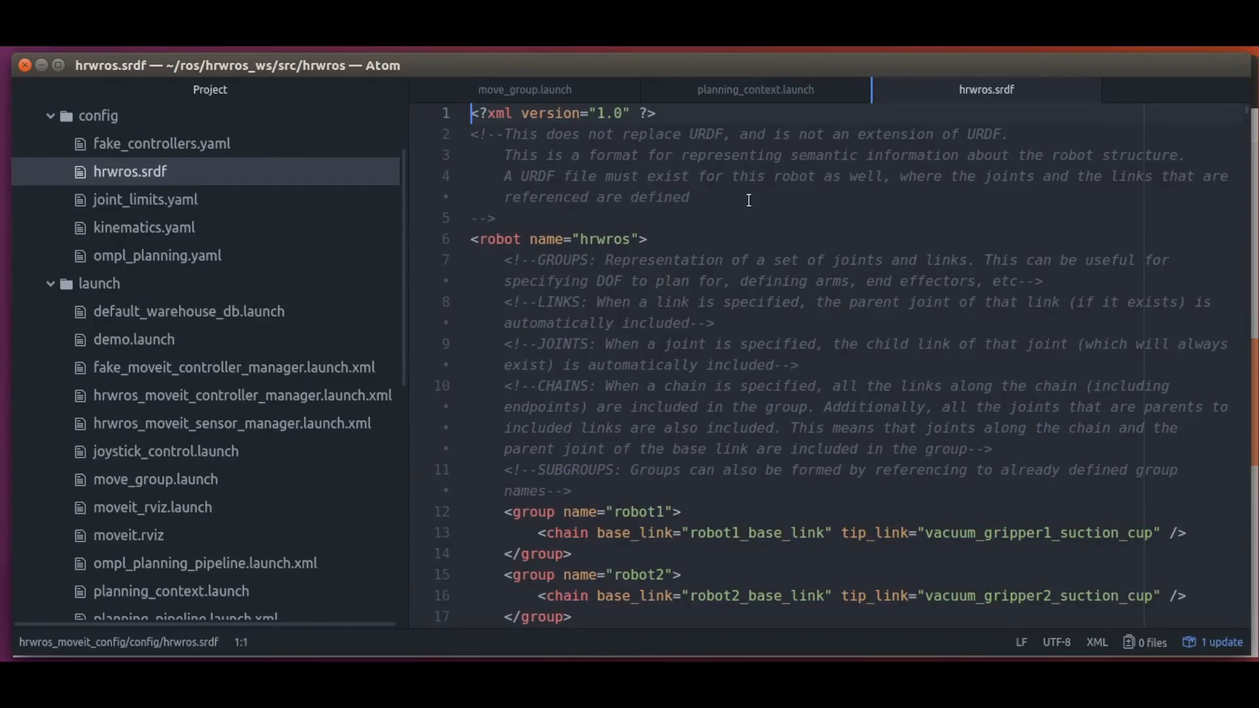
mouse_move(607, 239)
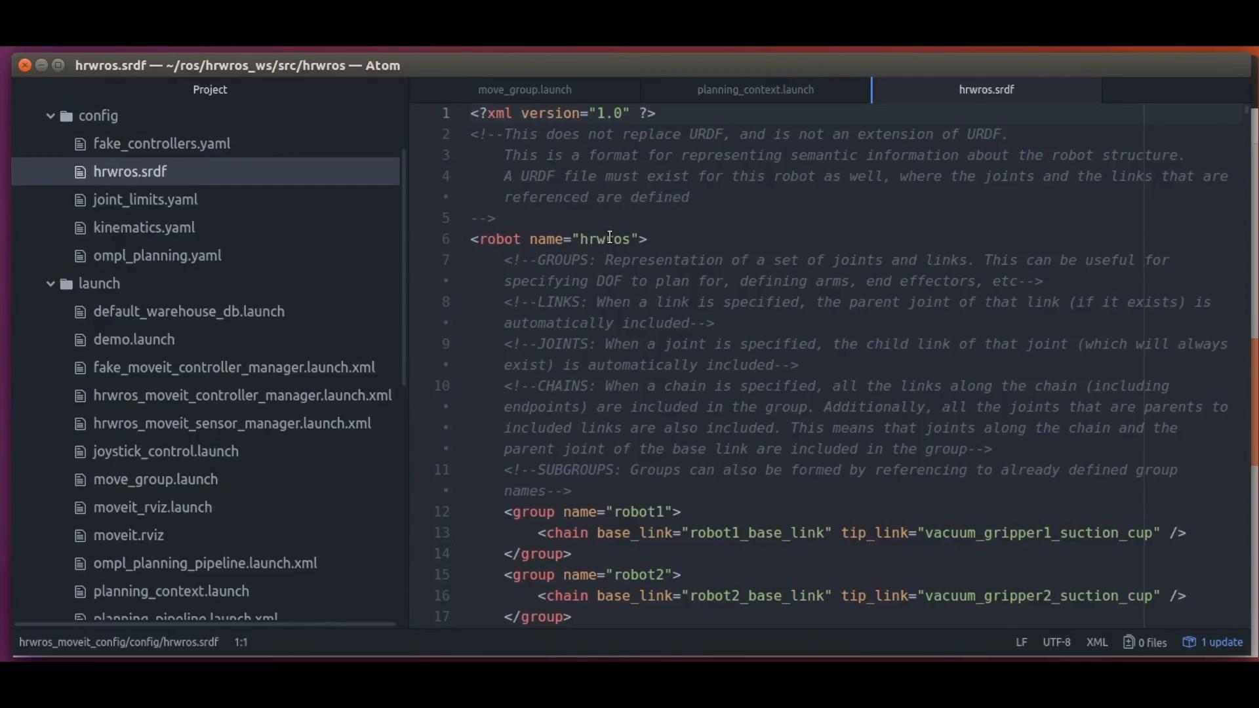
scroll(down, 3)
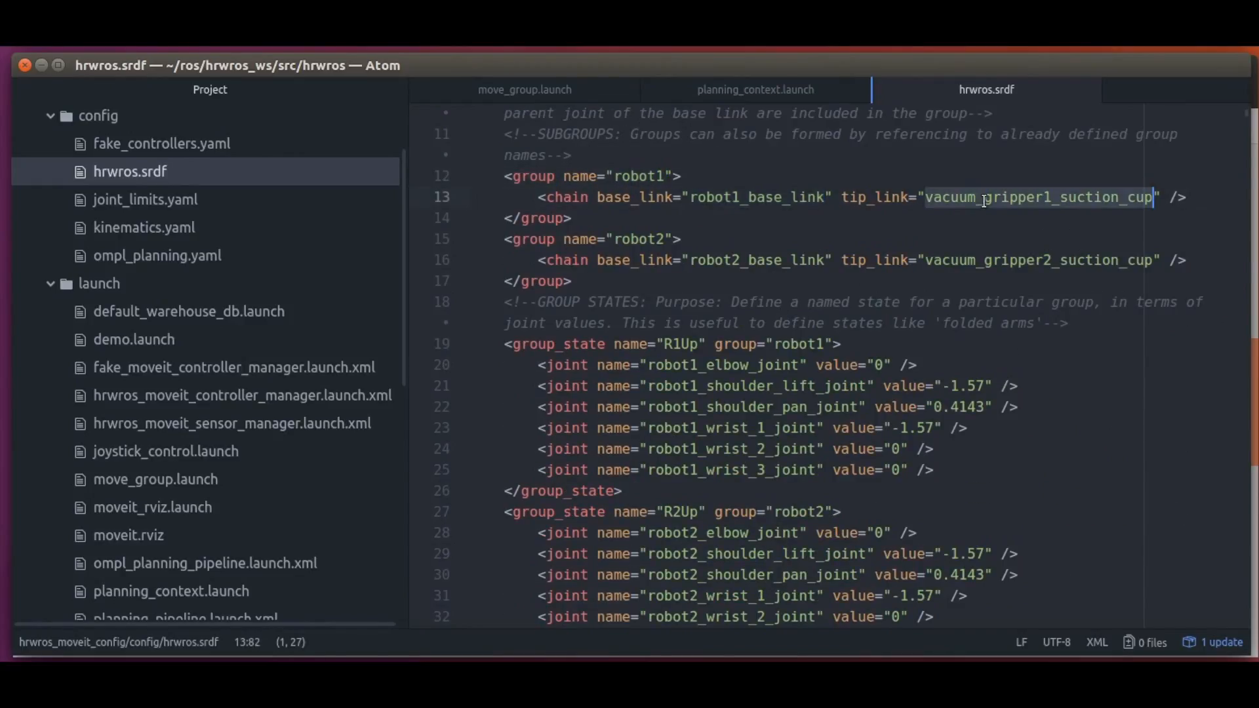
scroll(down, 3)
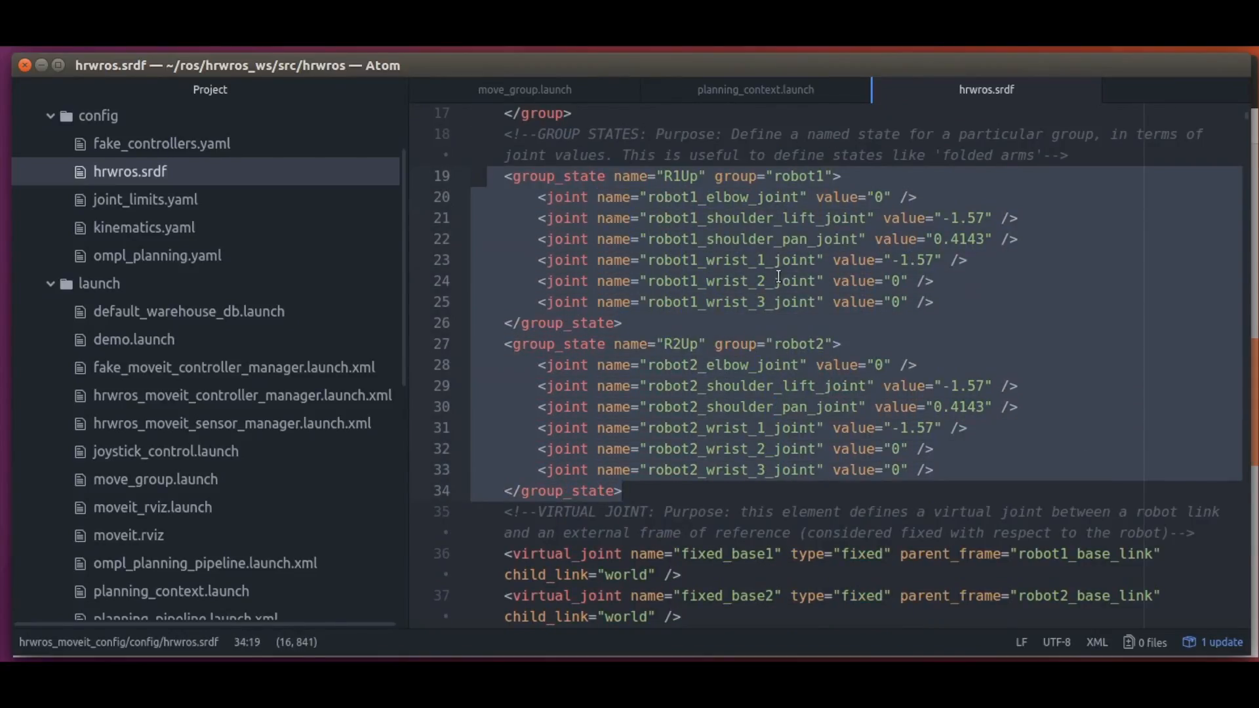
mouse_move(858, 316)
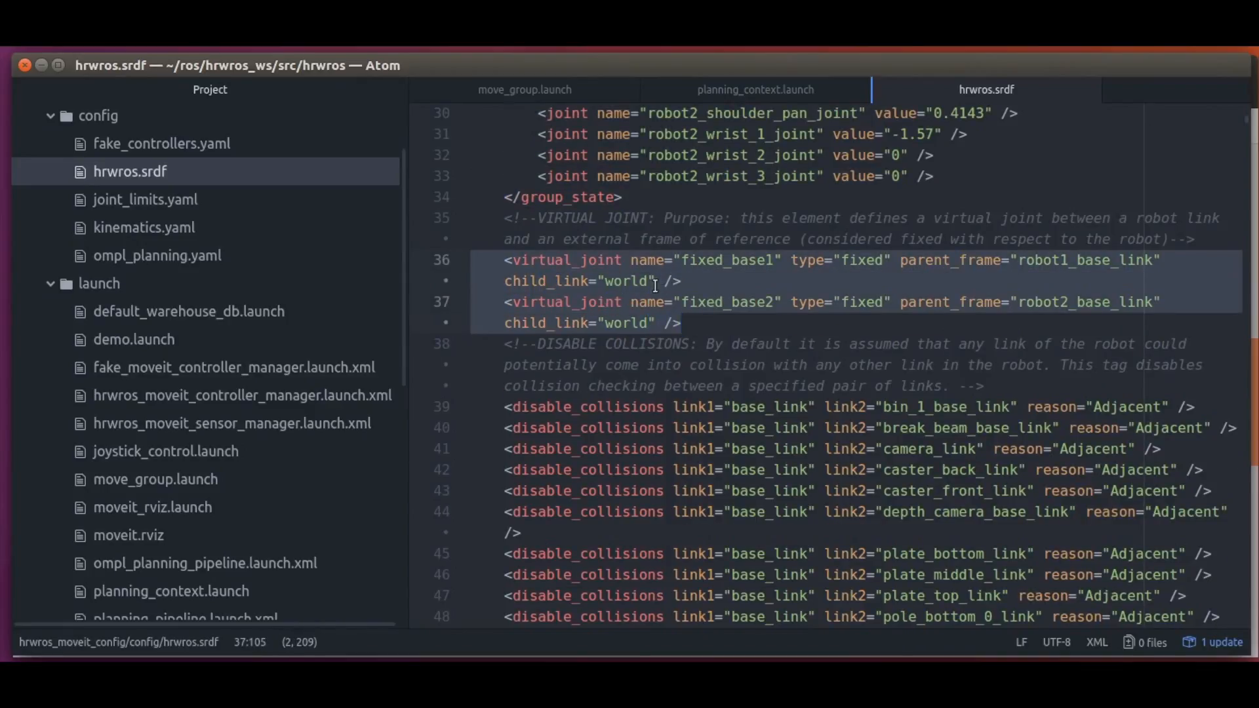
scroll(down, 3)
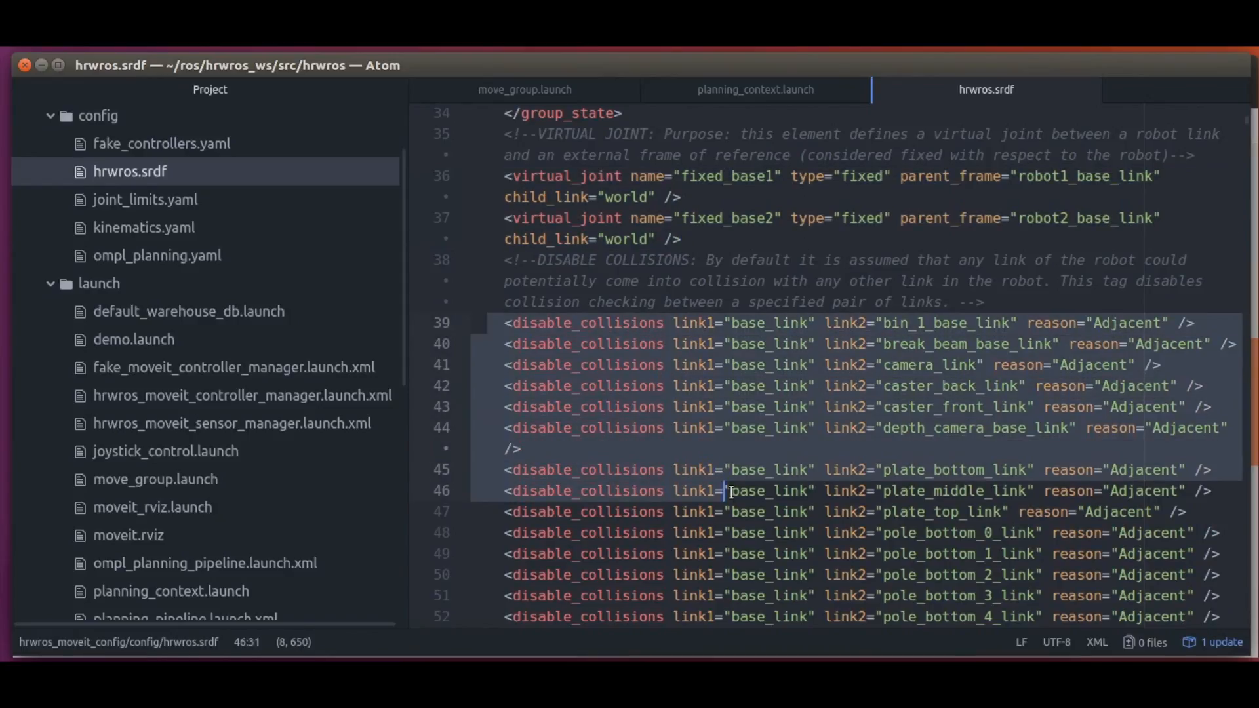
key(right)
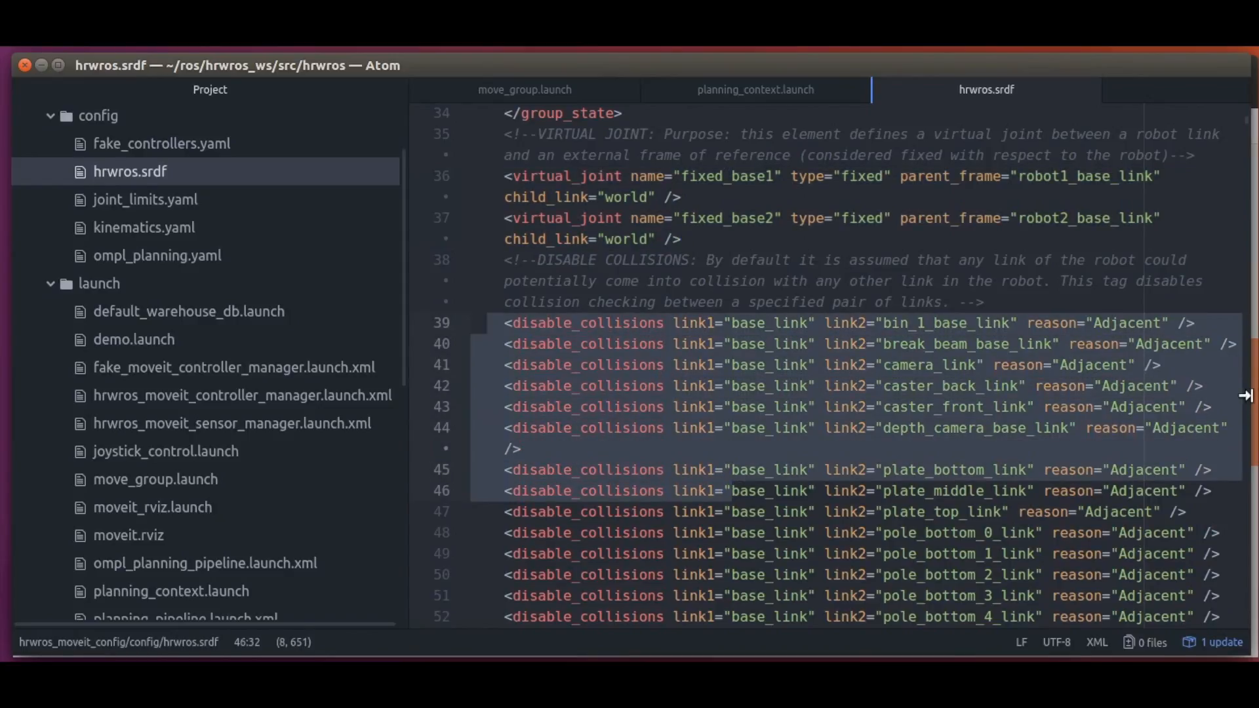
scroll(down, 3)
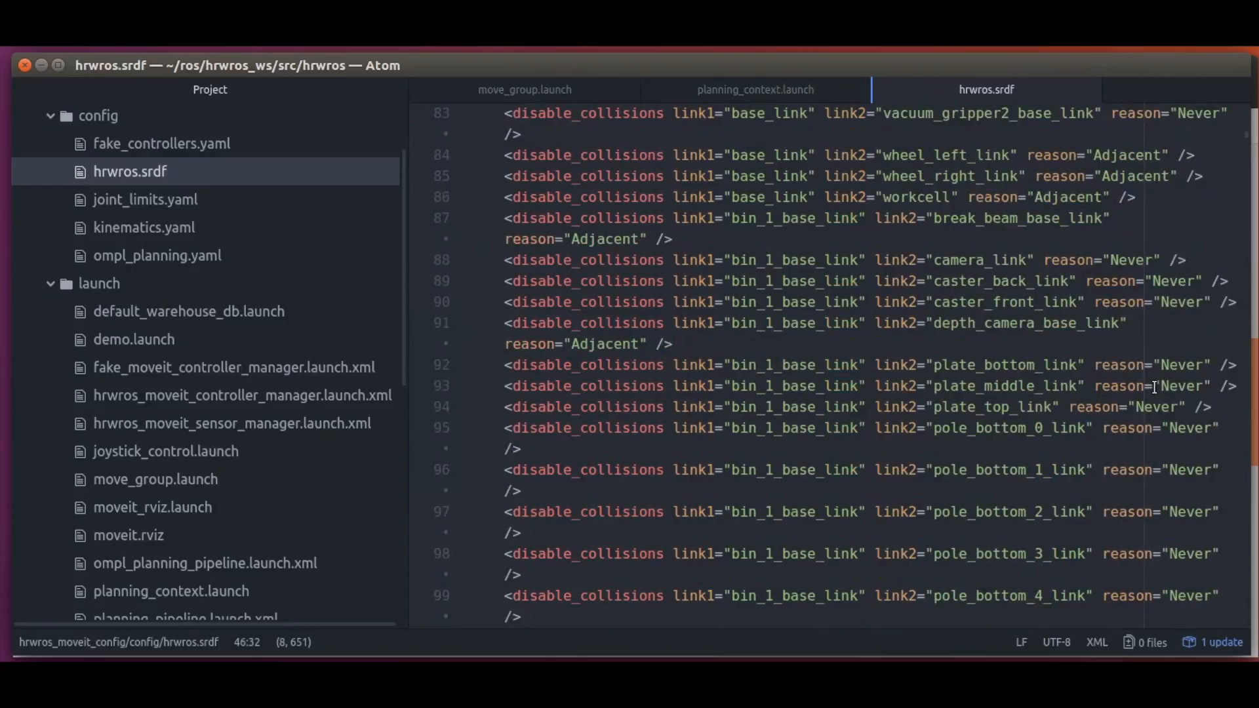
scroll(down, 3)
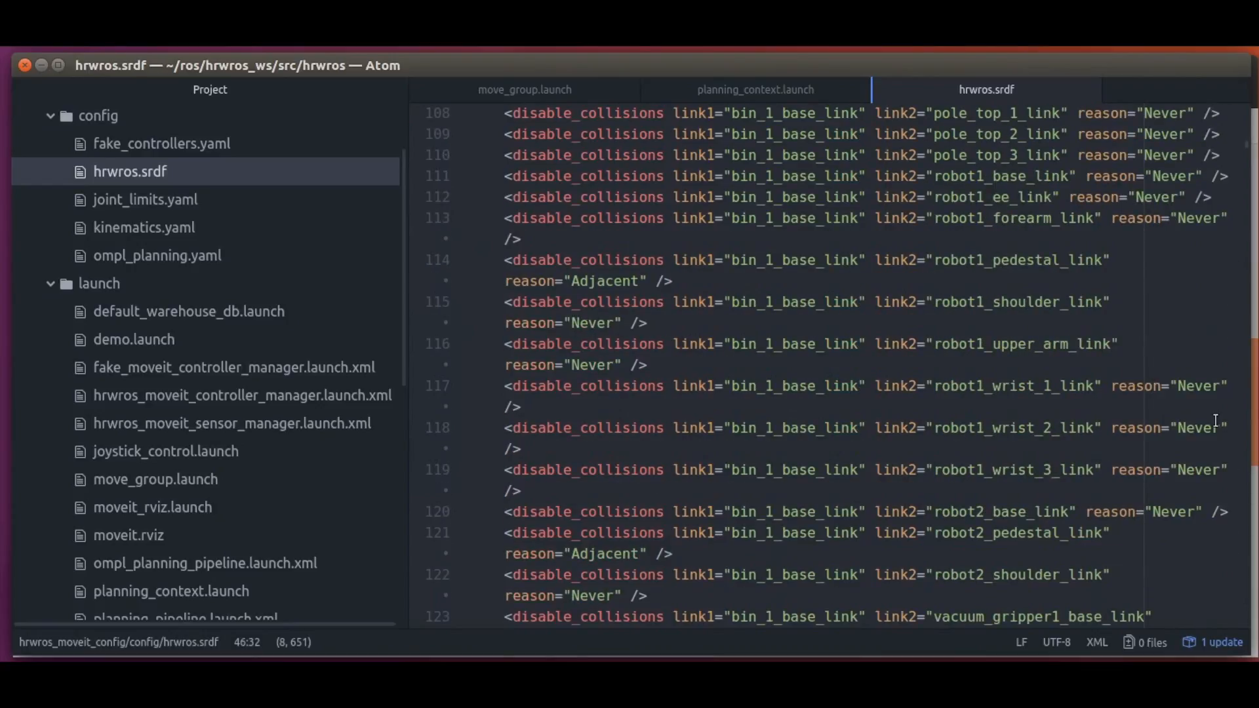
mouse_move(850, 412)
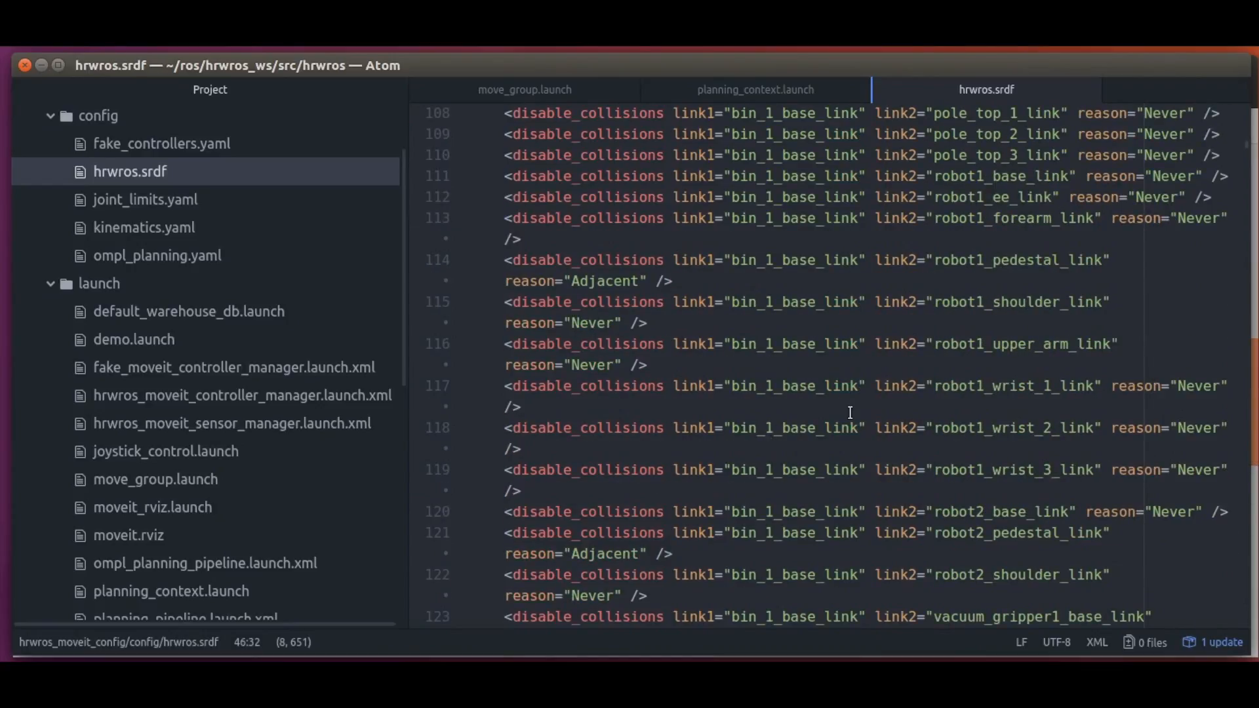
mouse_move(795, 248)
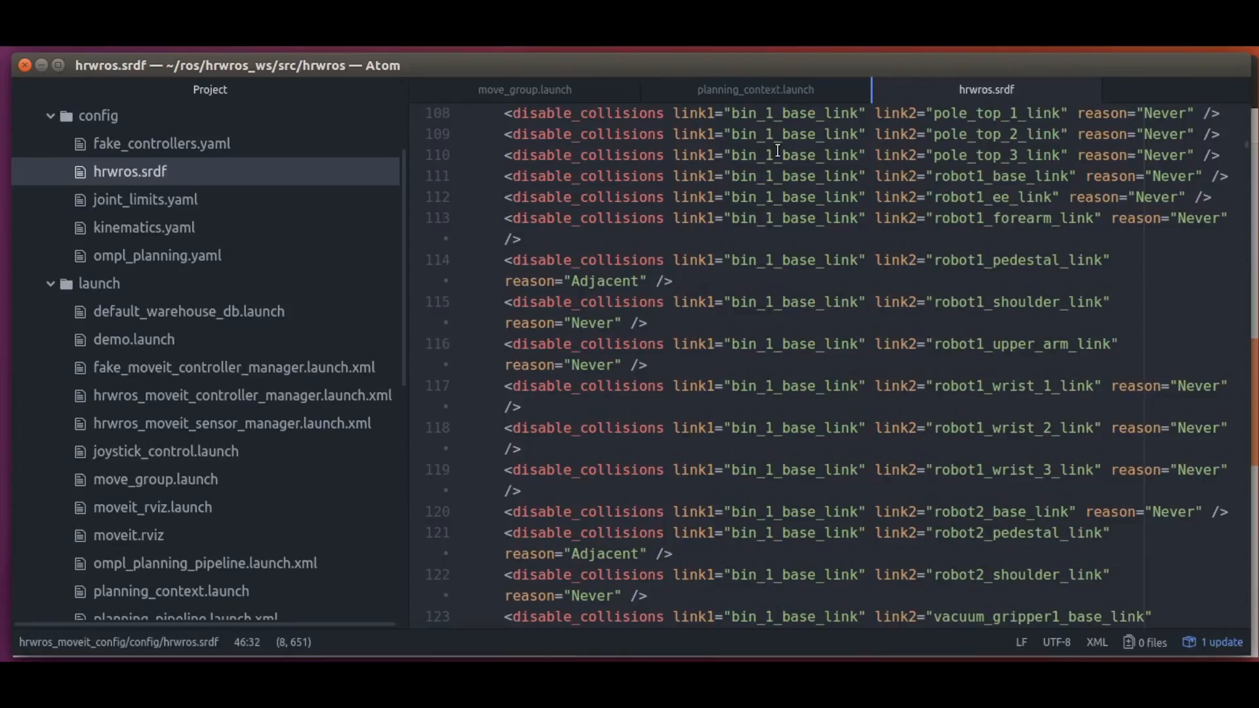
mouse_move(771, 95)
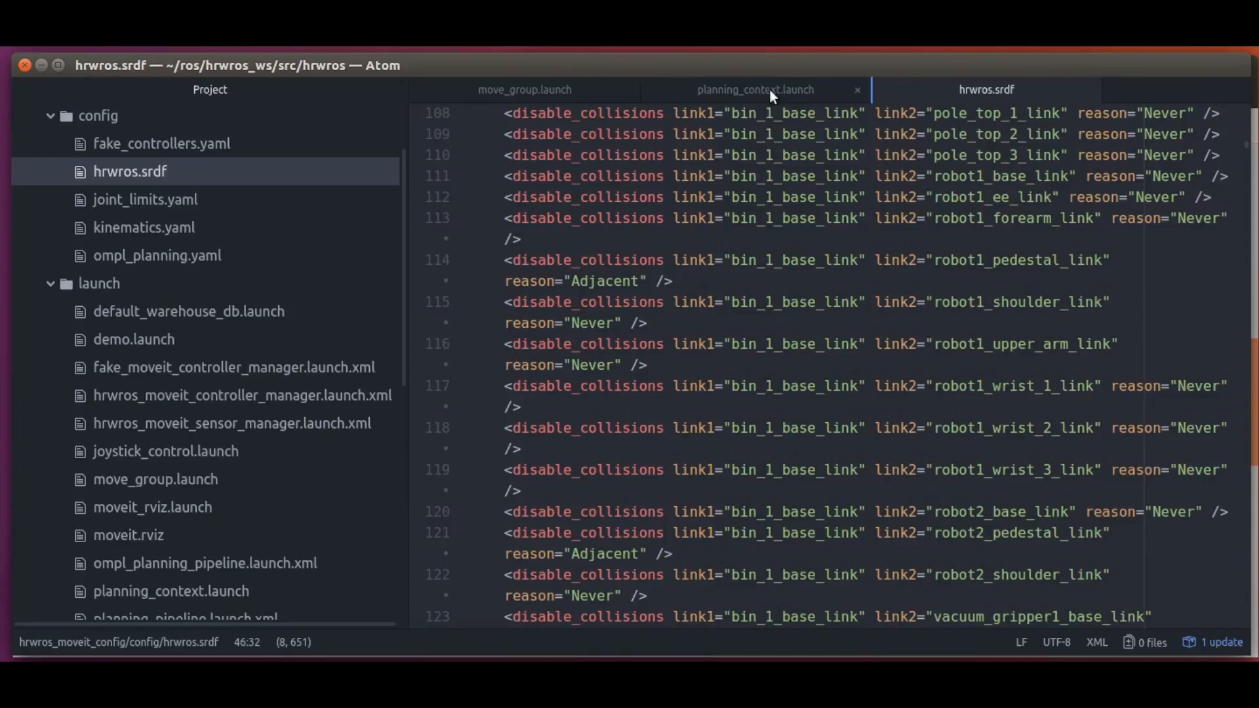
Follow the joint_limits reference to joint_limits.yaml and review each joint's velocity and acceleration limits
click(752, 89)
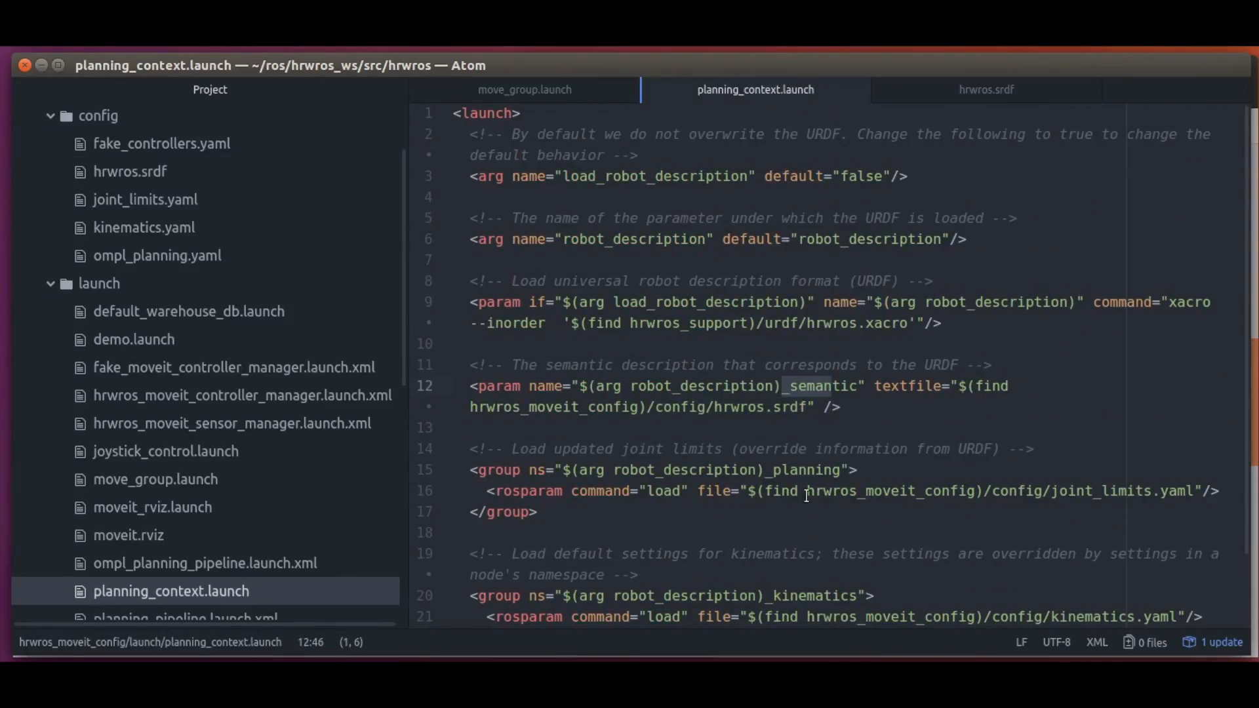
click(1060, 490)
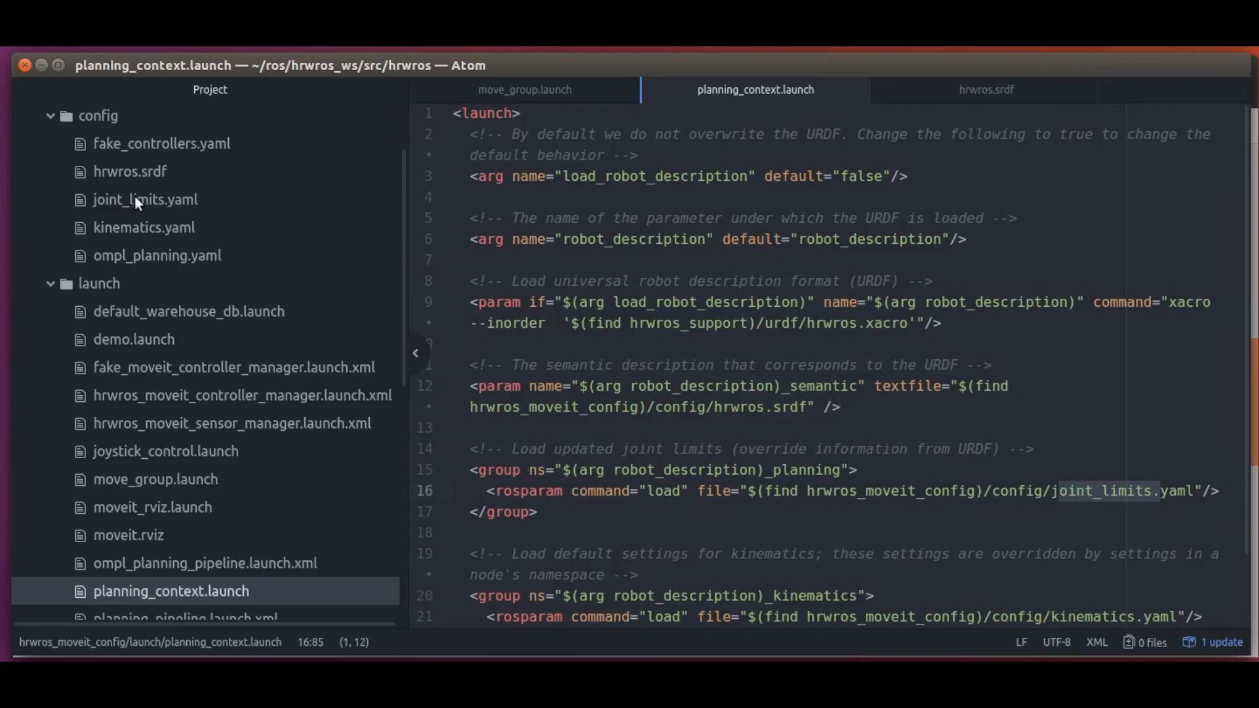
click(146, 199)
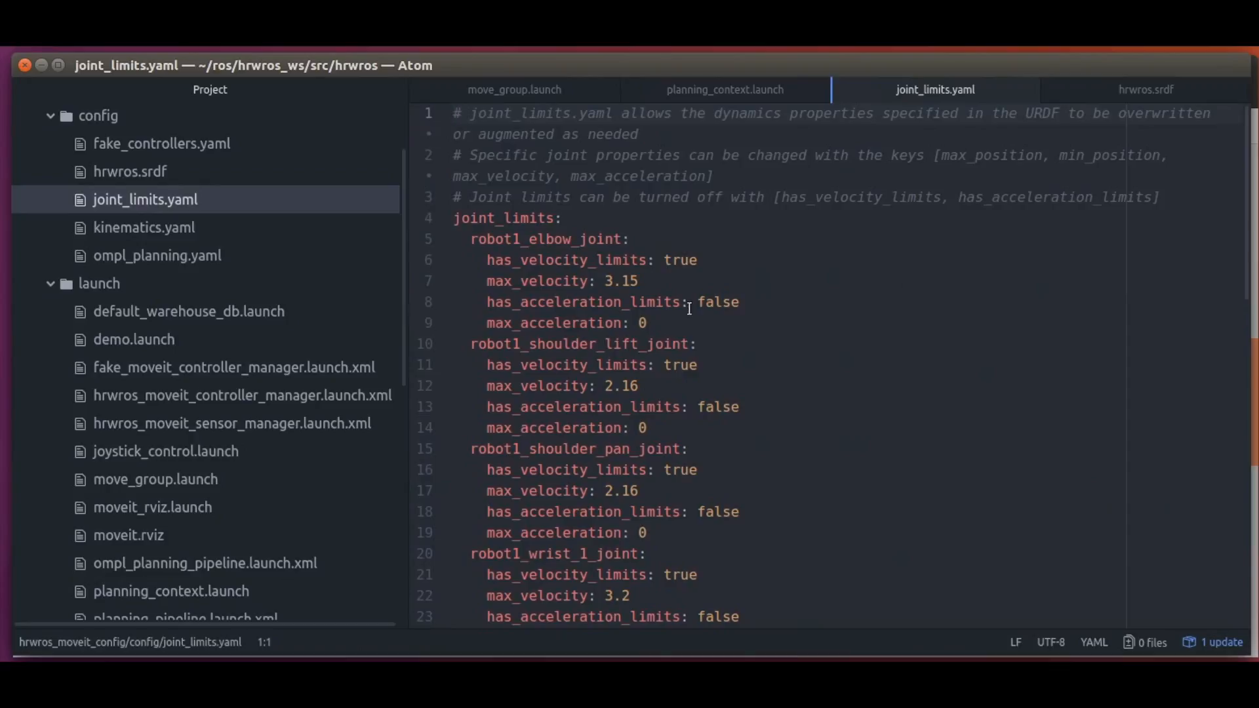
scroll(down, 3)
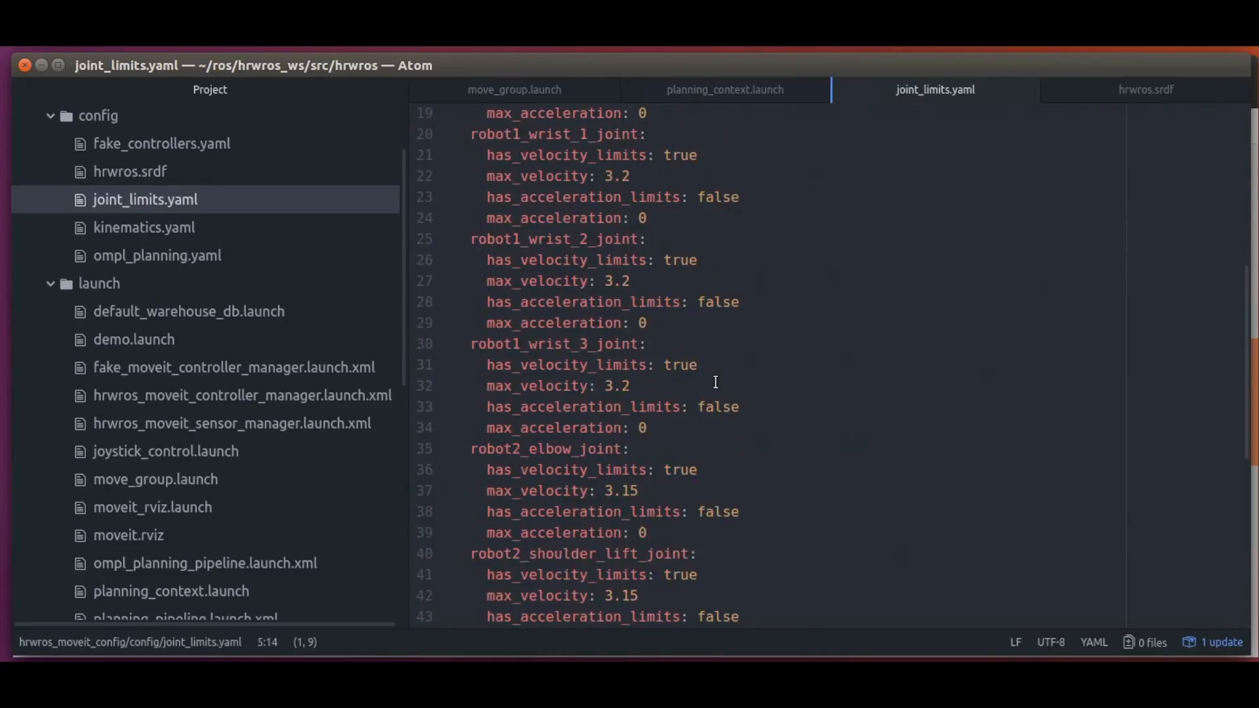
scroll(up, 3)
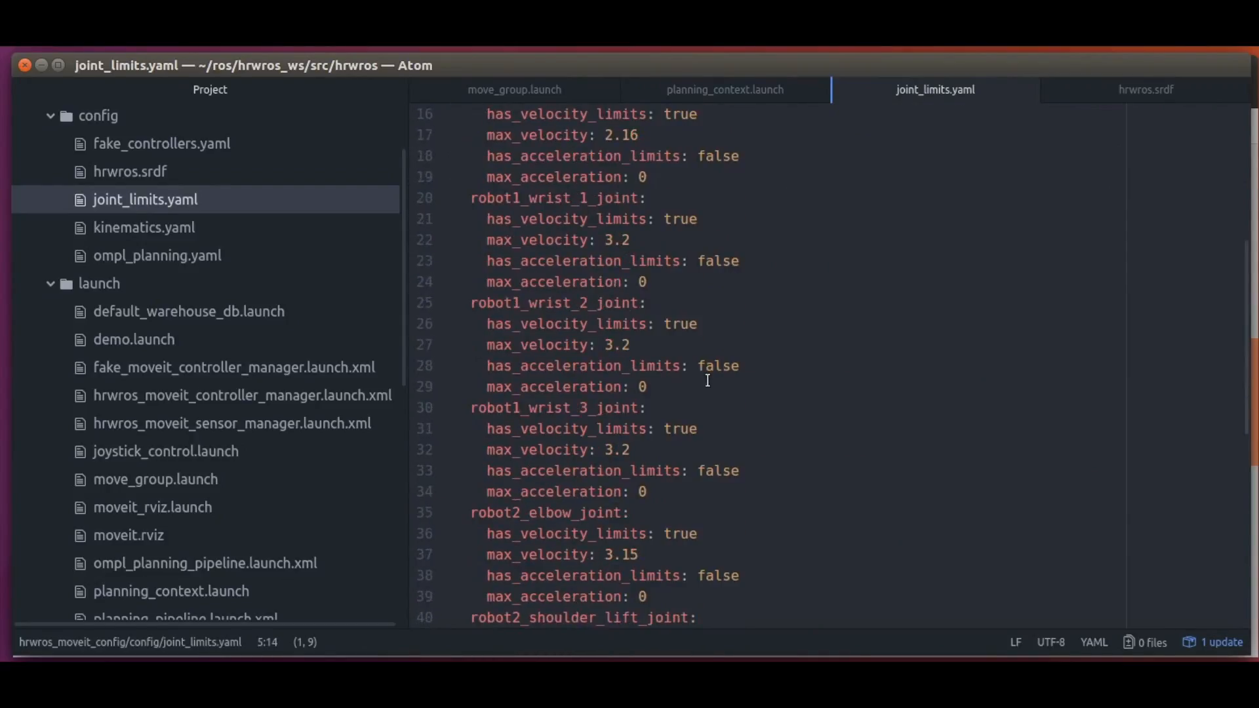
scroll(up, 3)
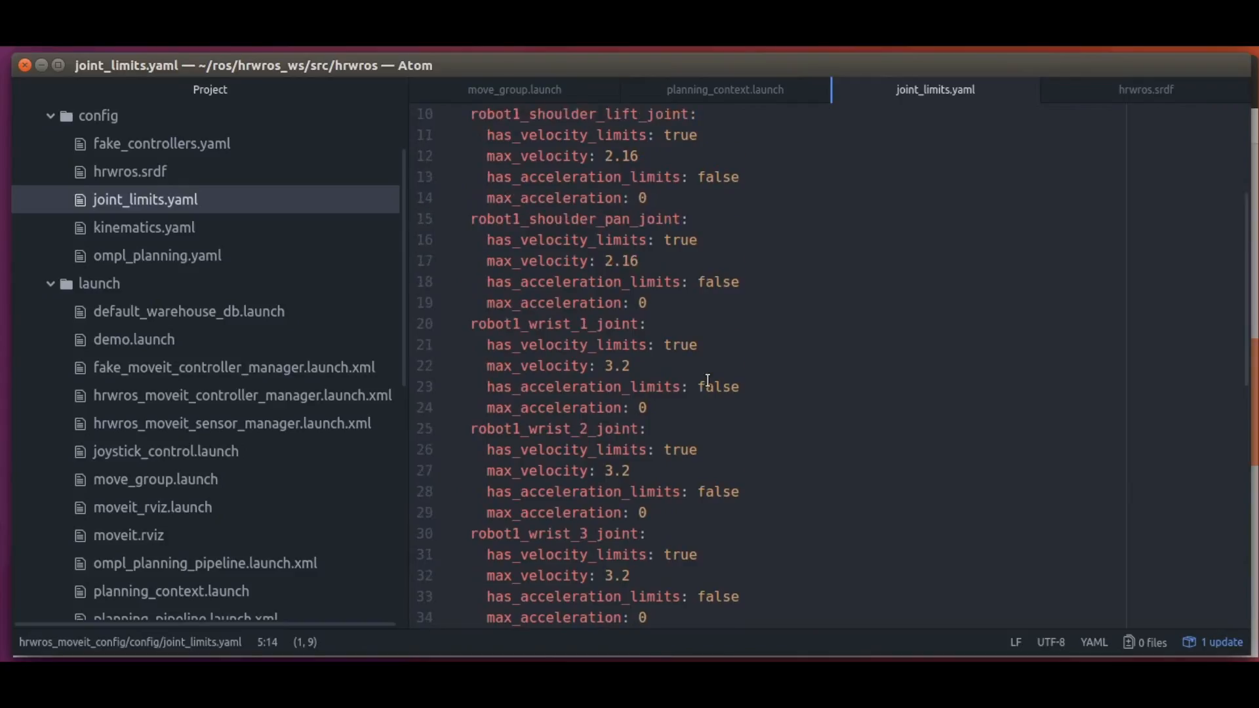
scroll(up, 3)
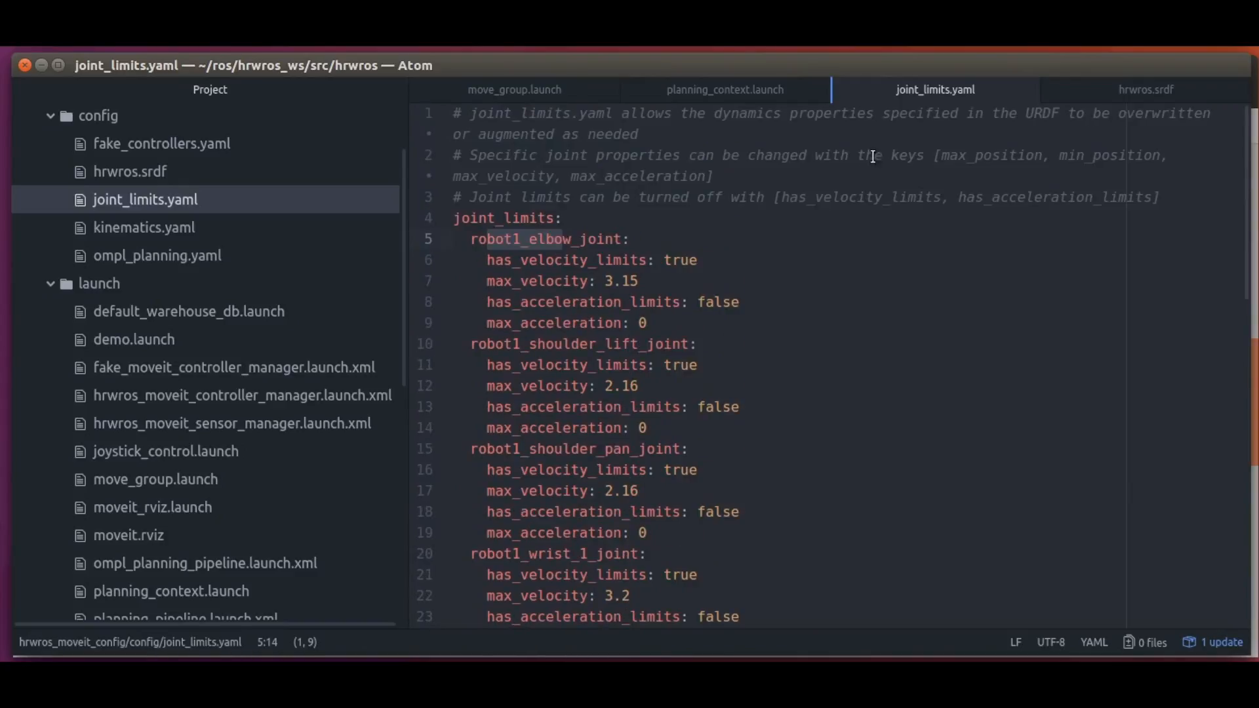
Close joint_limits.yaml, review kinematics.yaml's TRAC-IK solver settings, and close it back to planning_context.launch
click(724, 89)
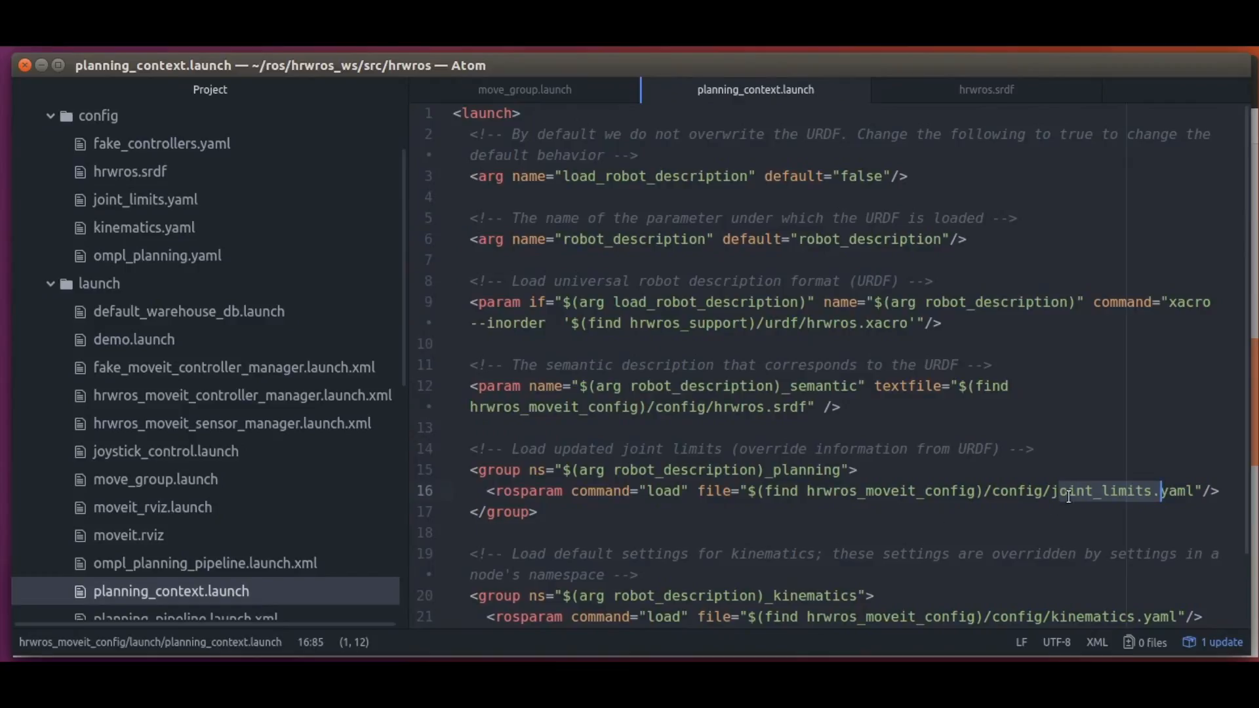
scroll(down, 3)
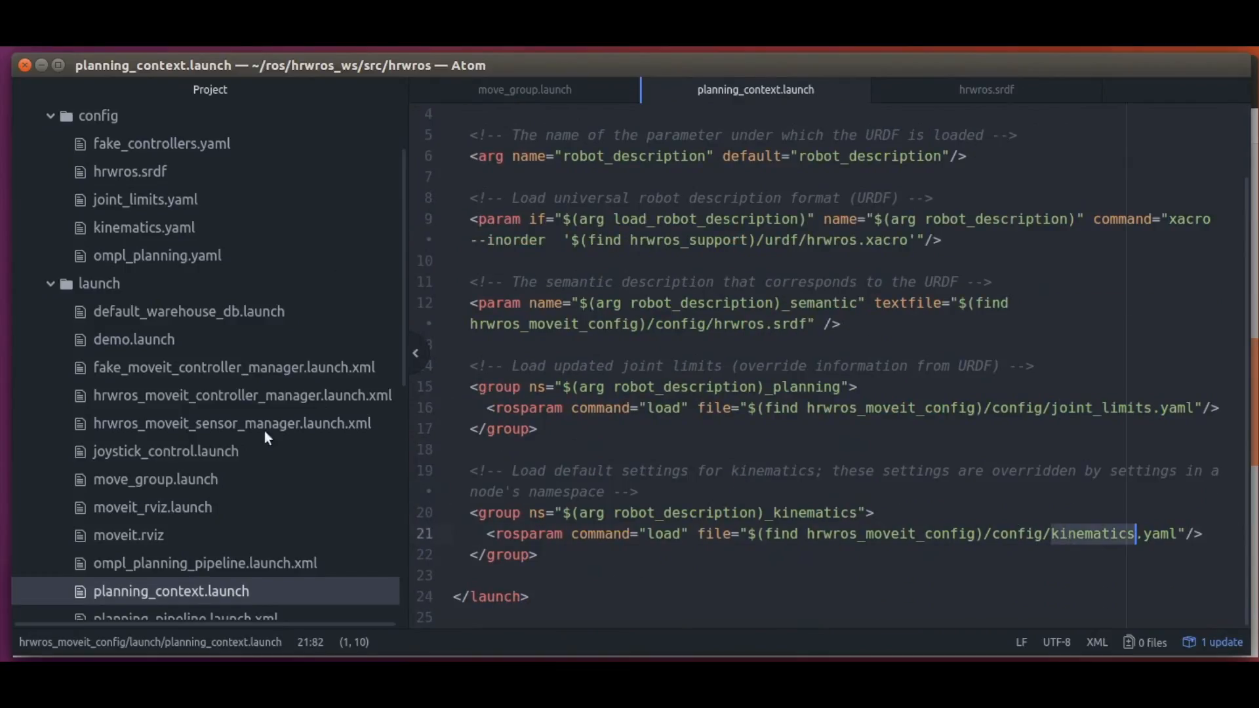
click(145, 227)
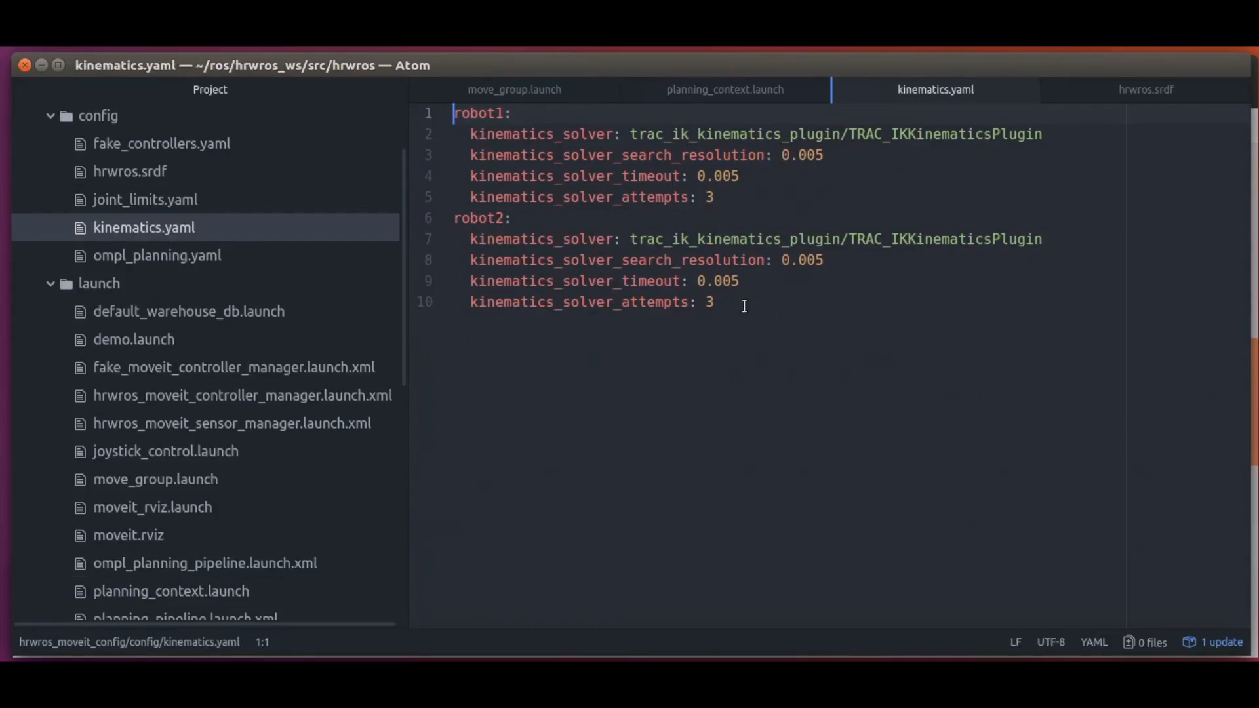
key(ctrl+a)
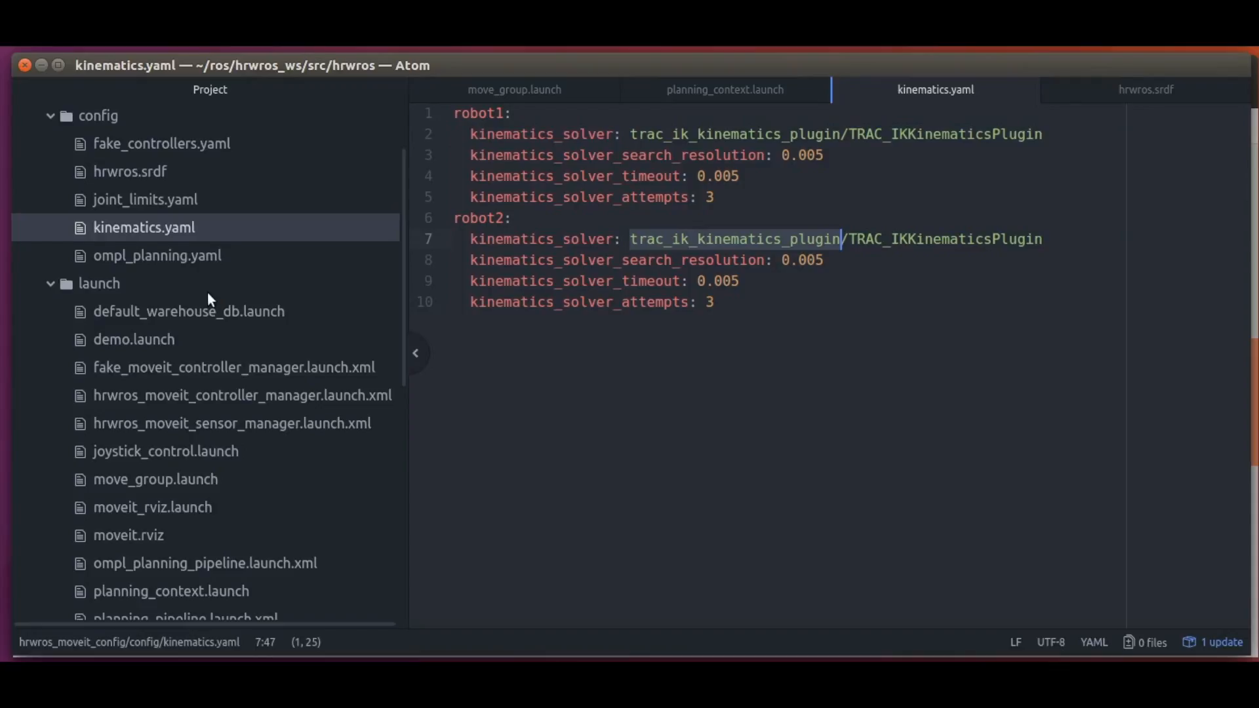
mouse_move(542, 223)
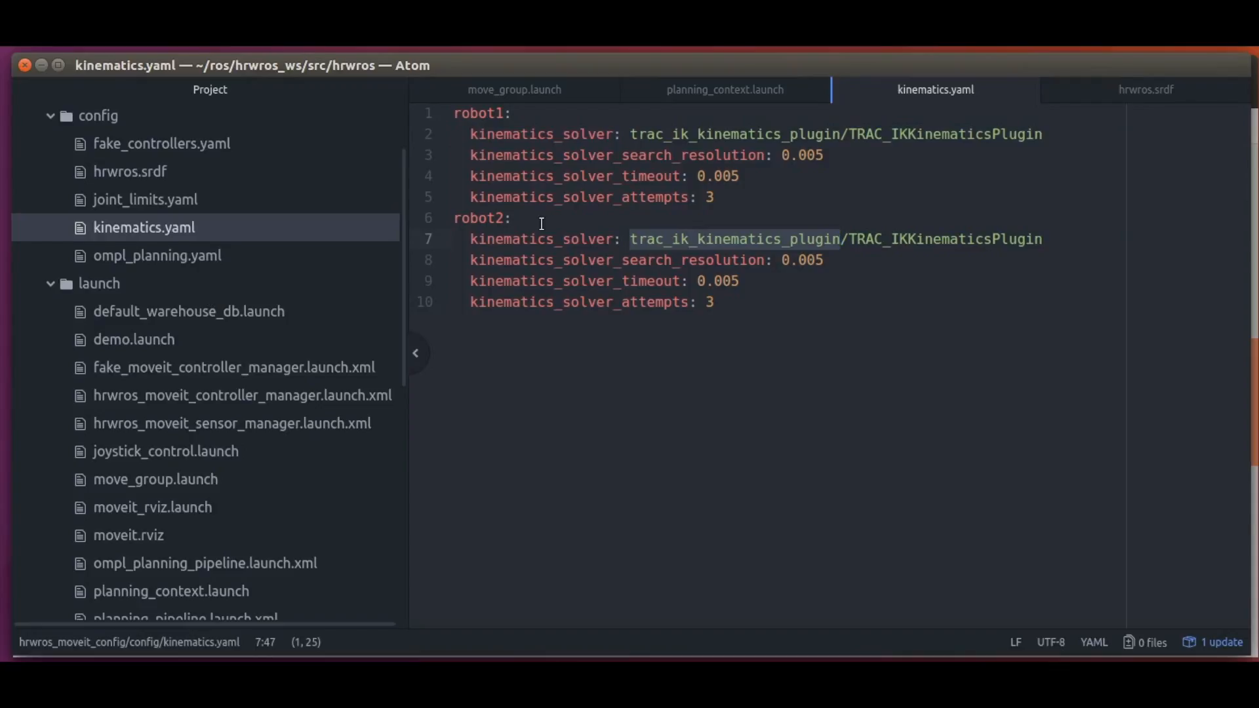
click(723, 90)
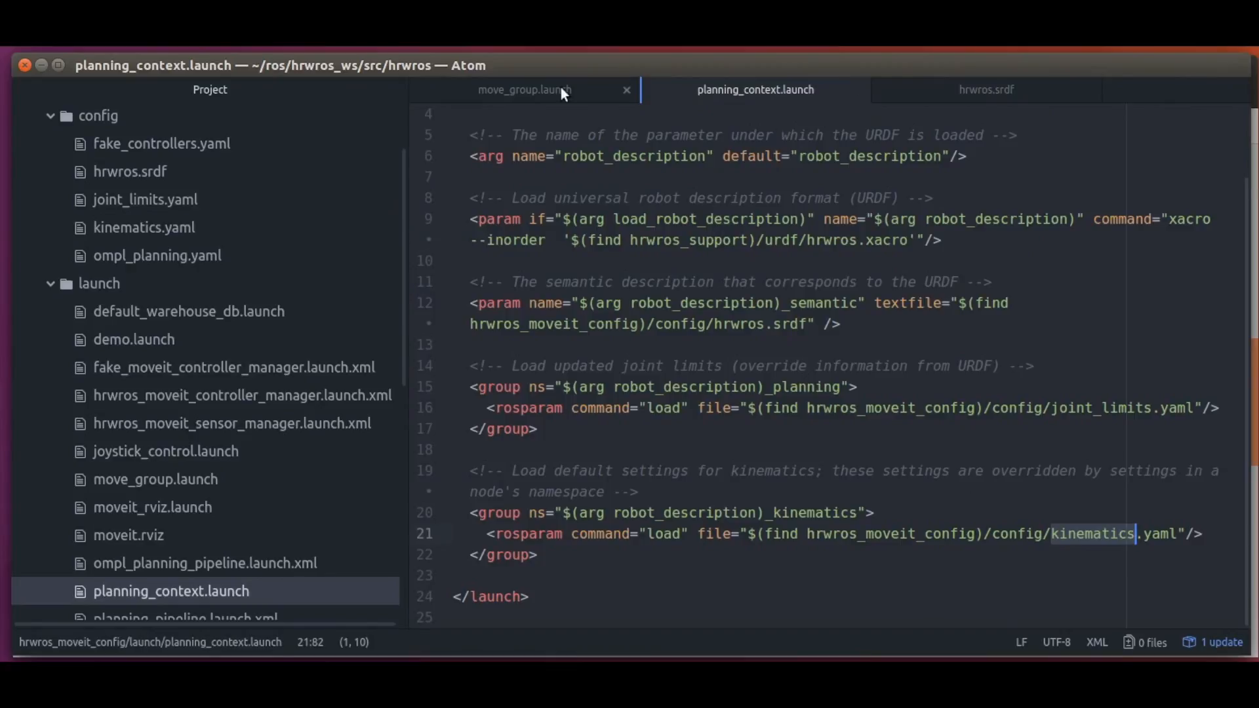
Walk through move_group.launch's debug, verbose and publish_monitored_planning_scene arguments down to the OMPL pipeline include
click(525, 89)
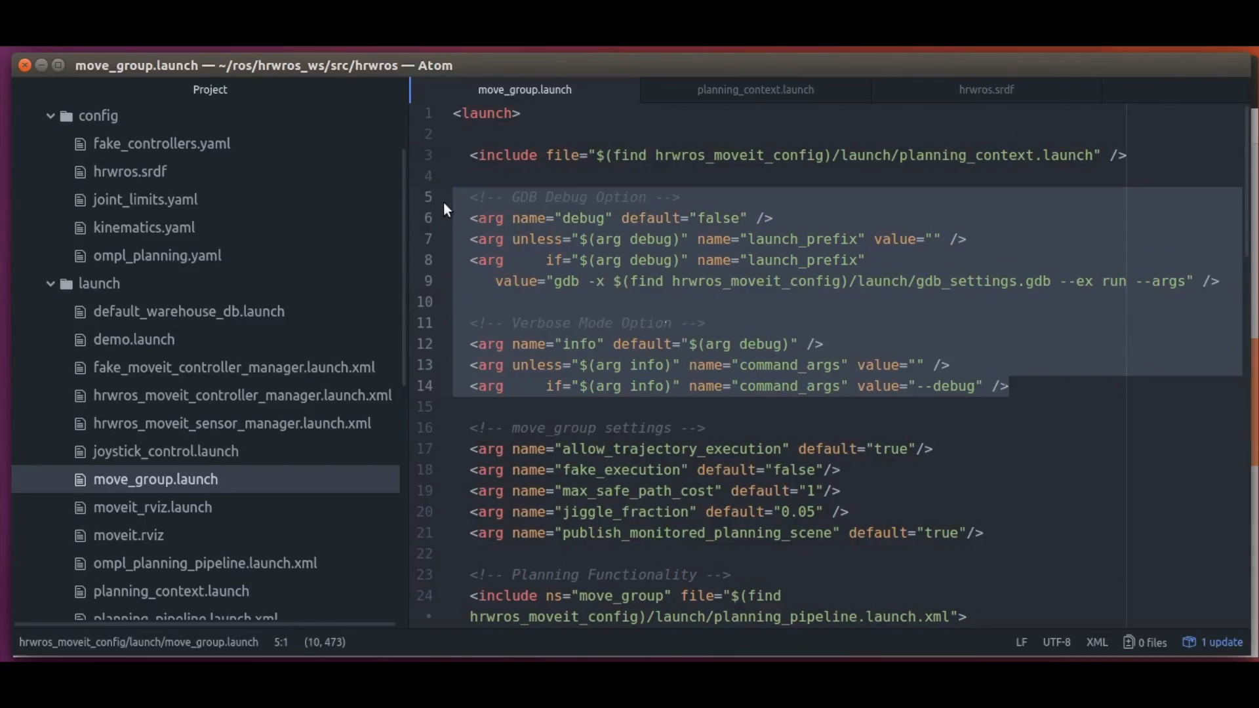
mouse_move(455, 215)
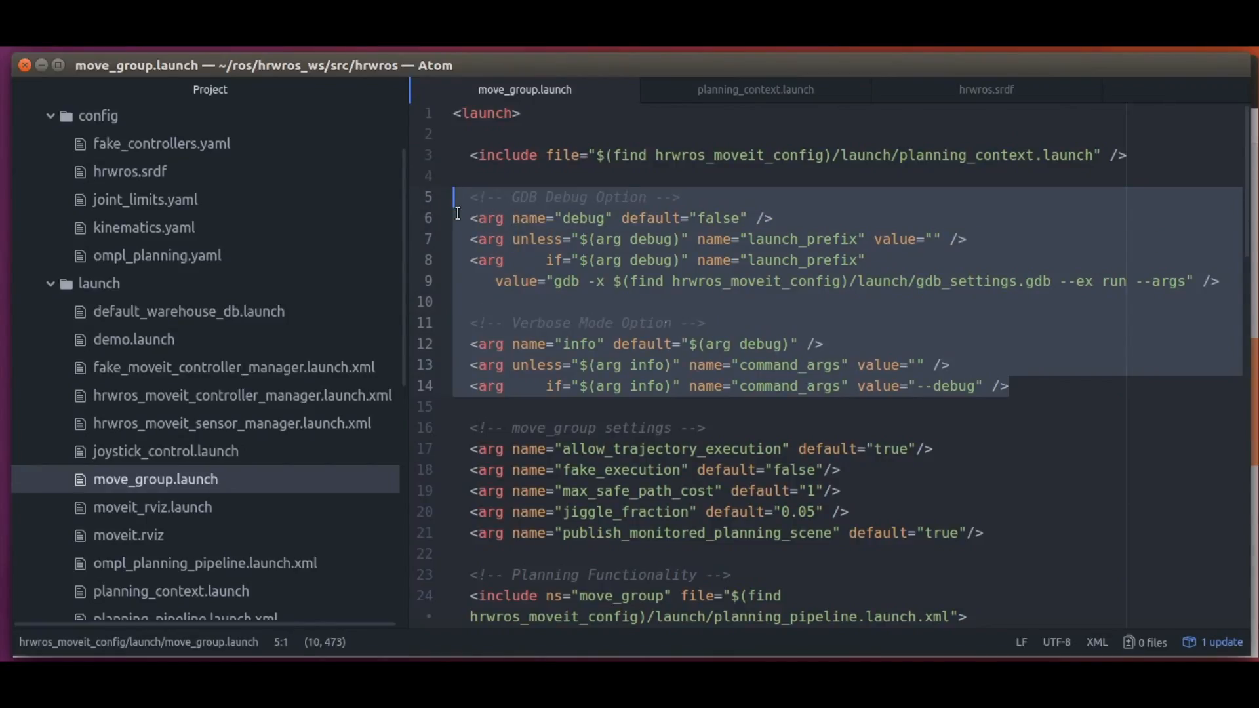
mouse_move(839, 290)
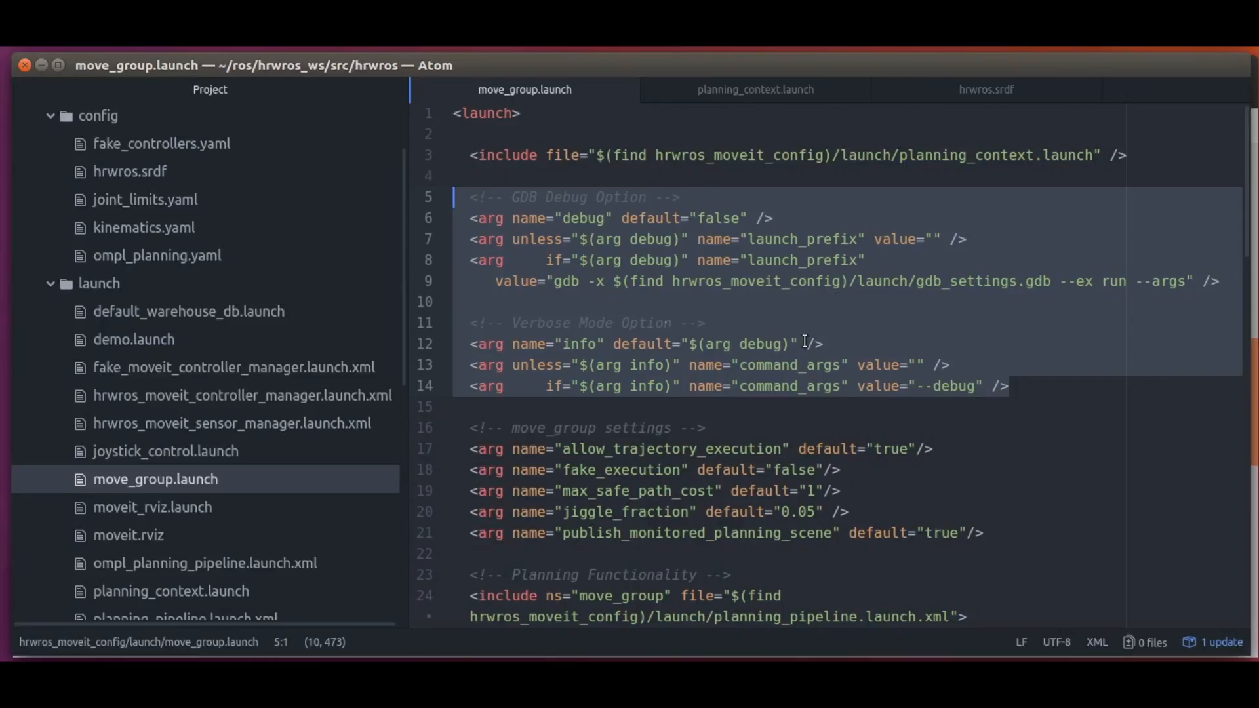
mouse_move(976, 462)
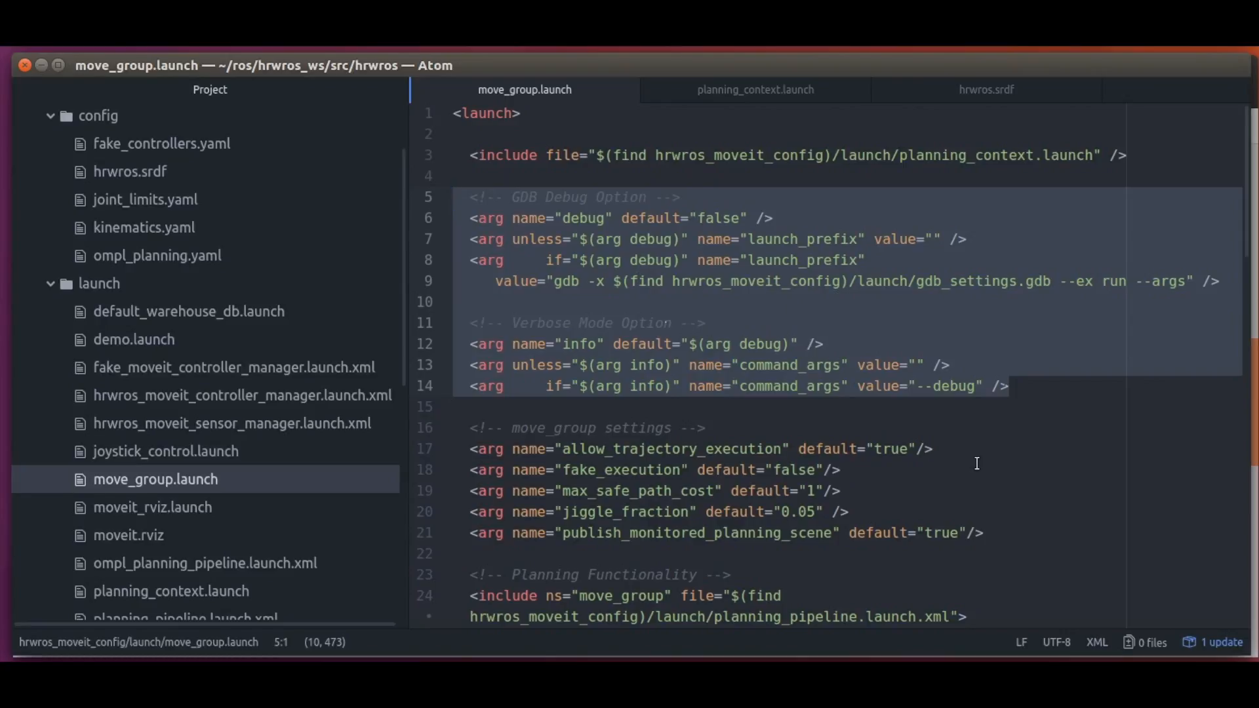
click(468, 427)
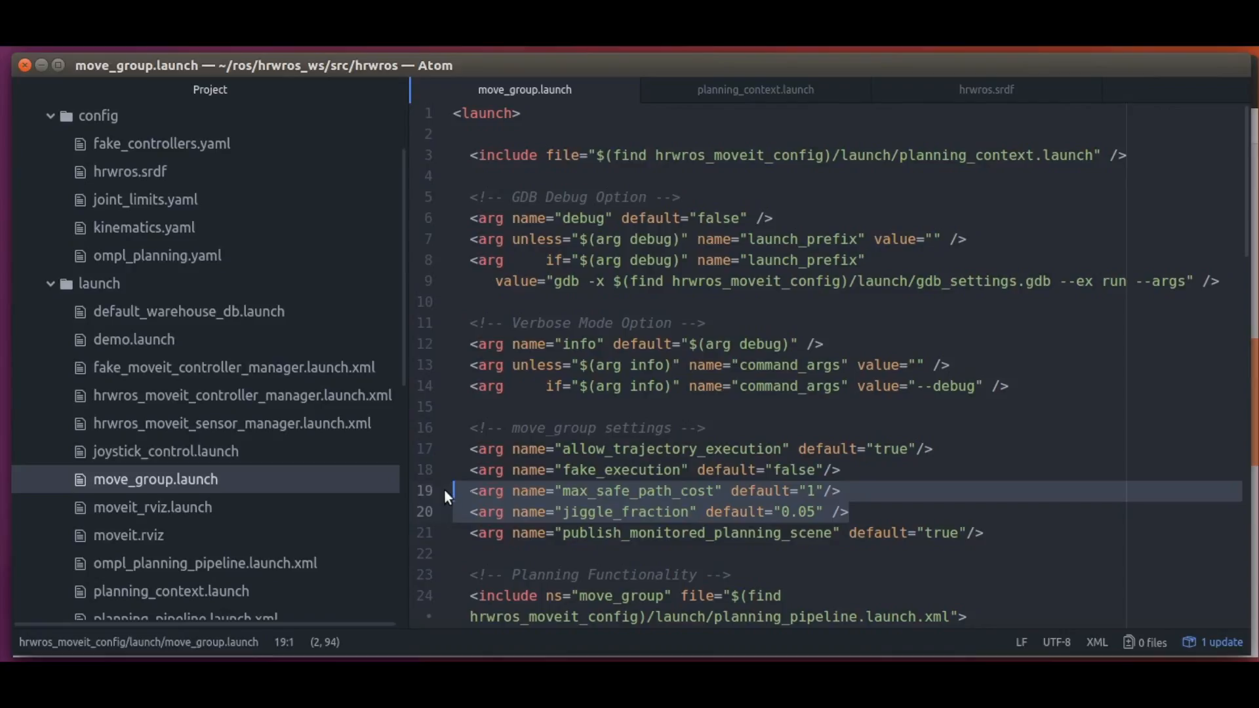
mouse_move(417, 502)
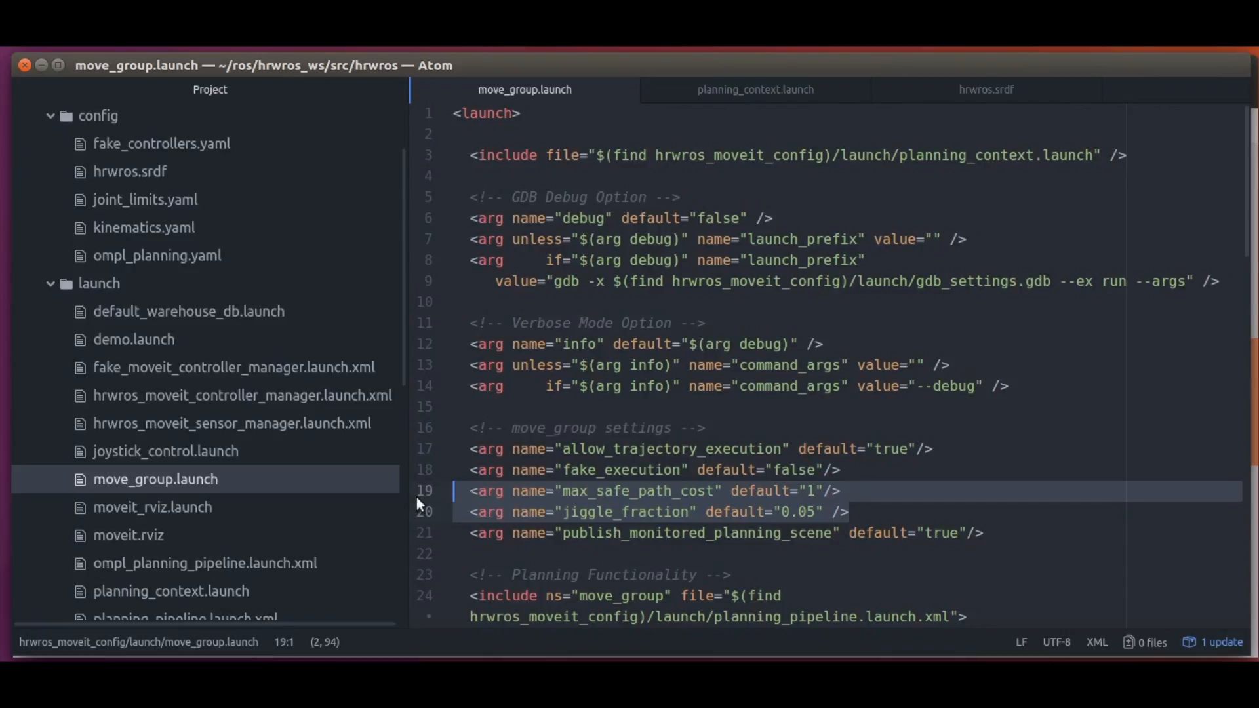
mouse_move(668, 511)
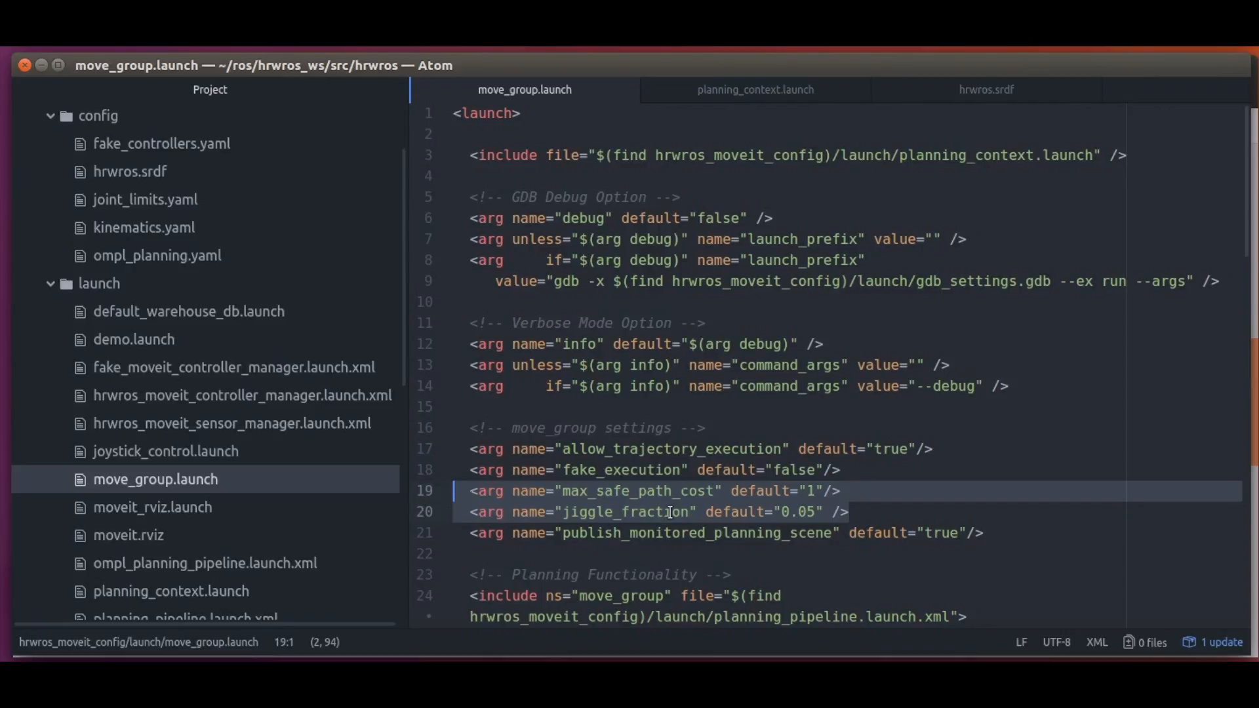
click(989, 533)
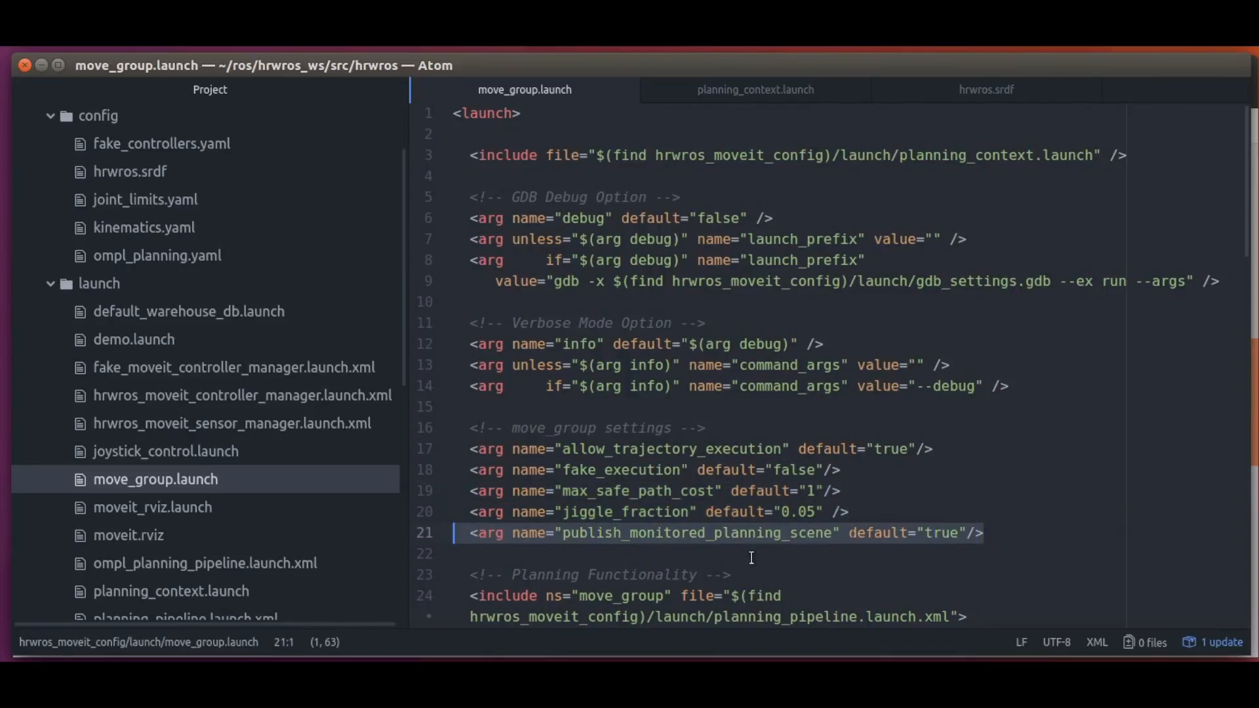
mouse_move(1072, 518)
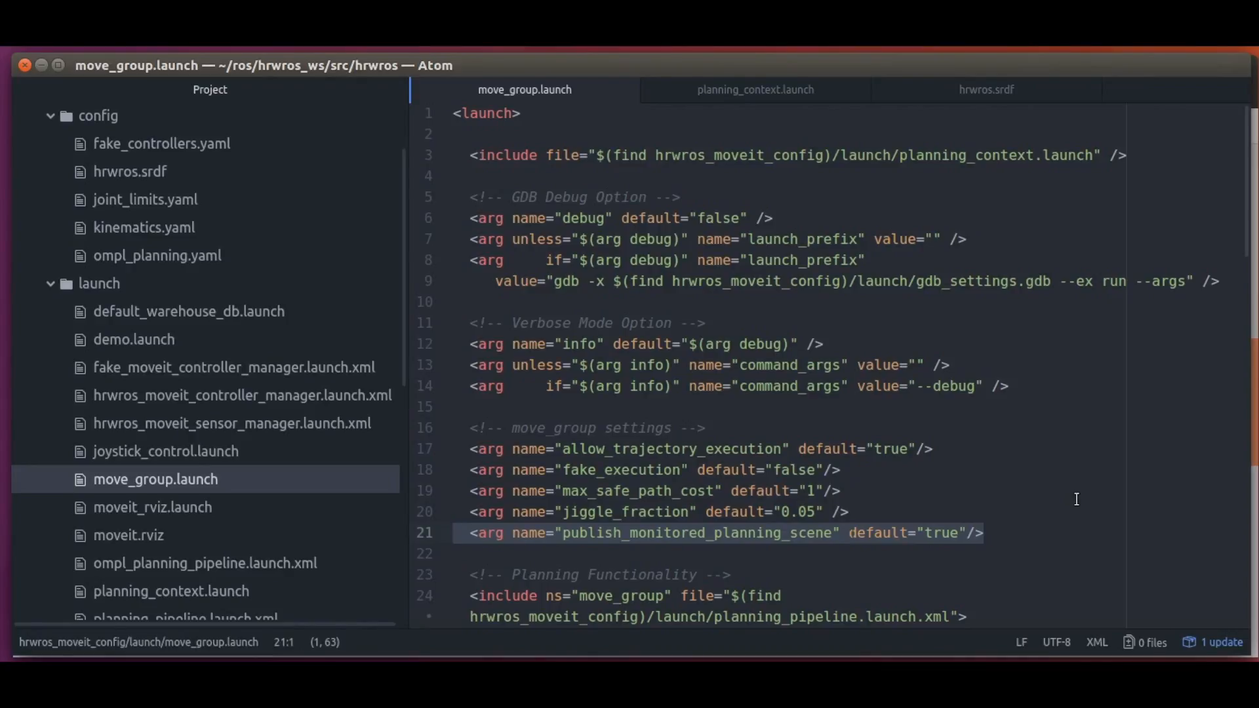
scroll(down, 3)
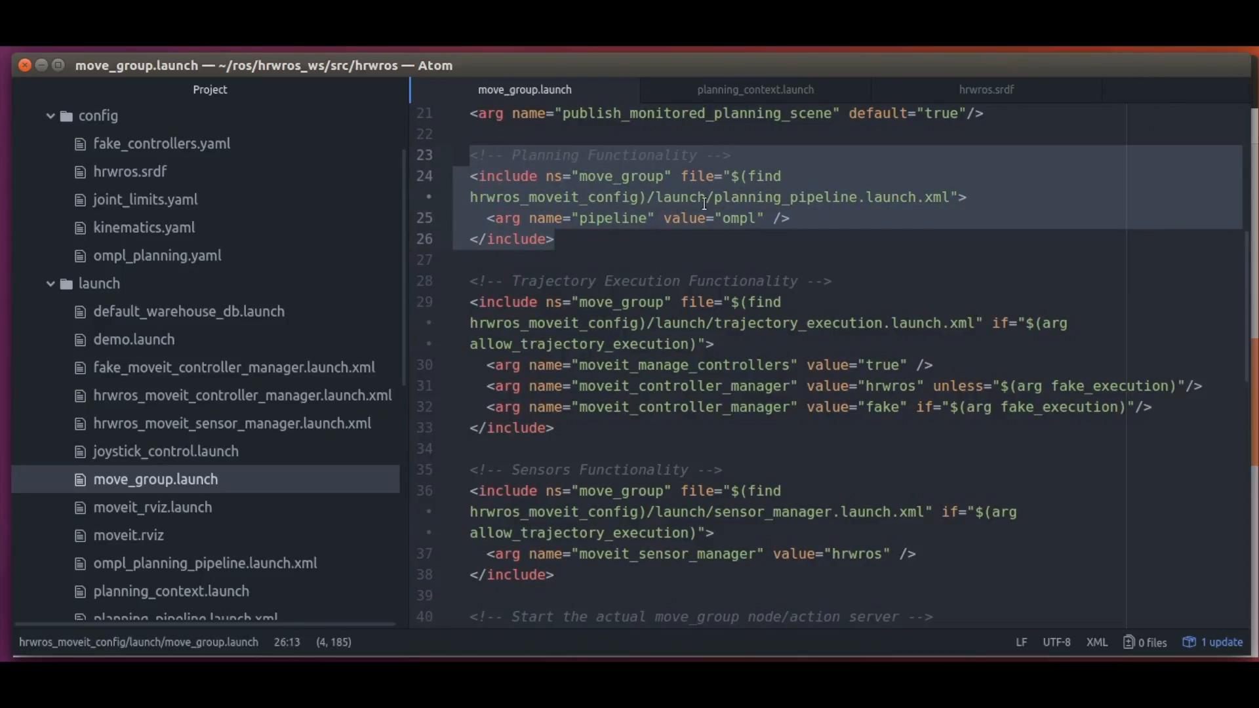
Select the planning pipeline include path and the pipeline-specific ompl_planning_pipeline.launch.xml name
double_click(763, 176)
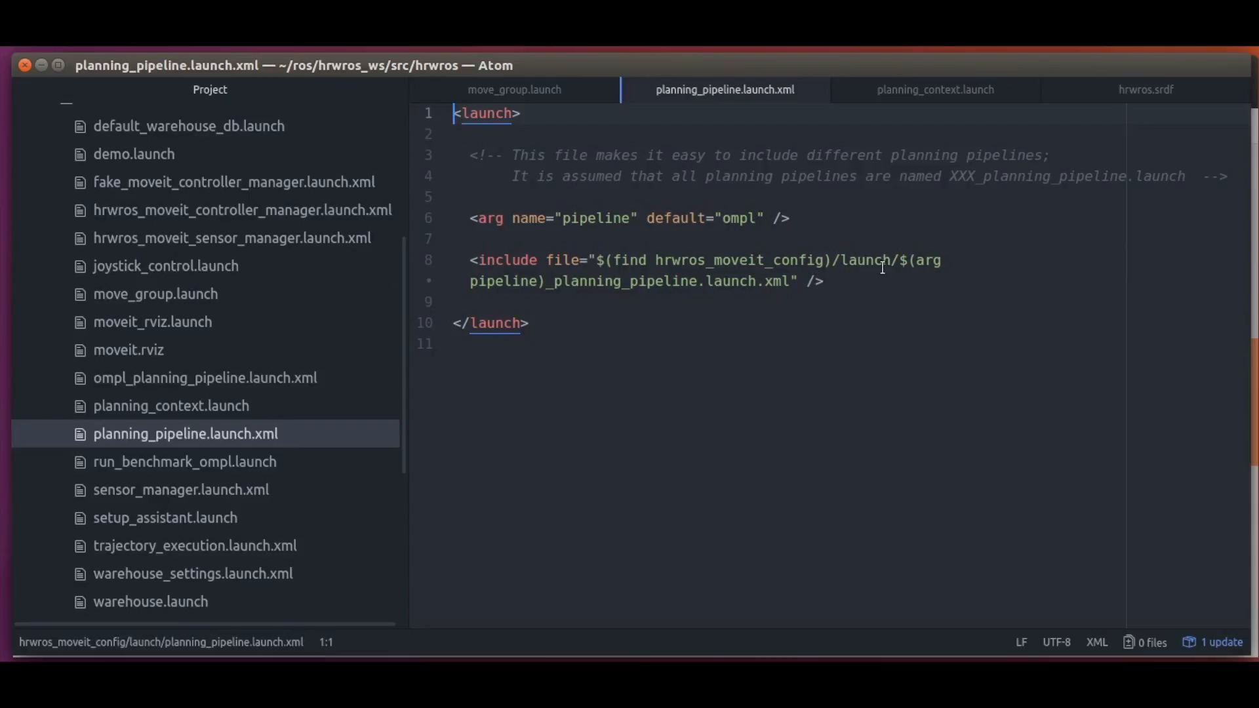
mouse_move(695, 289)
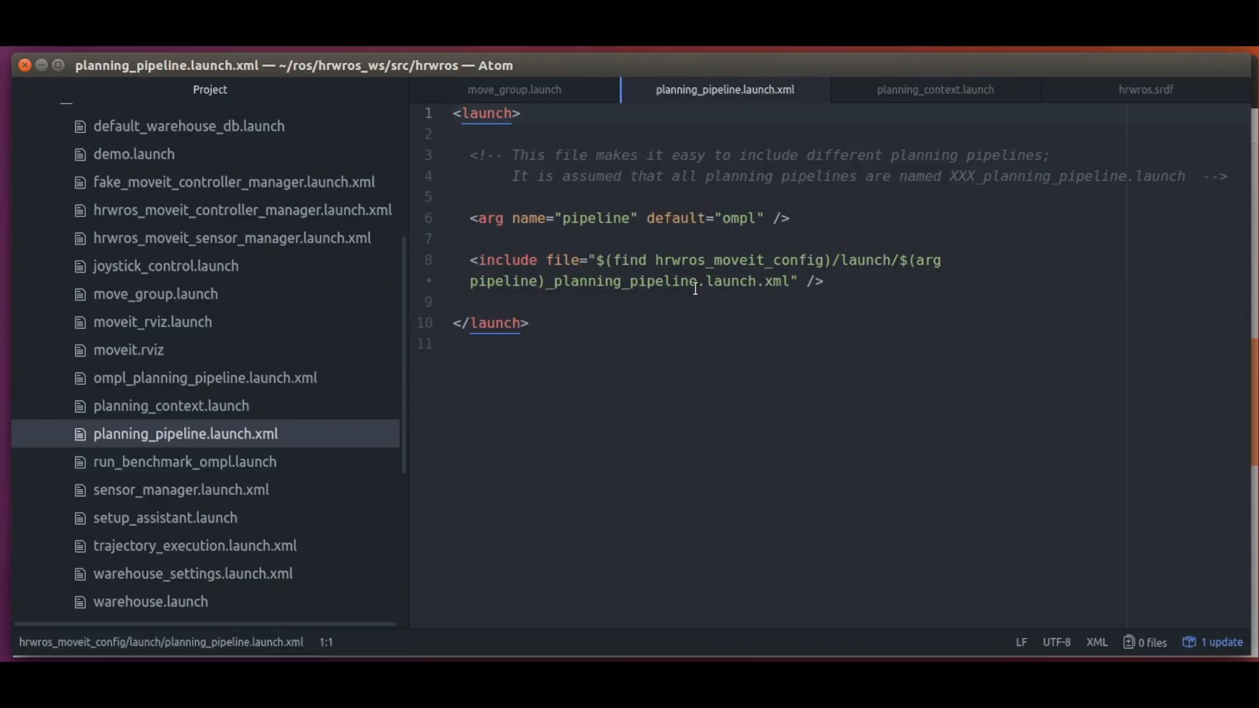
click(205, 377)
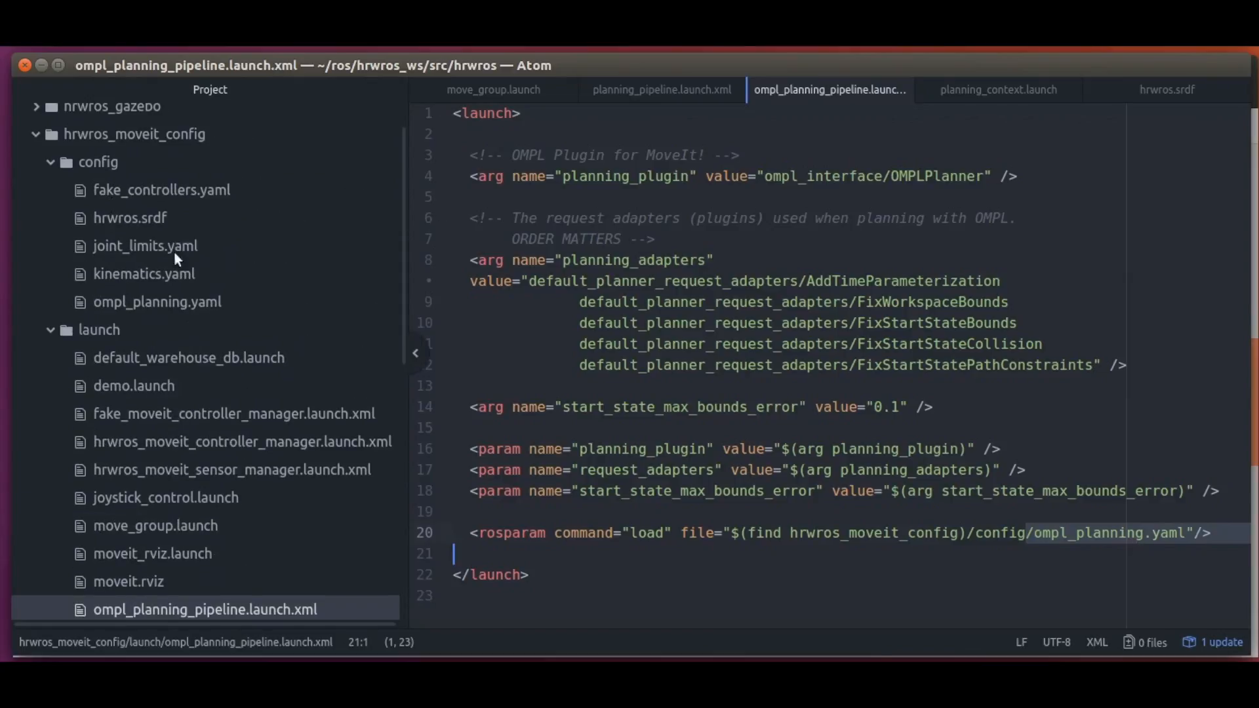
Review ompl_planning.yaml's planner configurations such as SBL, EST, RRT, RRTConnect and RRTstar
click(157, 302)
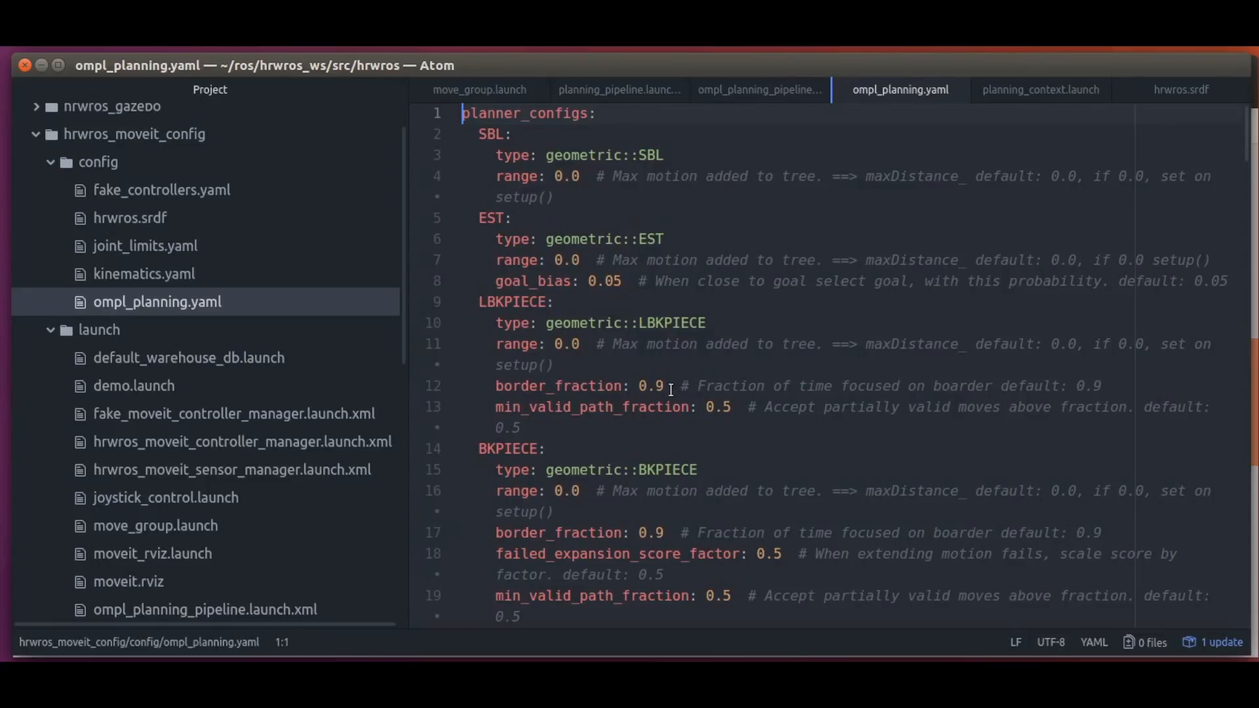
scroll(down, 3)
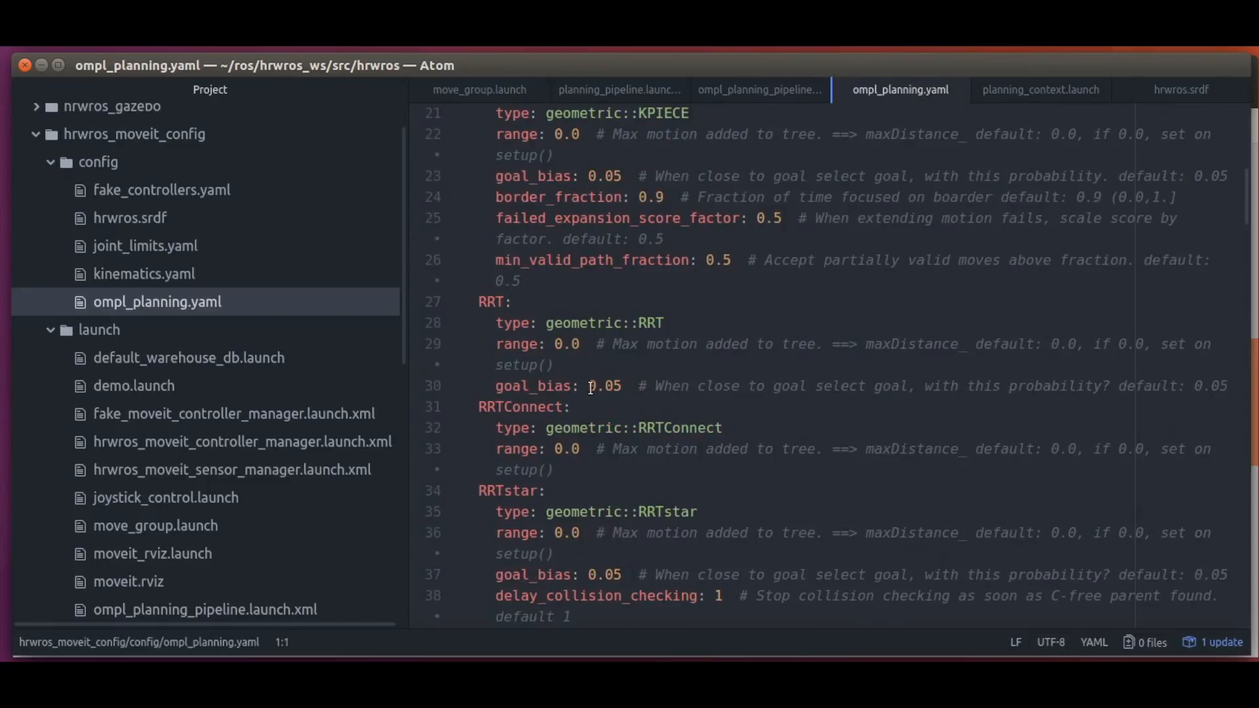
scroll(down, 3)
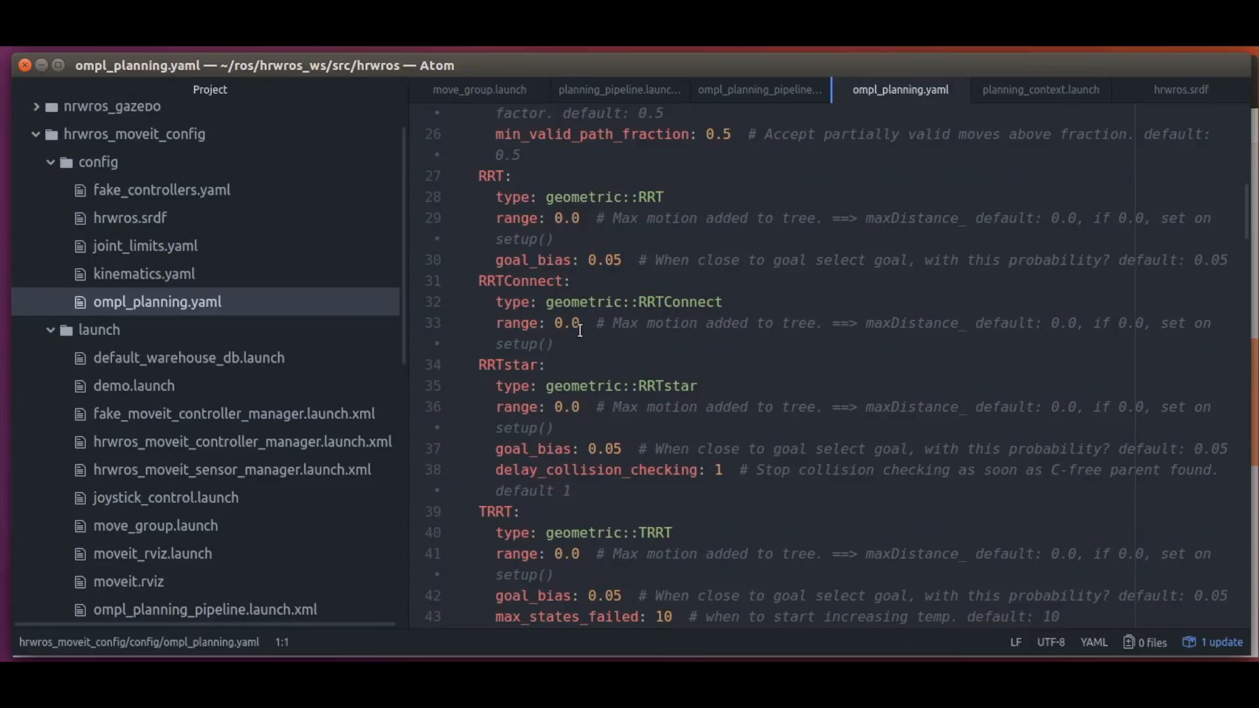
mouse_move(564, 315)
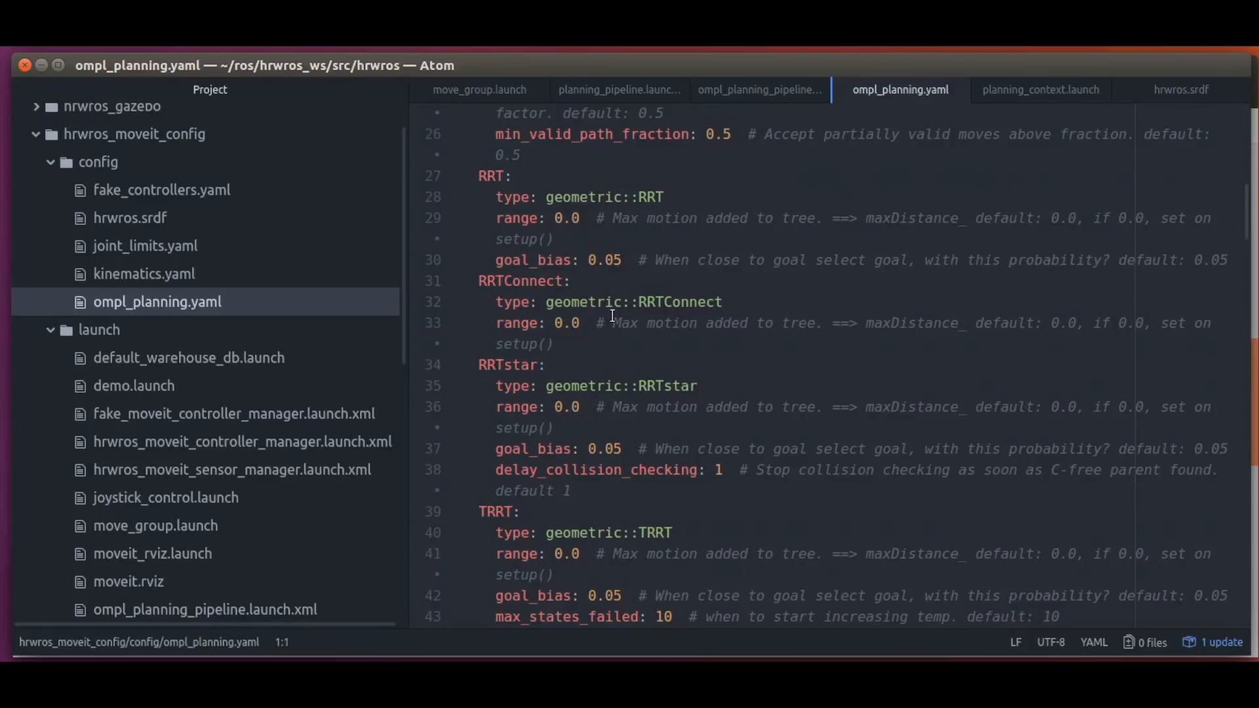
mouse_move(620, 363)
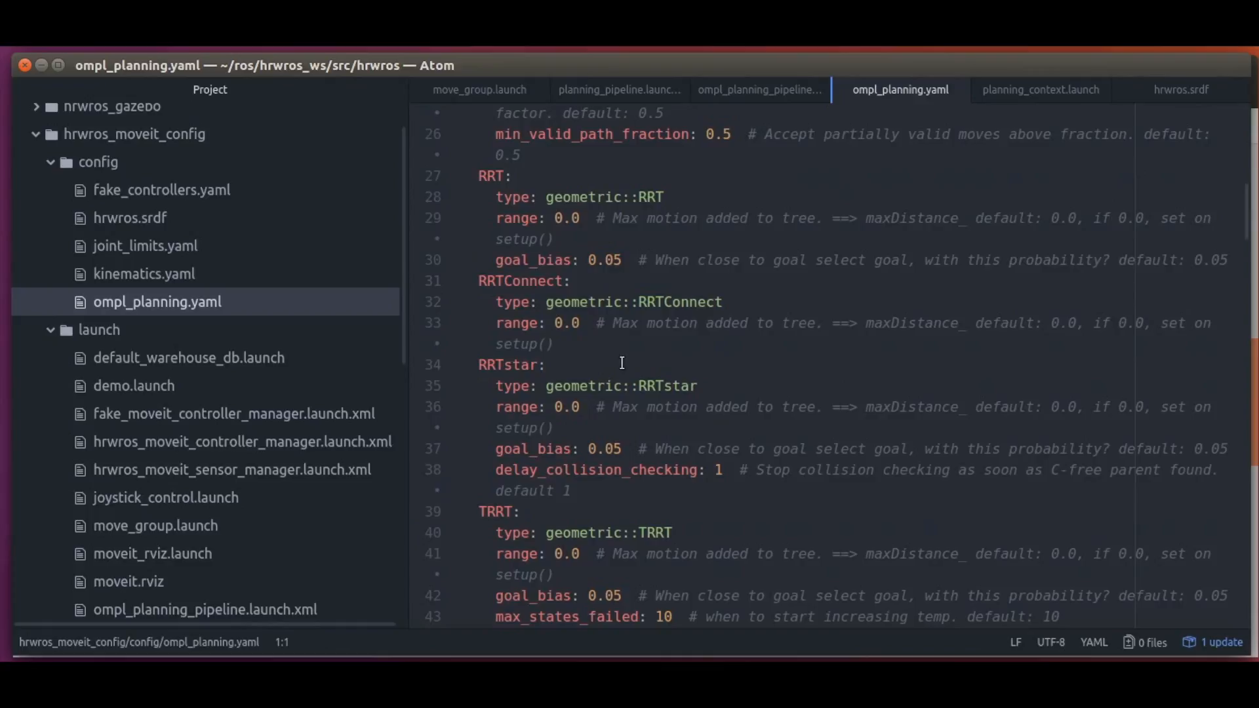
mouse_move(665, 482)
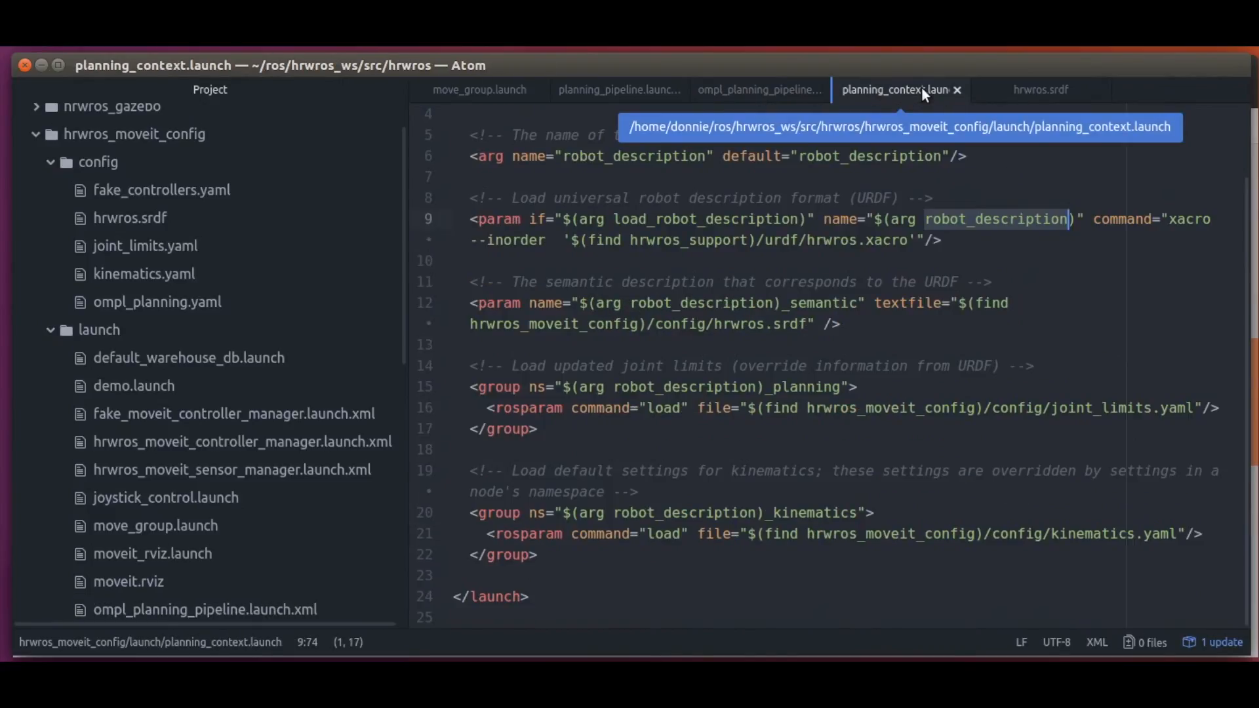
Close planning_context.launch and scroll move_group.launch to its Trajectory Execution include
click(755, 89)
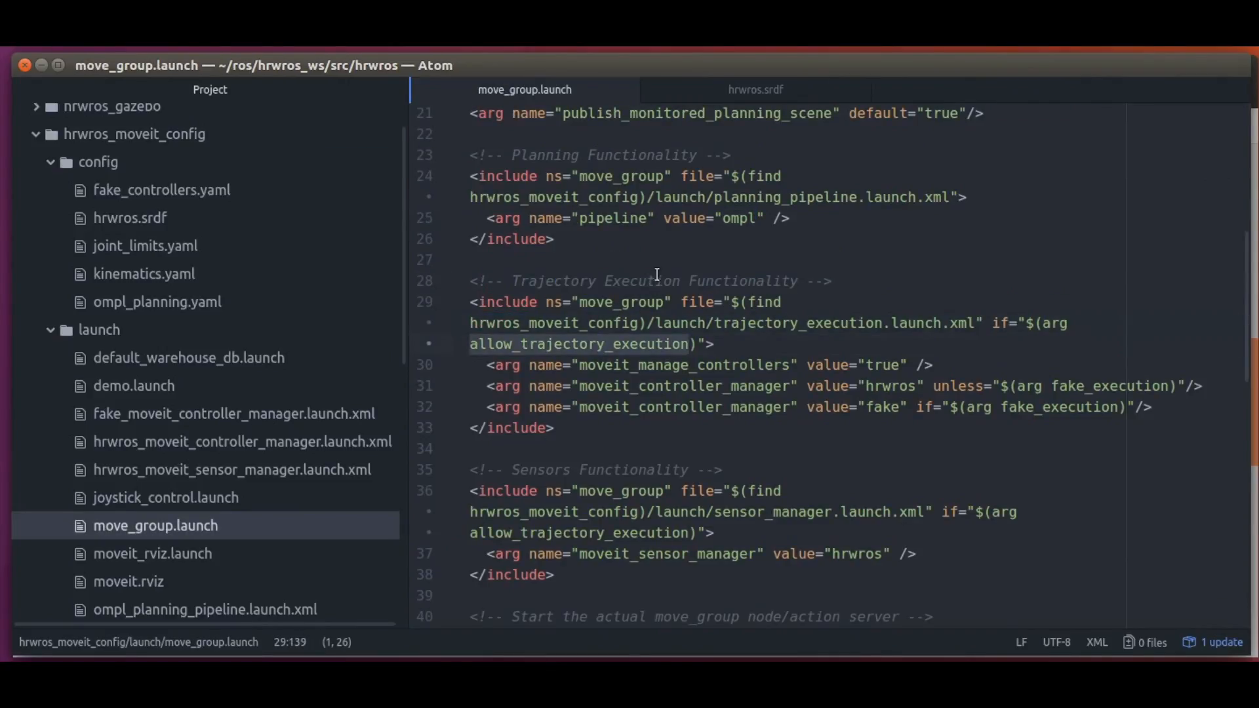
scroll(up, 3)
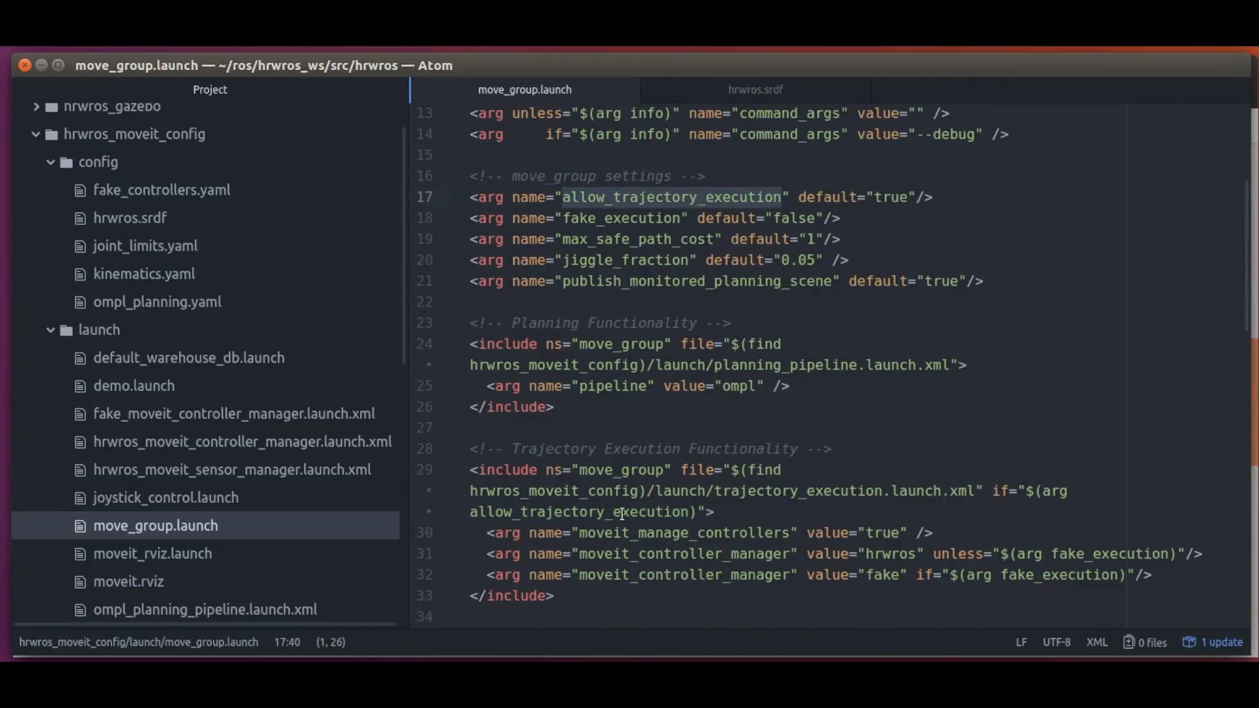
scroll(down, 3)
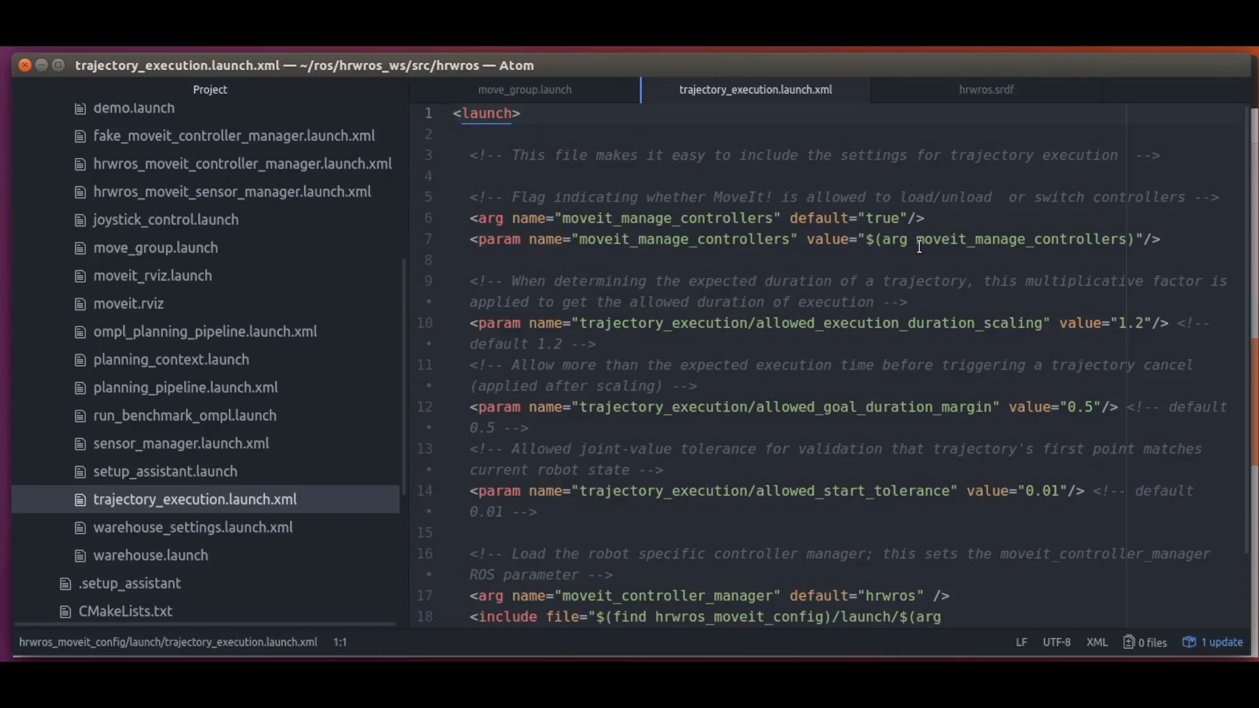
mouse_move(594, 313)
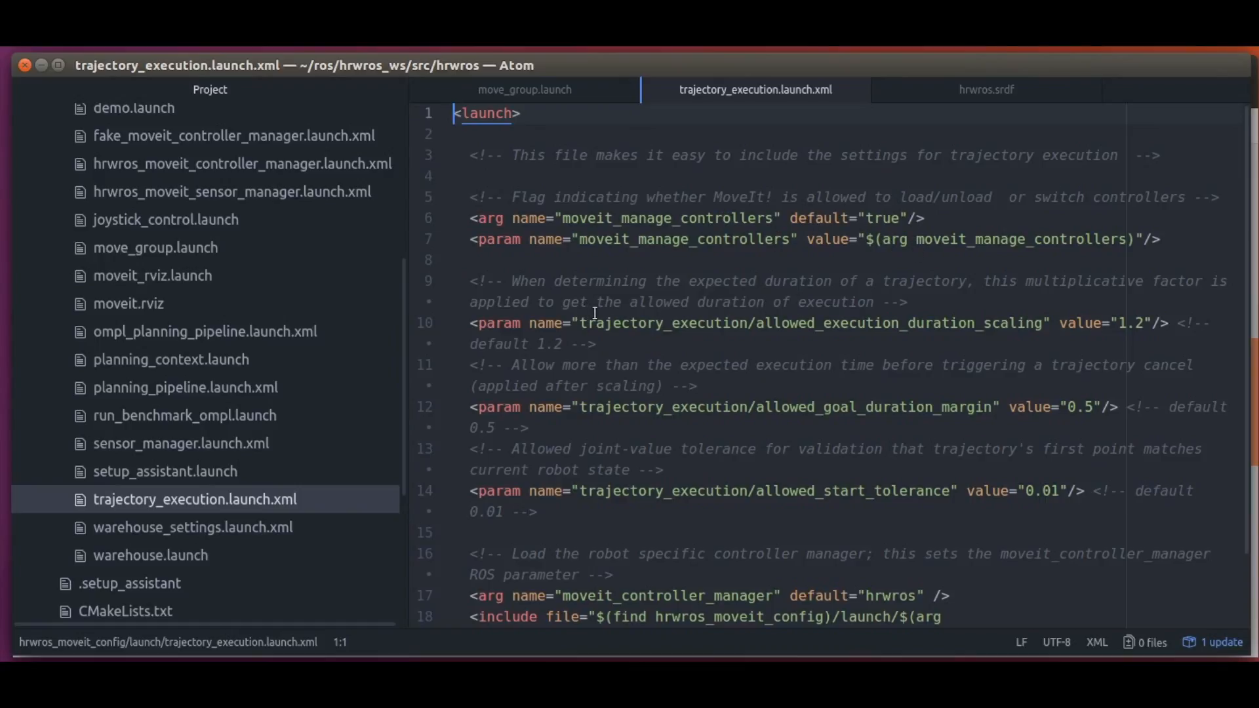
mouse_move(720, 365)
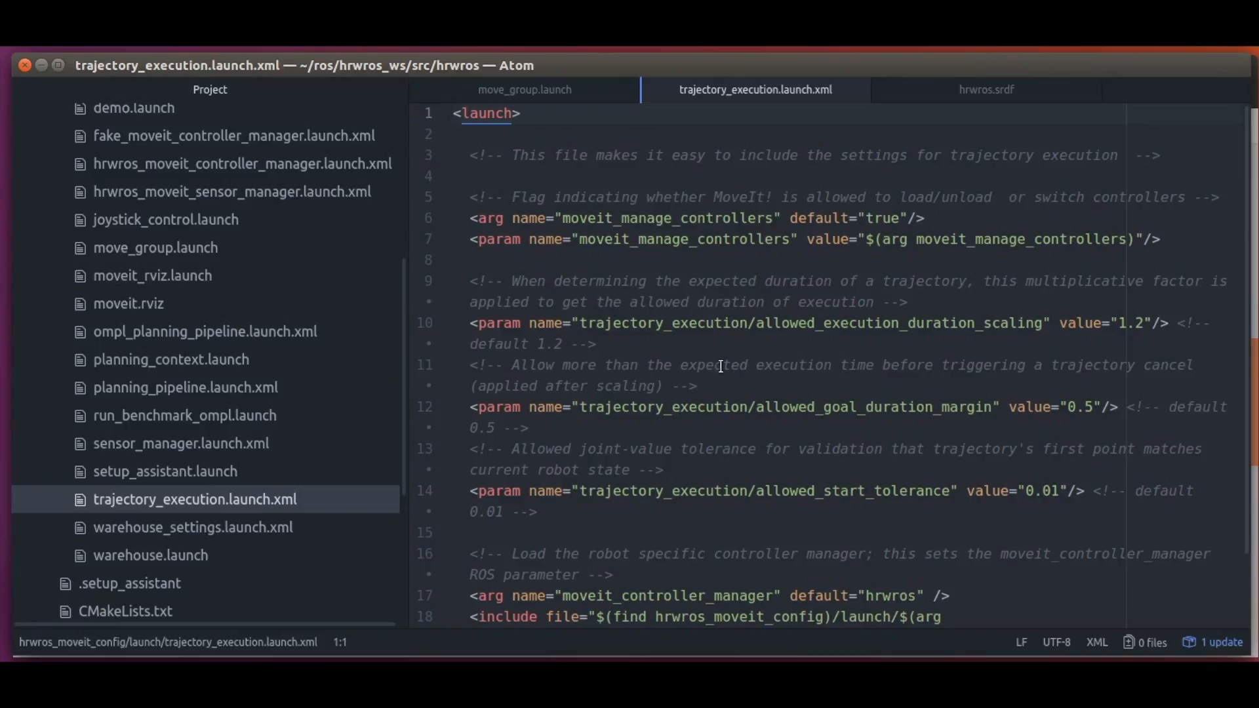
Scroll trajectory_execution.launch.xml and highlight the hrwros moveit_controller_manager include path on line 18
scroll(down, 3)
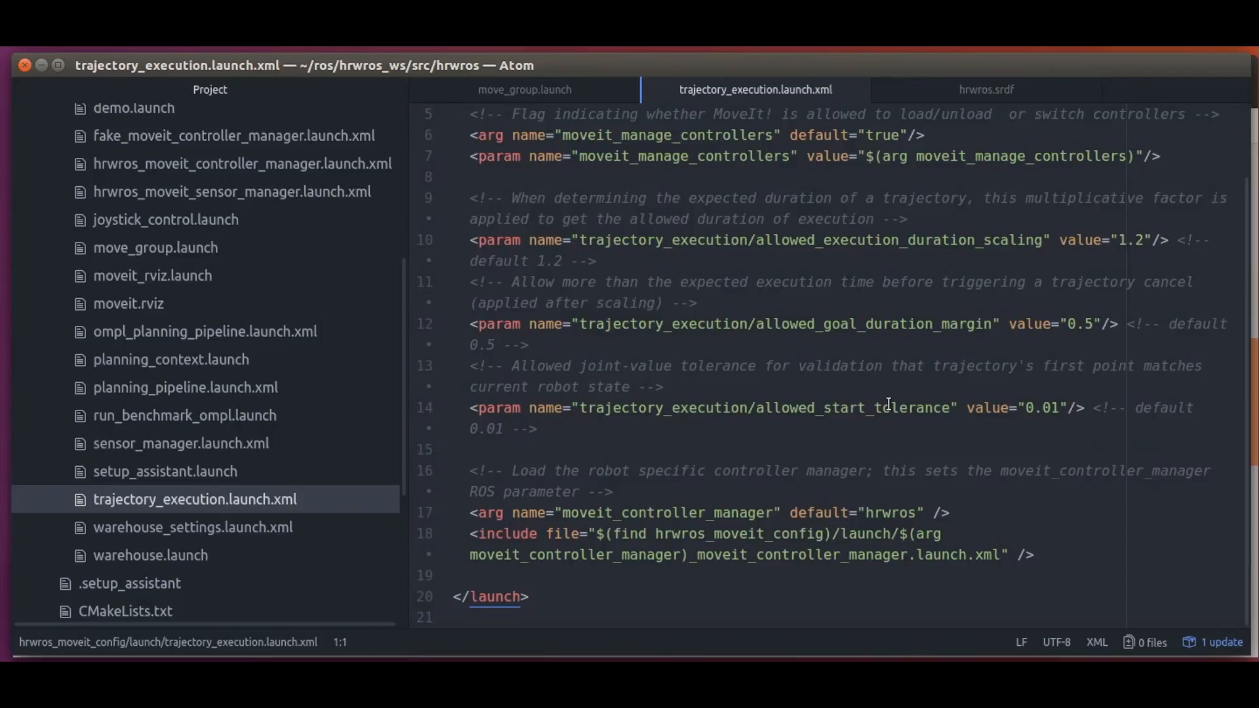
mouse_move(889, 420)
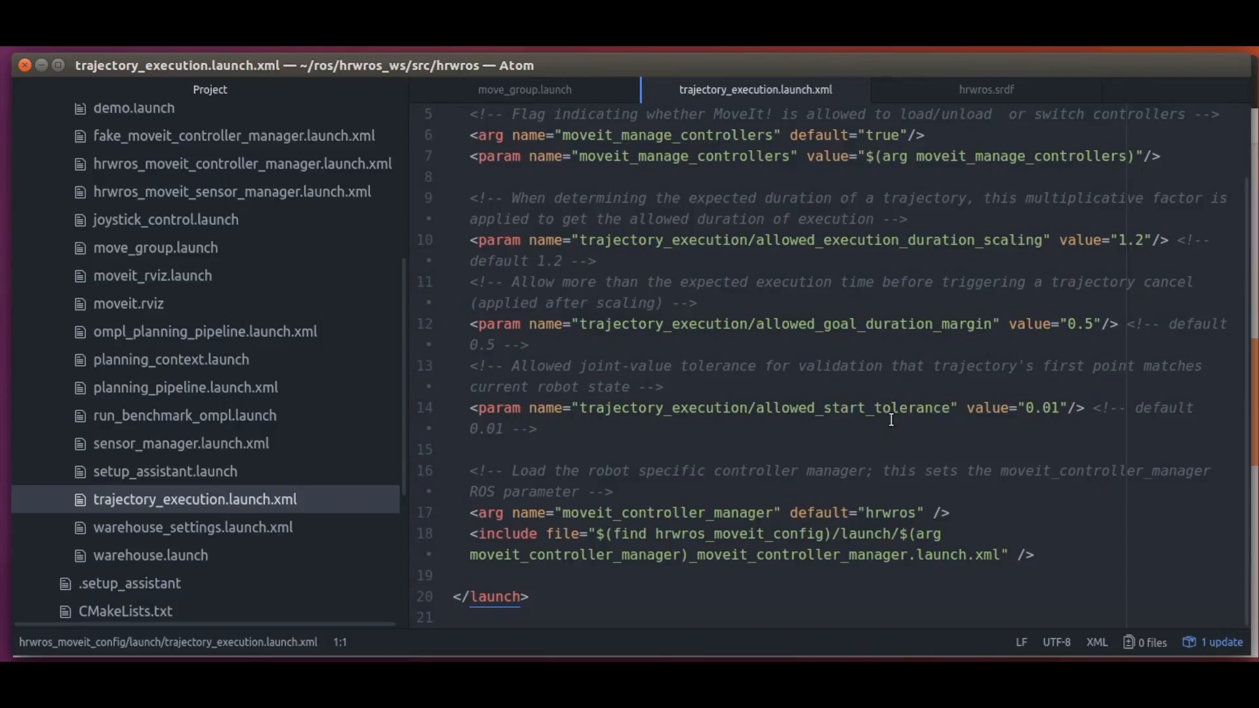
mouse_move(718, 512)
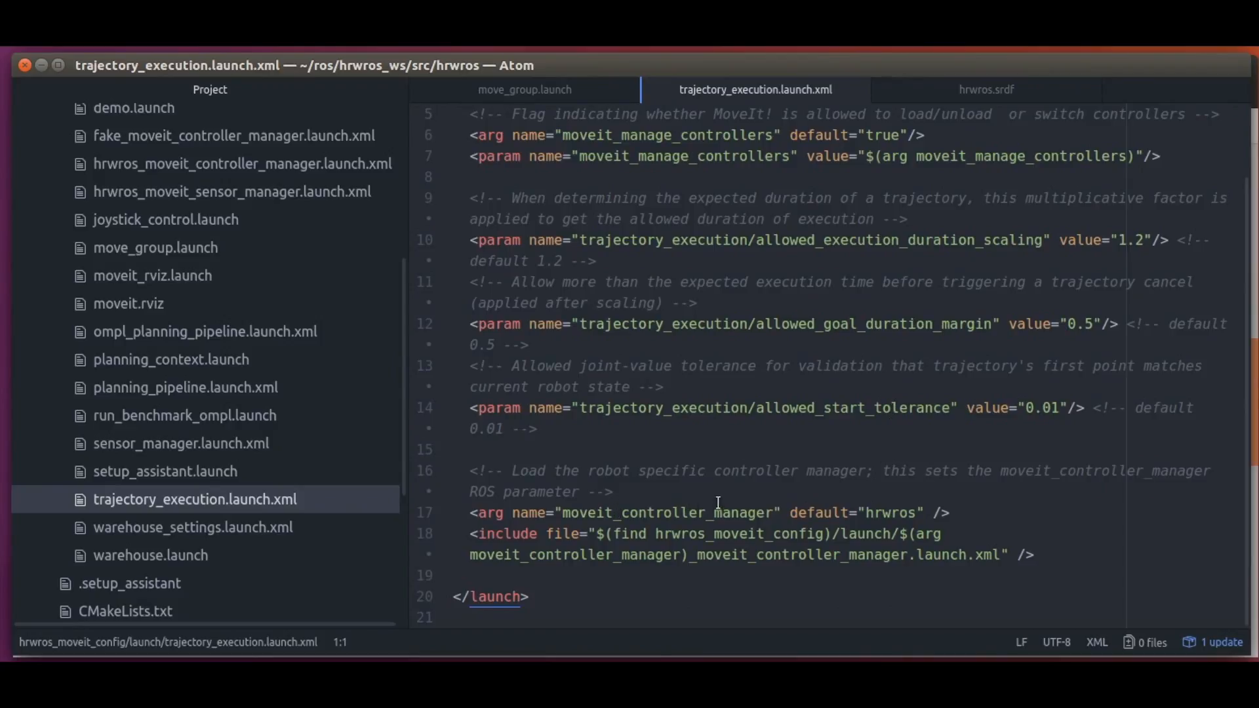
click(520, 471)
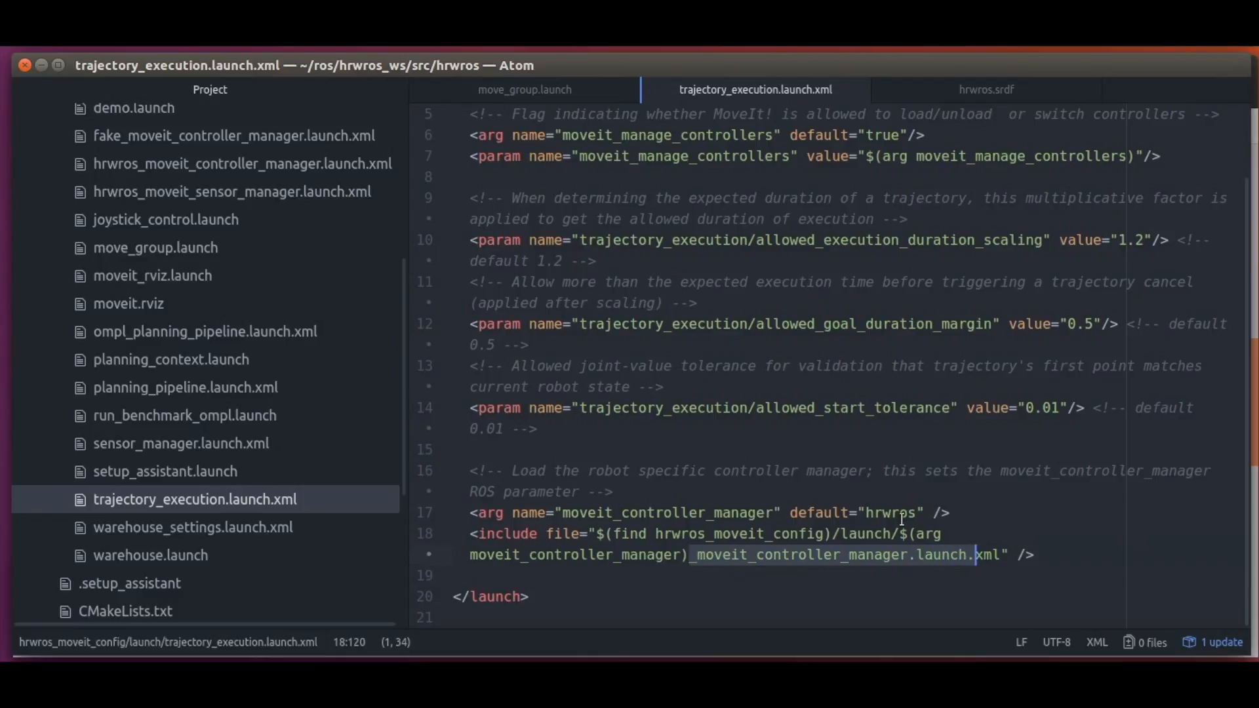
click(855, 534)
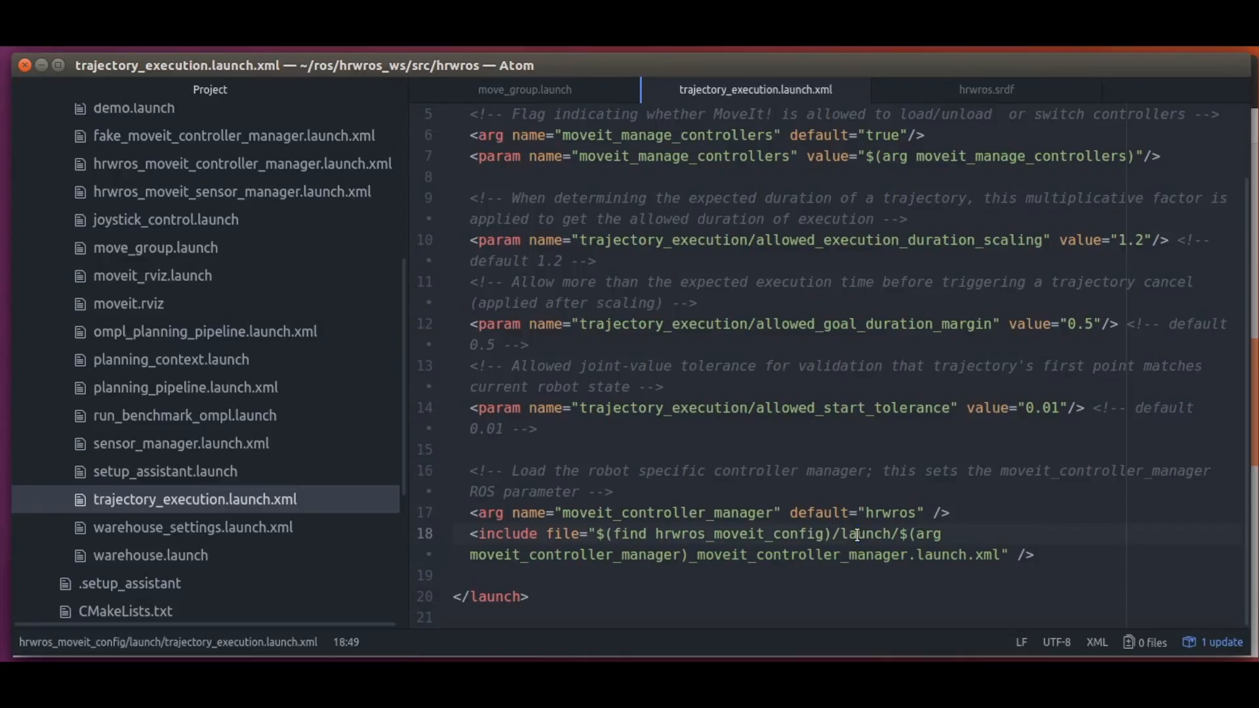
Open hrwros_moveit_controller_manager.launch.xml and place the cursor between its empty launch tags
click(242, 162)
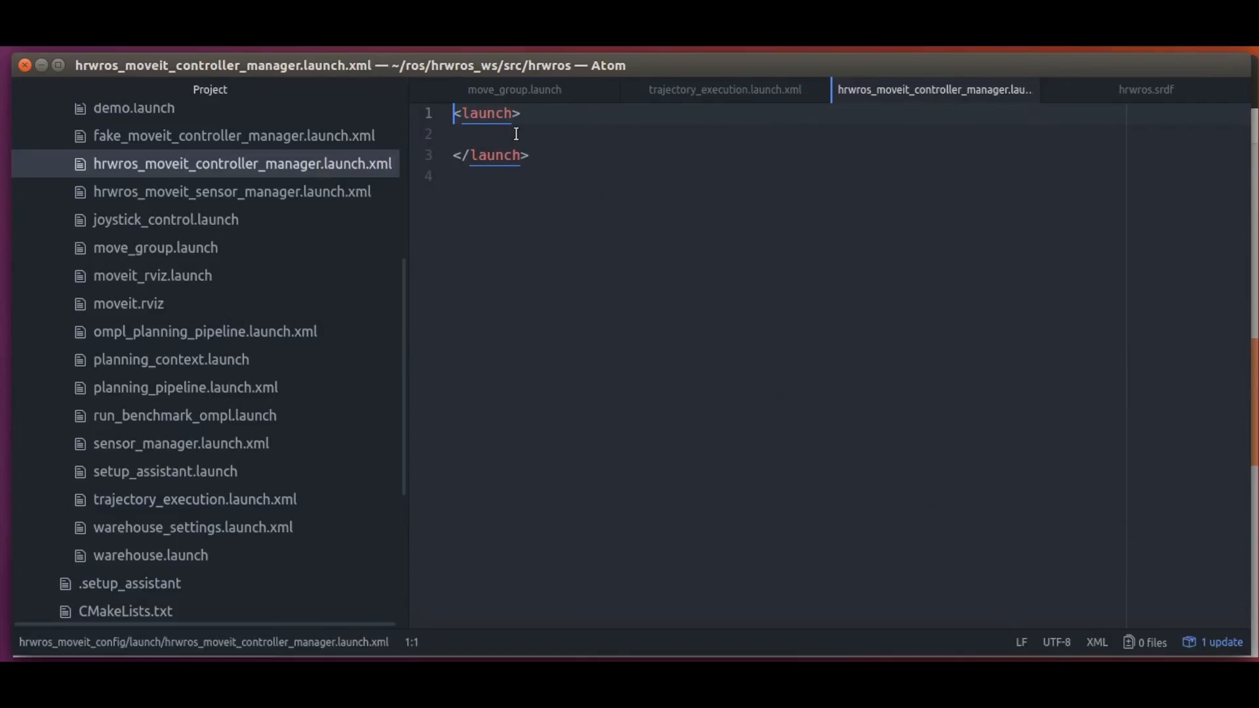
click(454, 134)
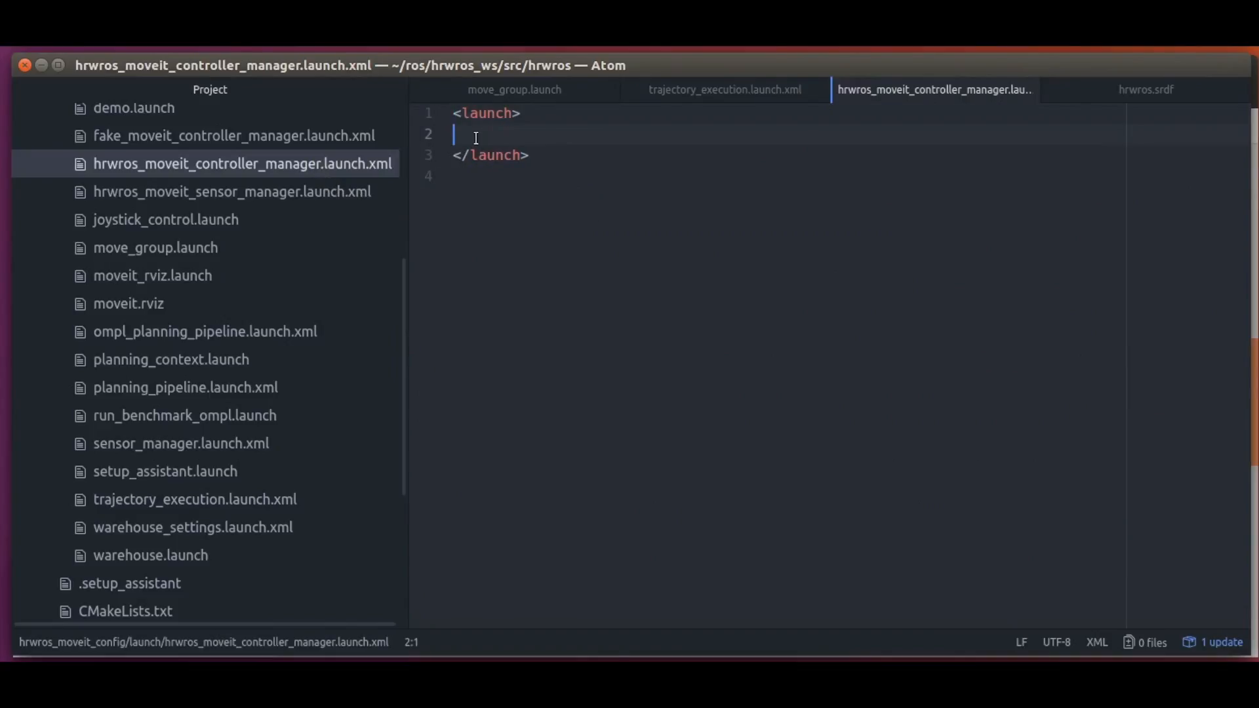